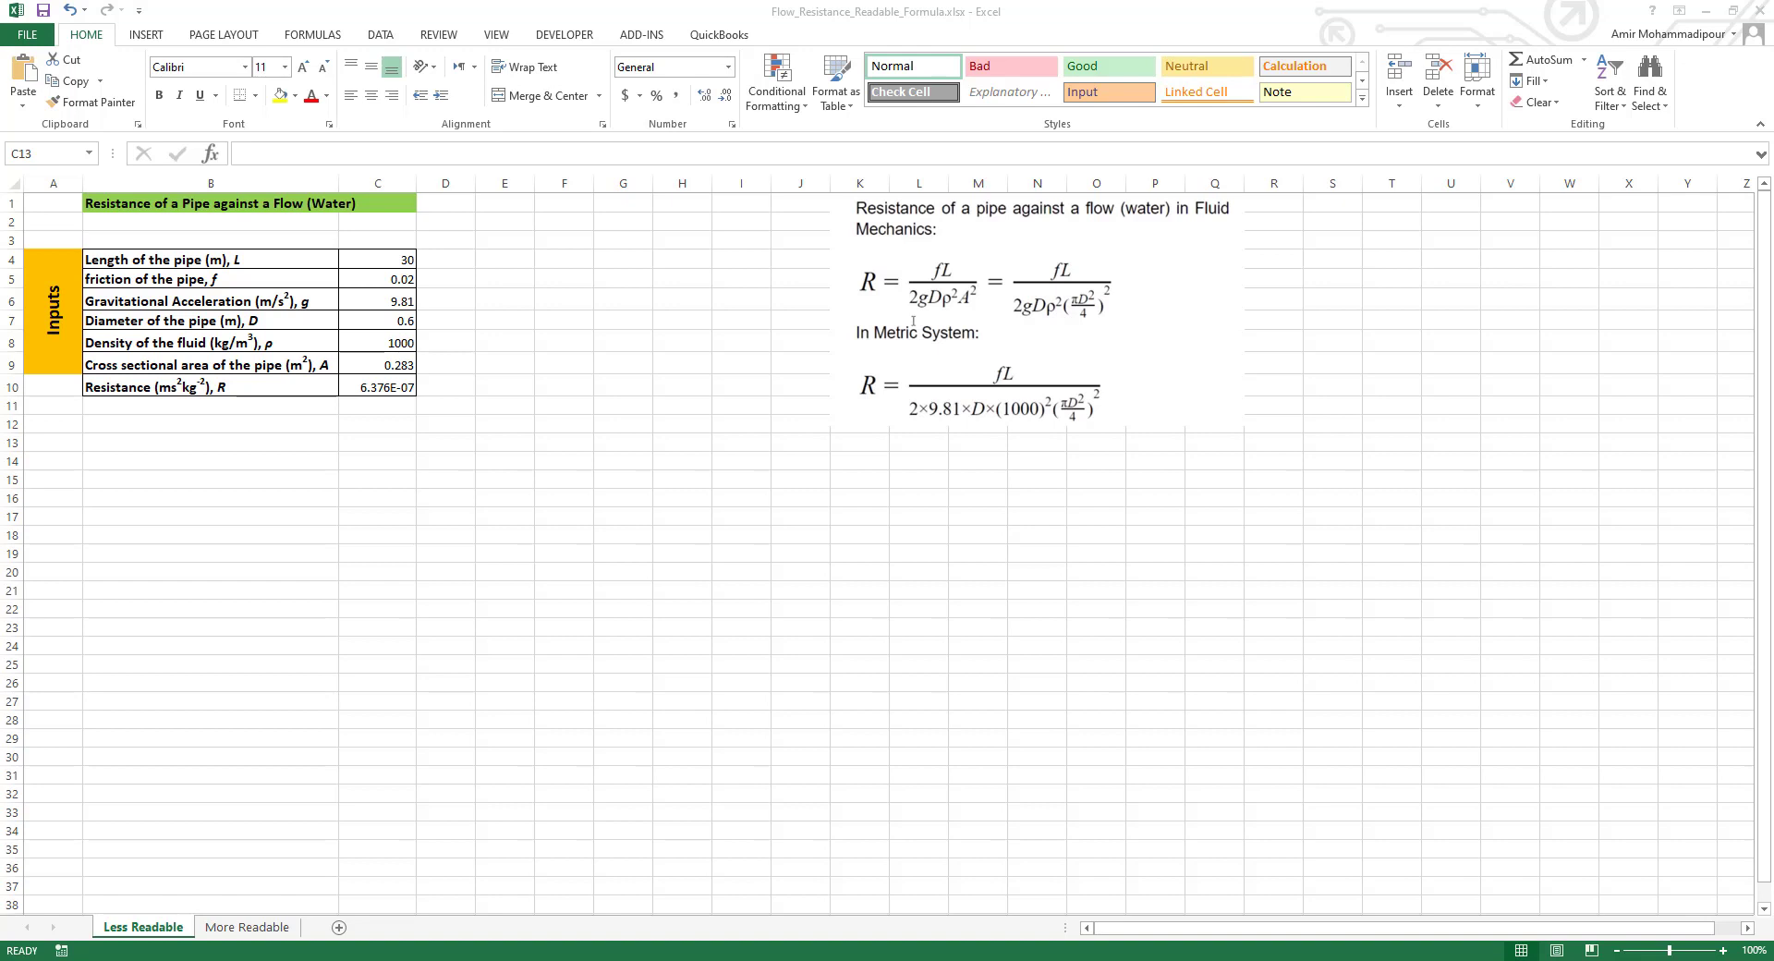
{"action": "mouse_move", "coordinate": [880, 359]}
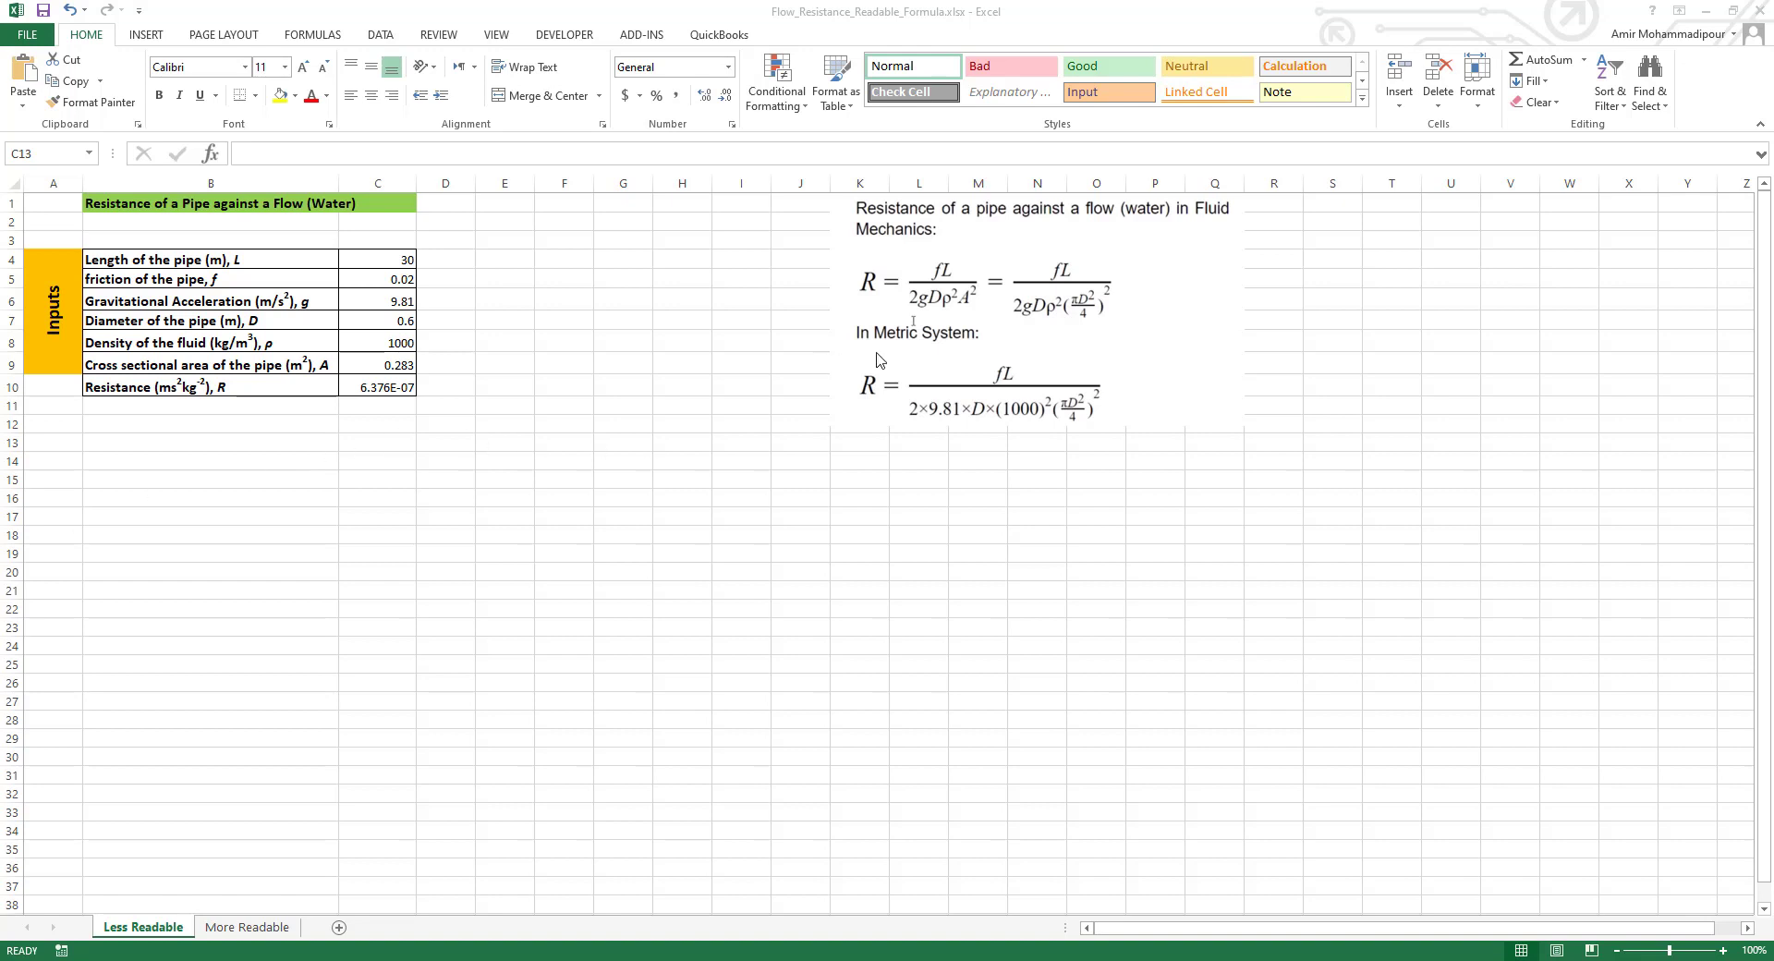
{"action": "mouse_move", "coordinate": [1042, 275]}
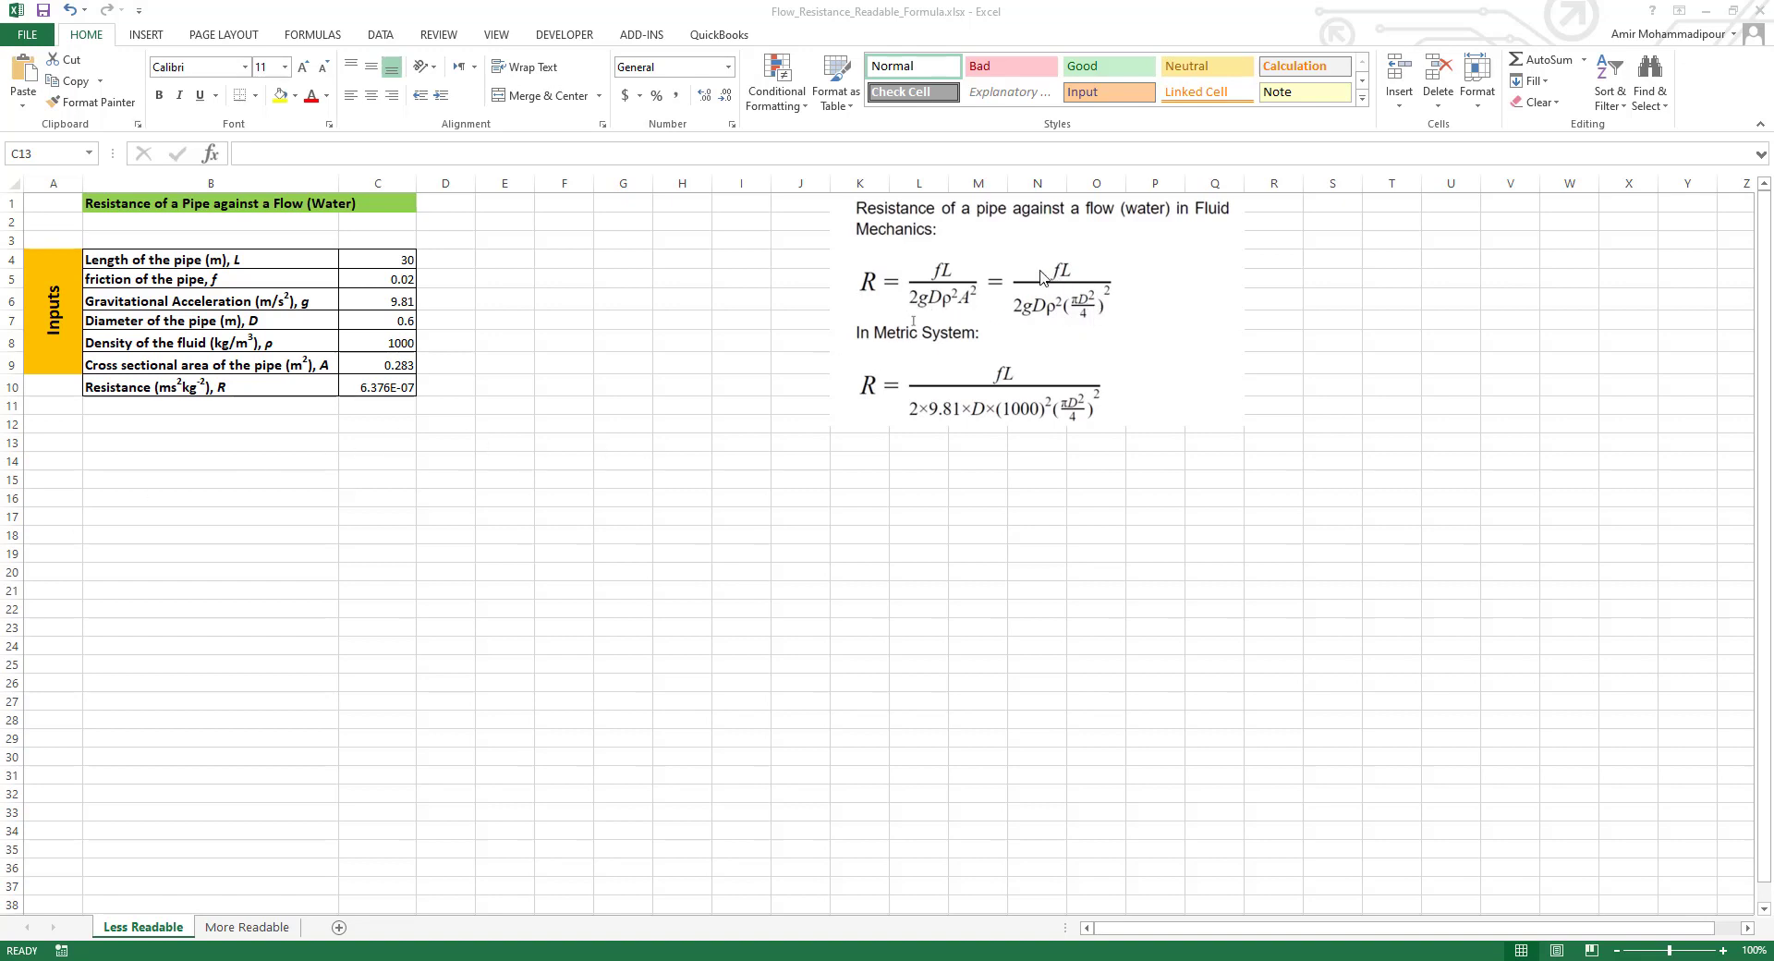
{"action": "mouse_move", "coordinate": [872, 294]}
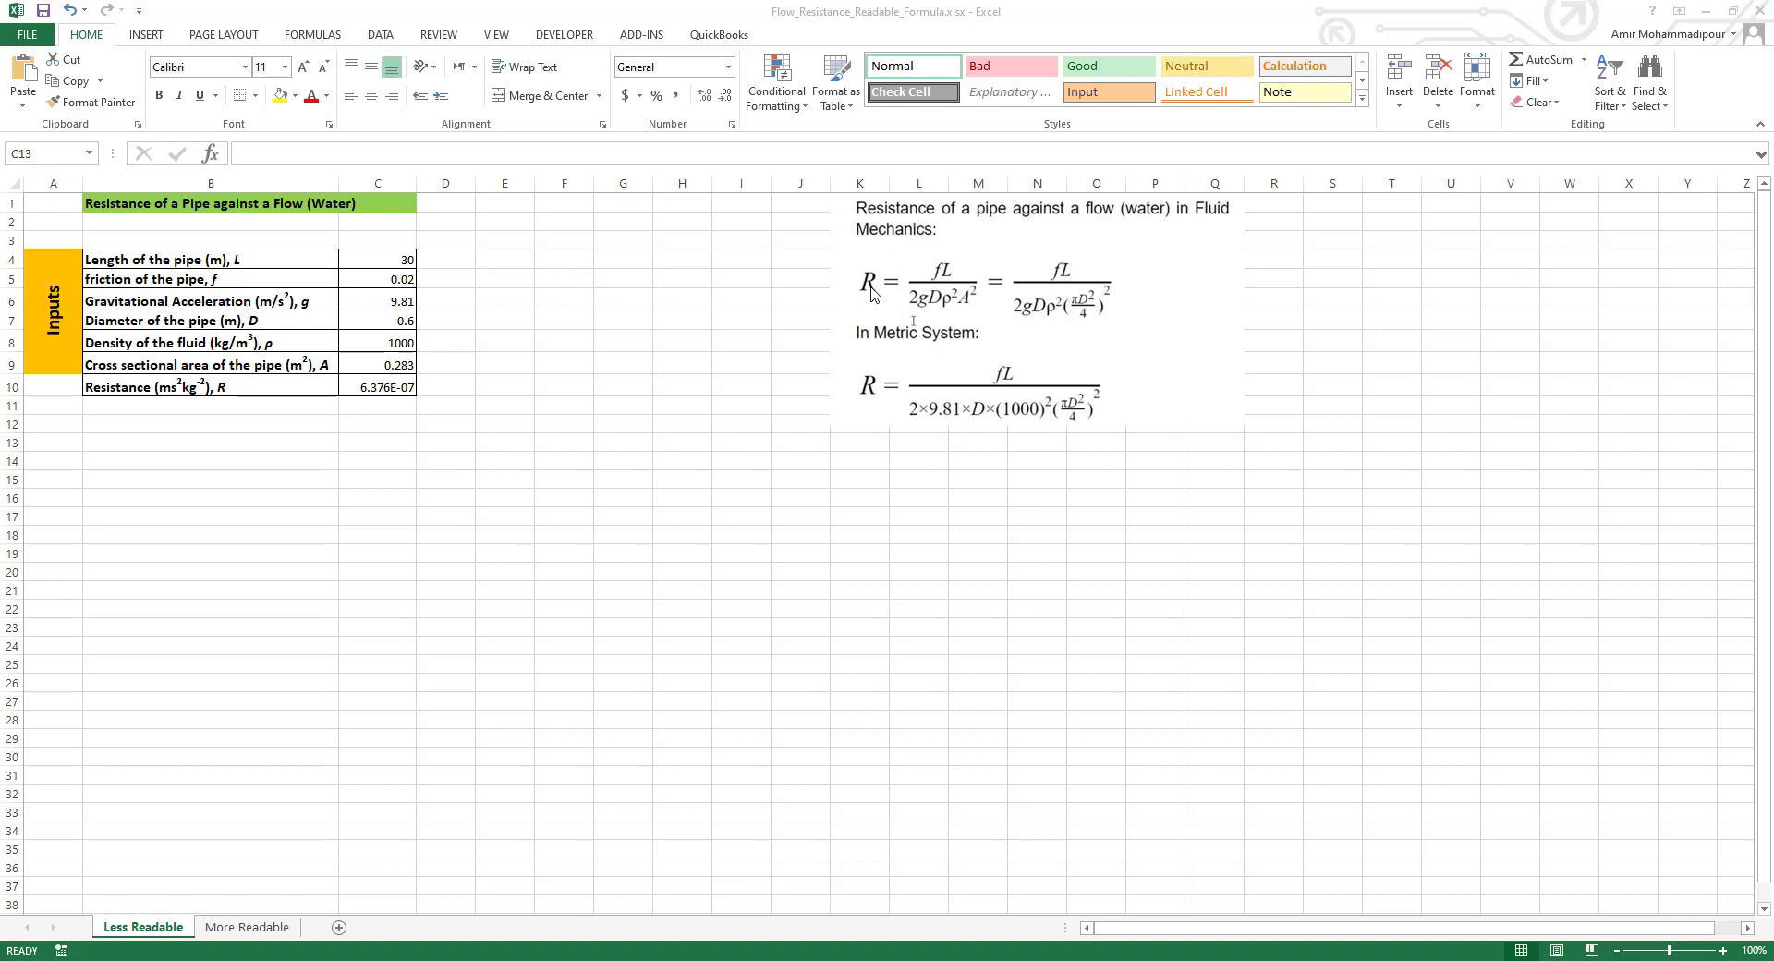
{"action": "mouse_move", "coordinate": [927, 295]}
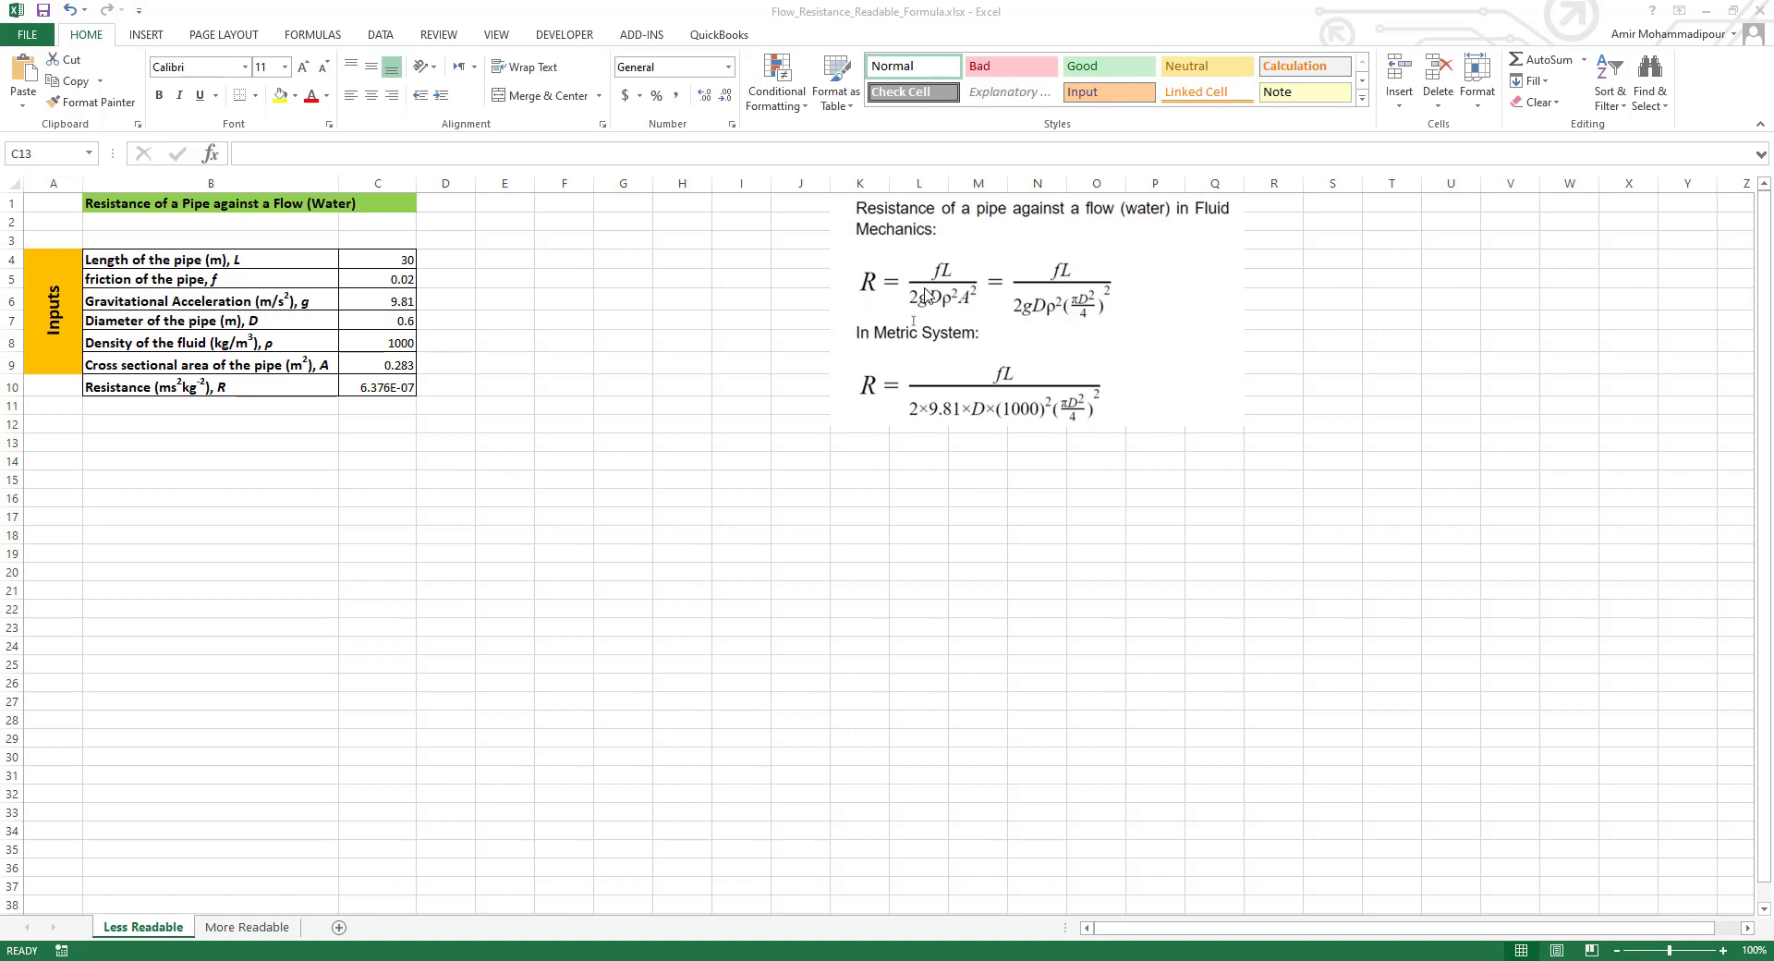
{"action": "mouse_move", "coordinate": [937, 277]}
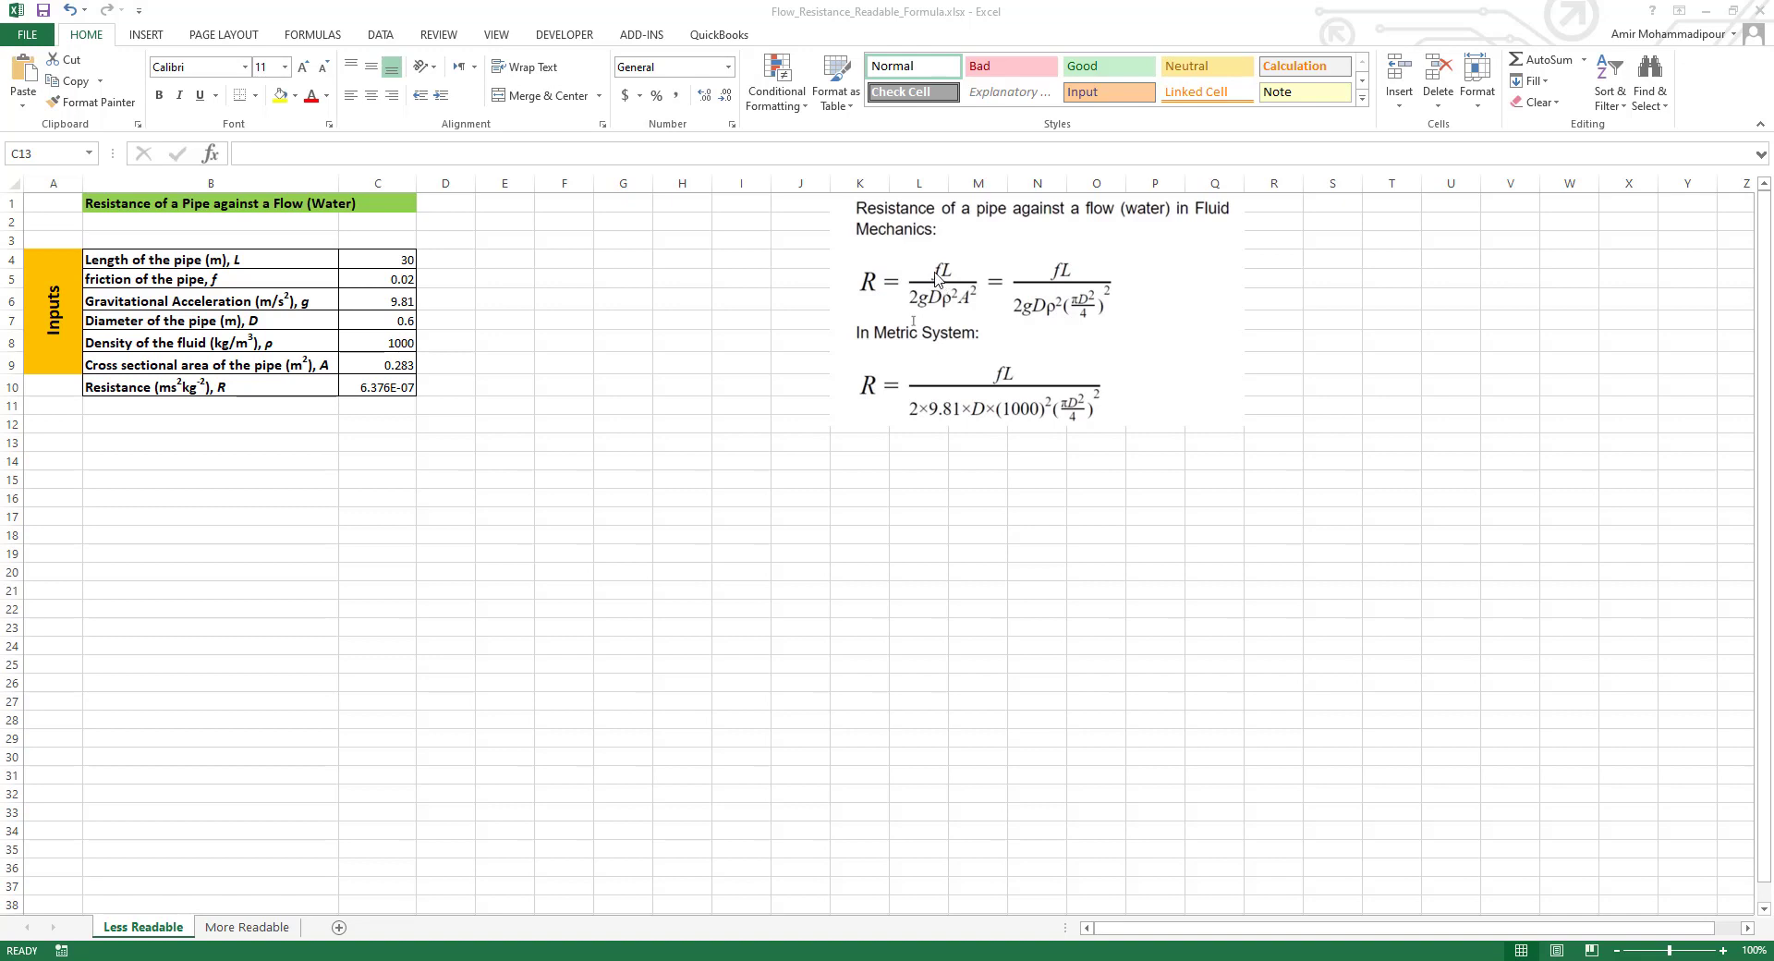
{"action": "mouse_move", "coordinate": [948, 279]}
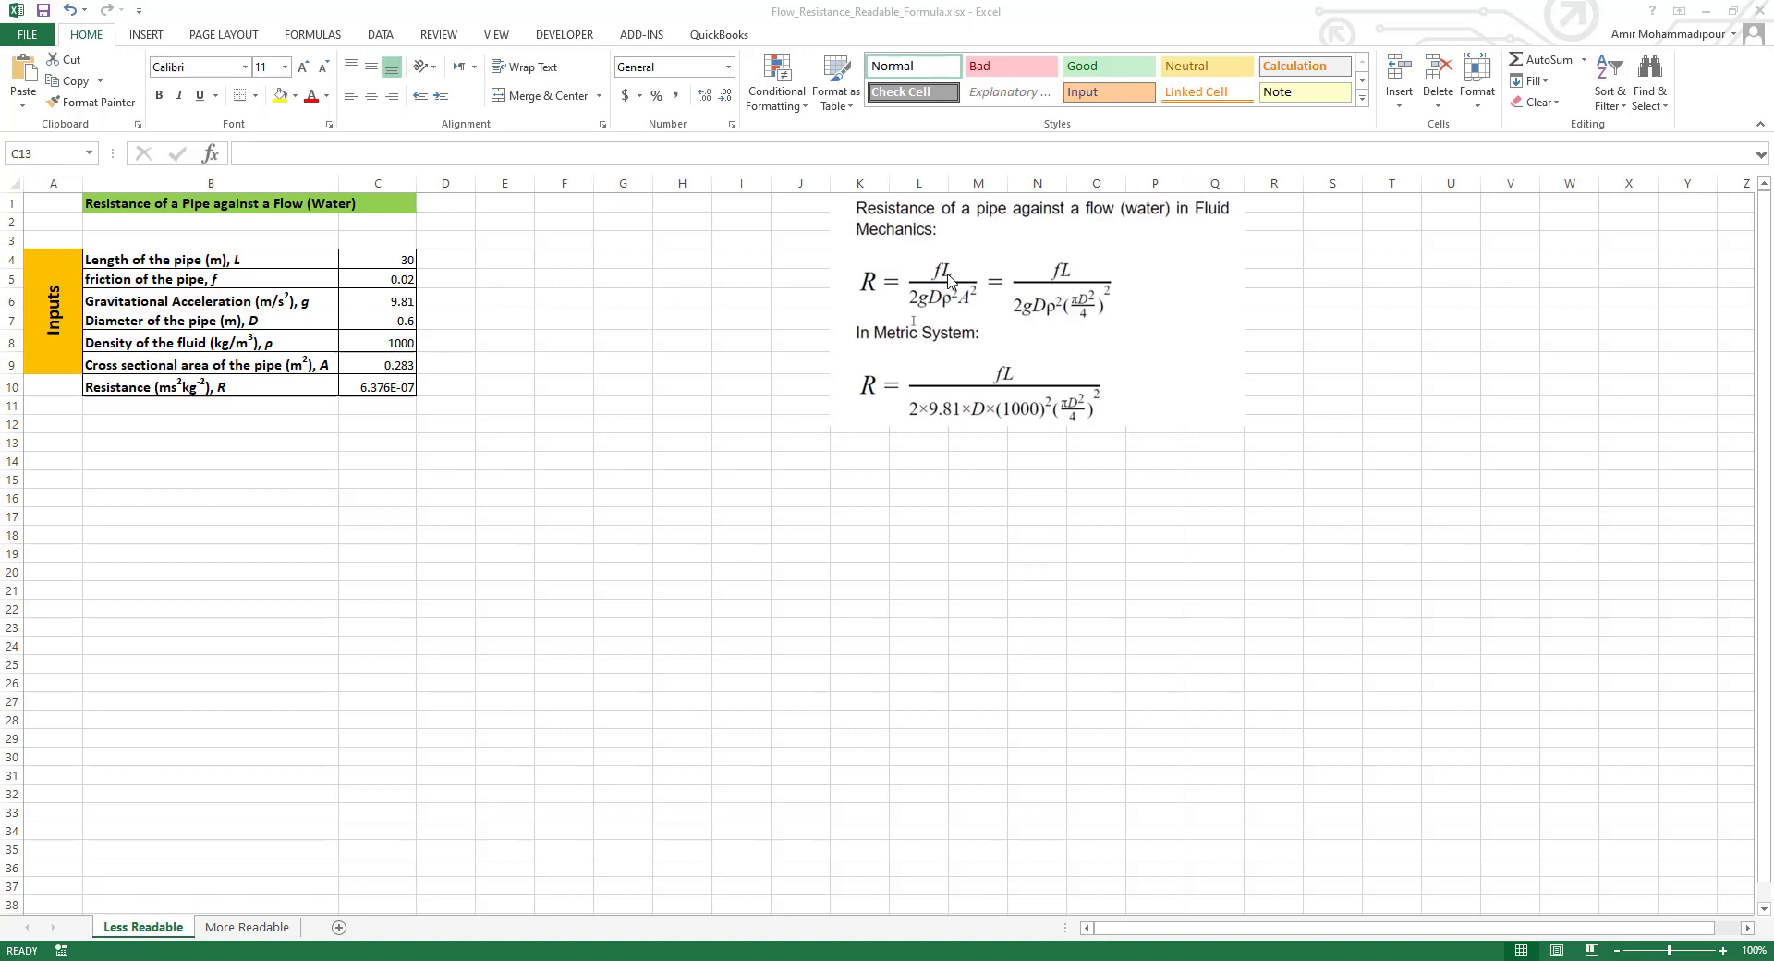
{"action": "mouse_move", "coordinate": [924, 313]}
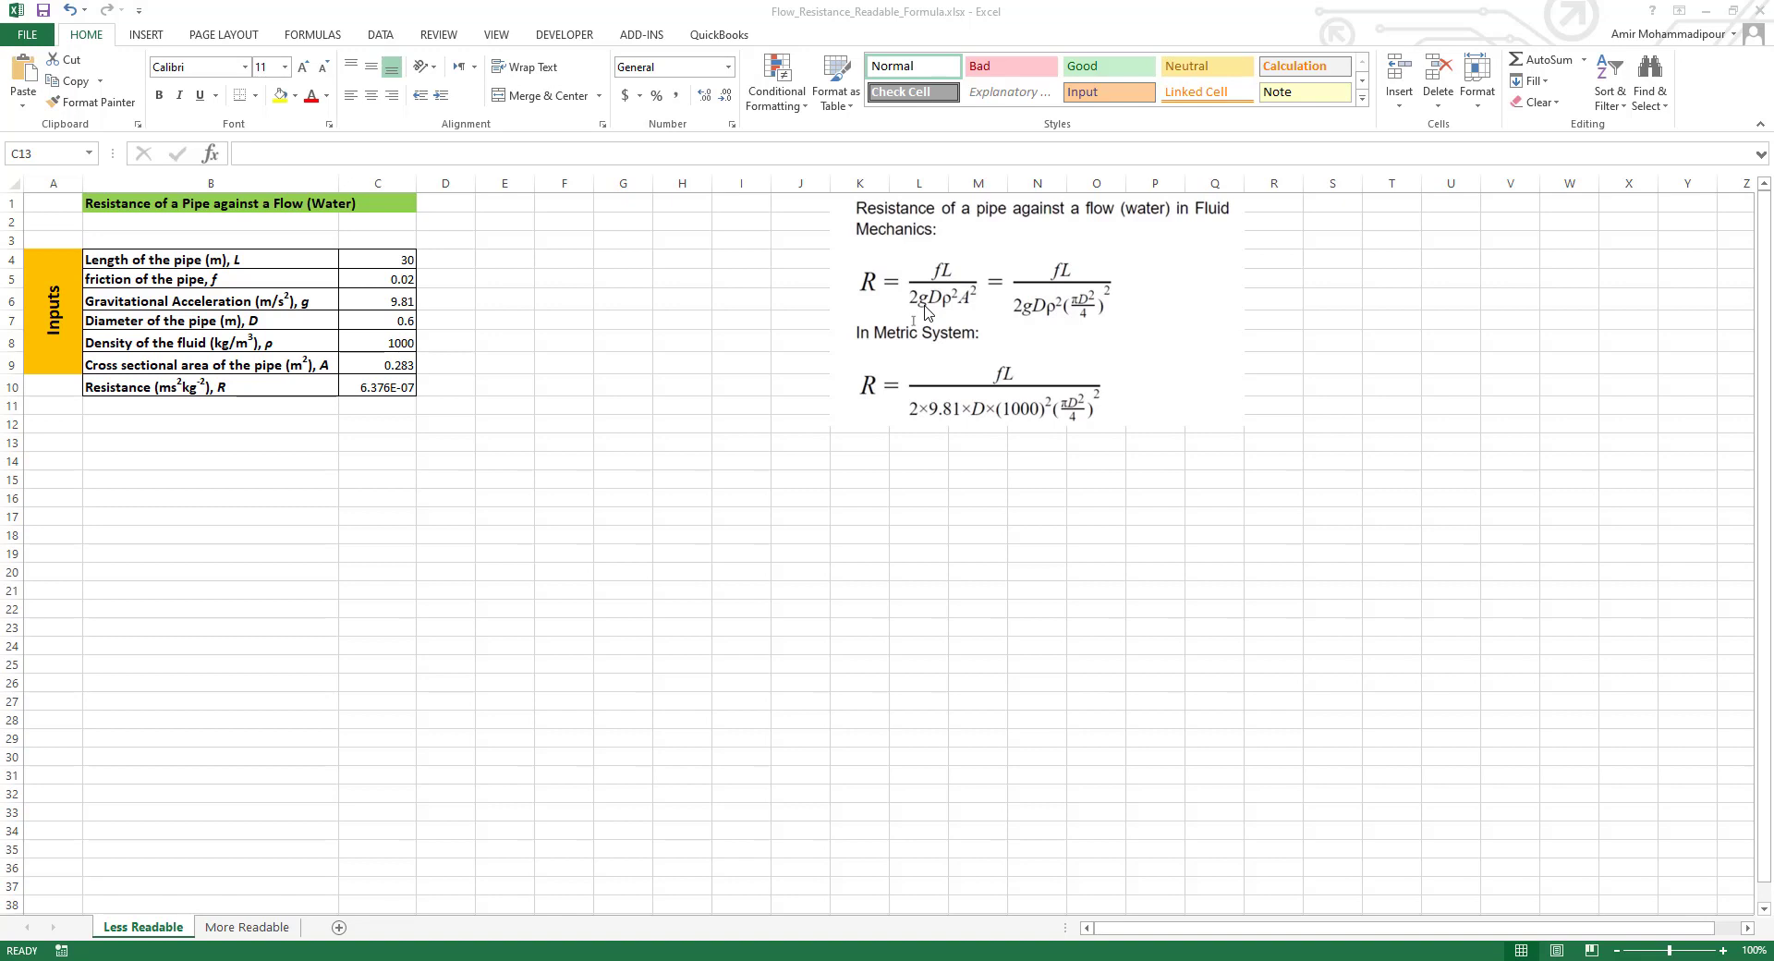
{"action": "mouse_move", "coordinate": [937, 314]}
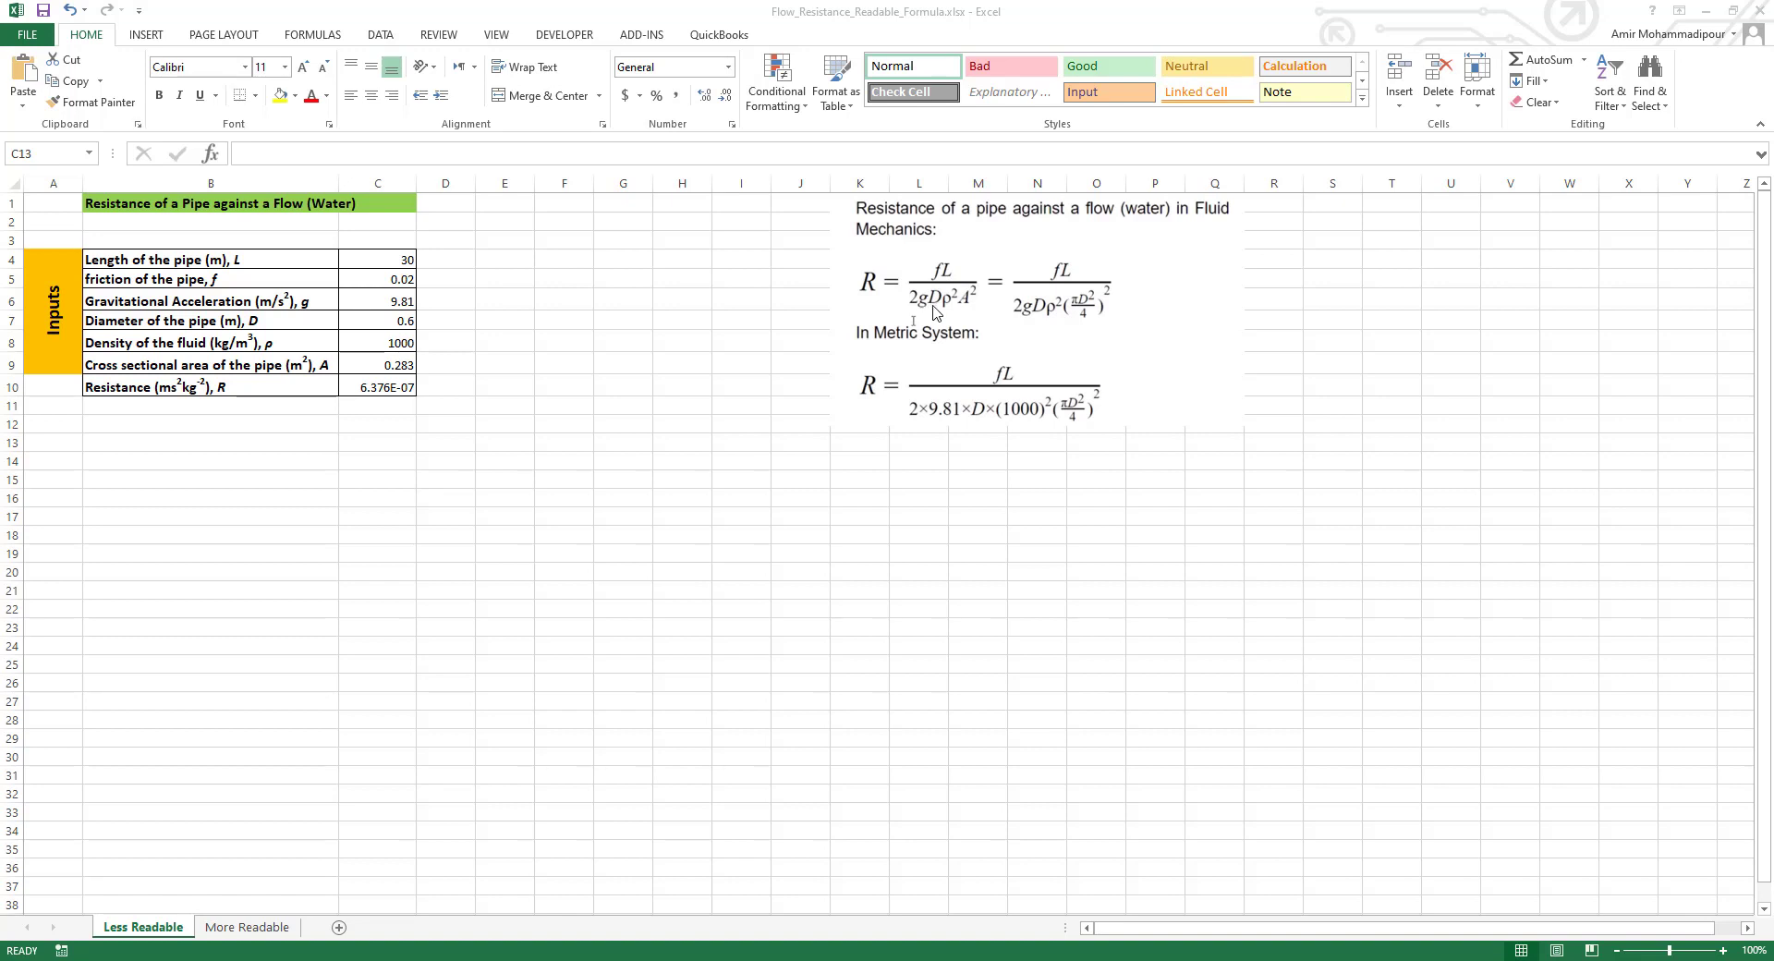
{"action": "mouse_move", "coordinate": [946, 314]}
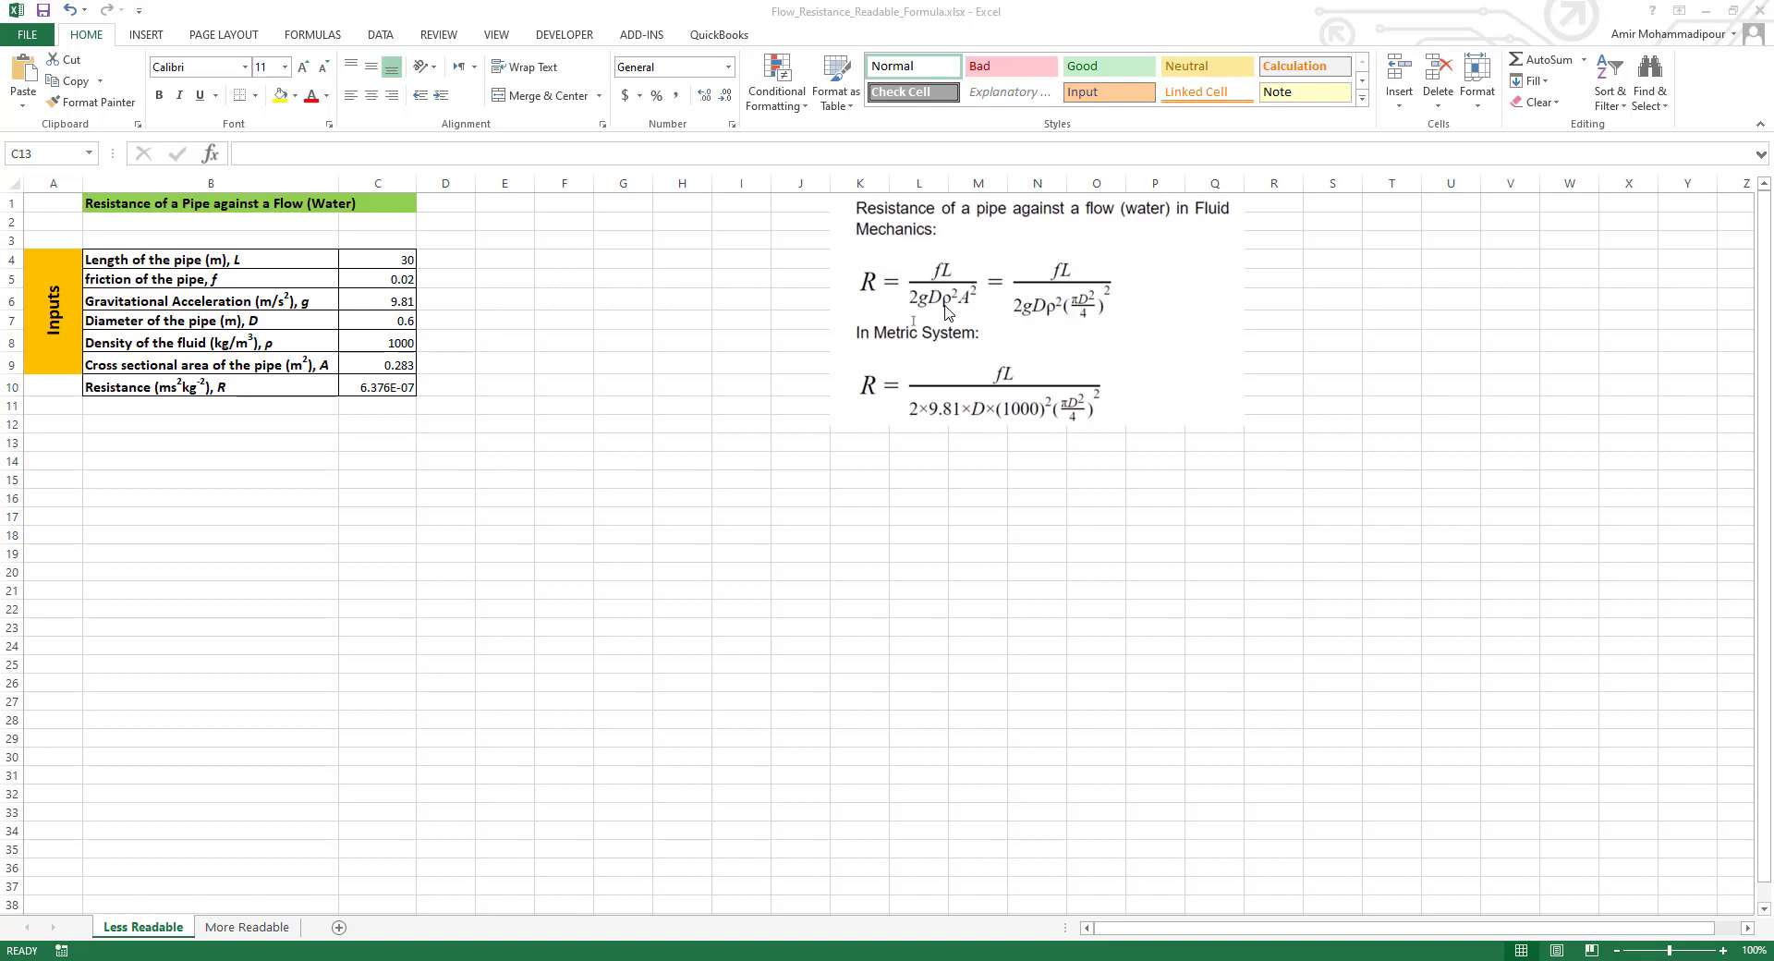
{"action": "mouse_move", "coordinate": [961, 313]}
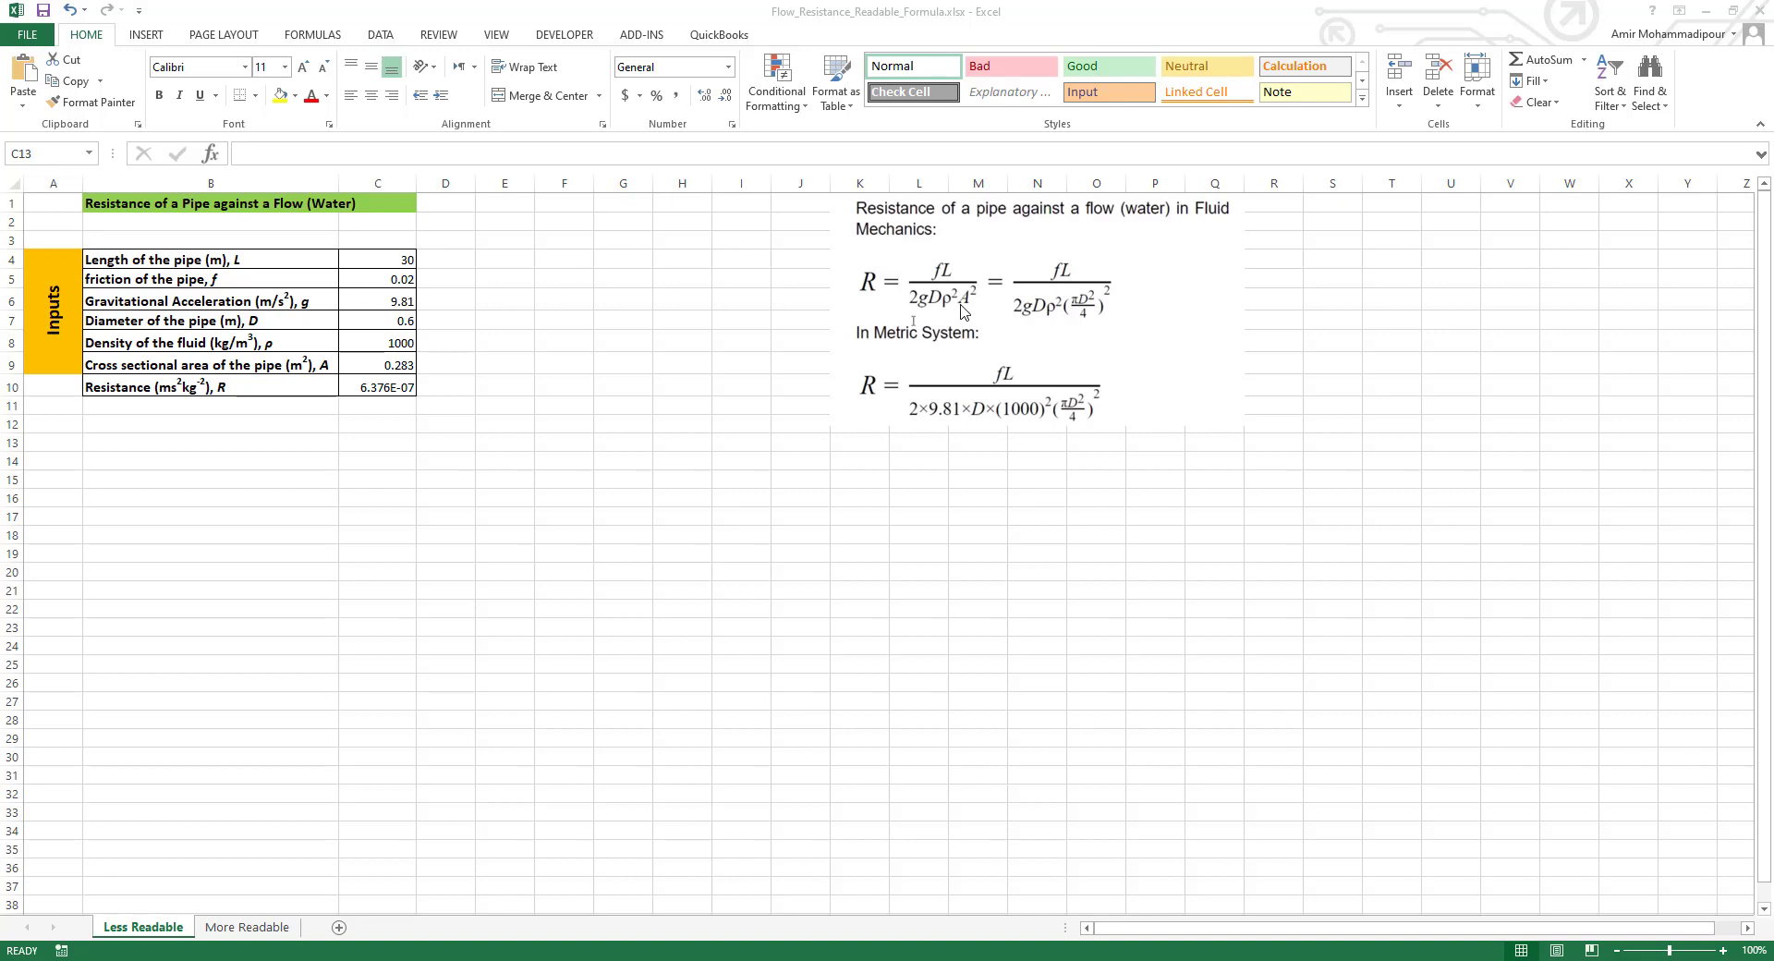
{"action": "mouse_move", "coordinate": [926, 341]}
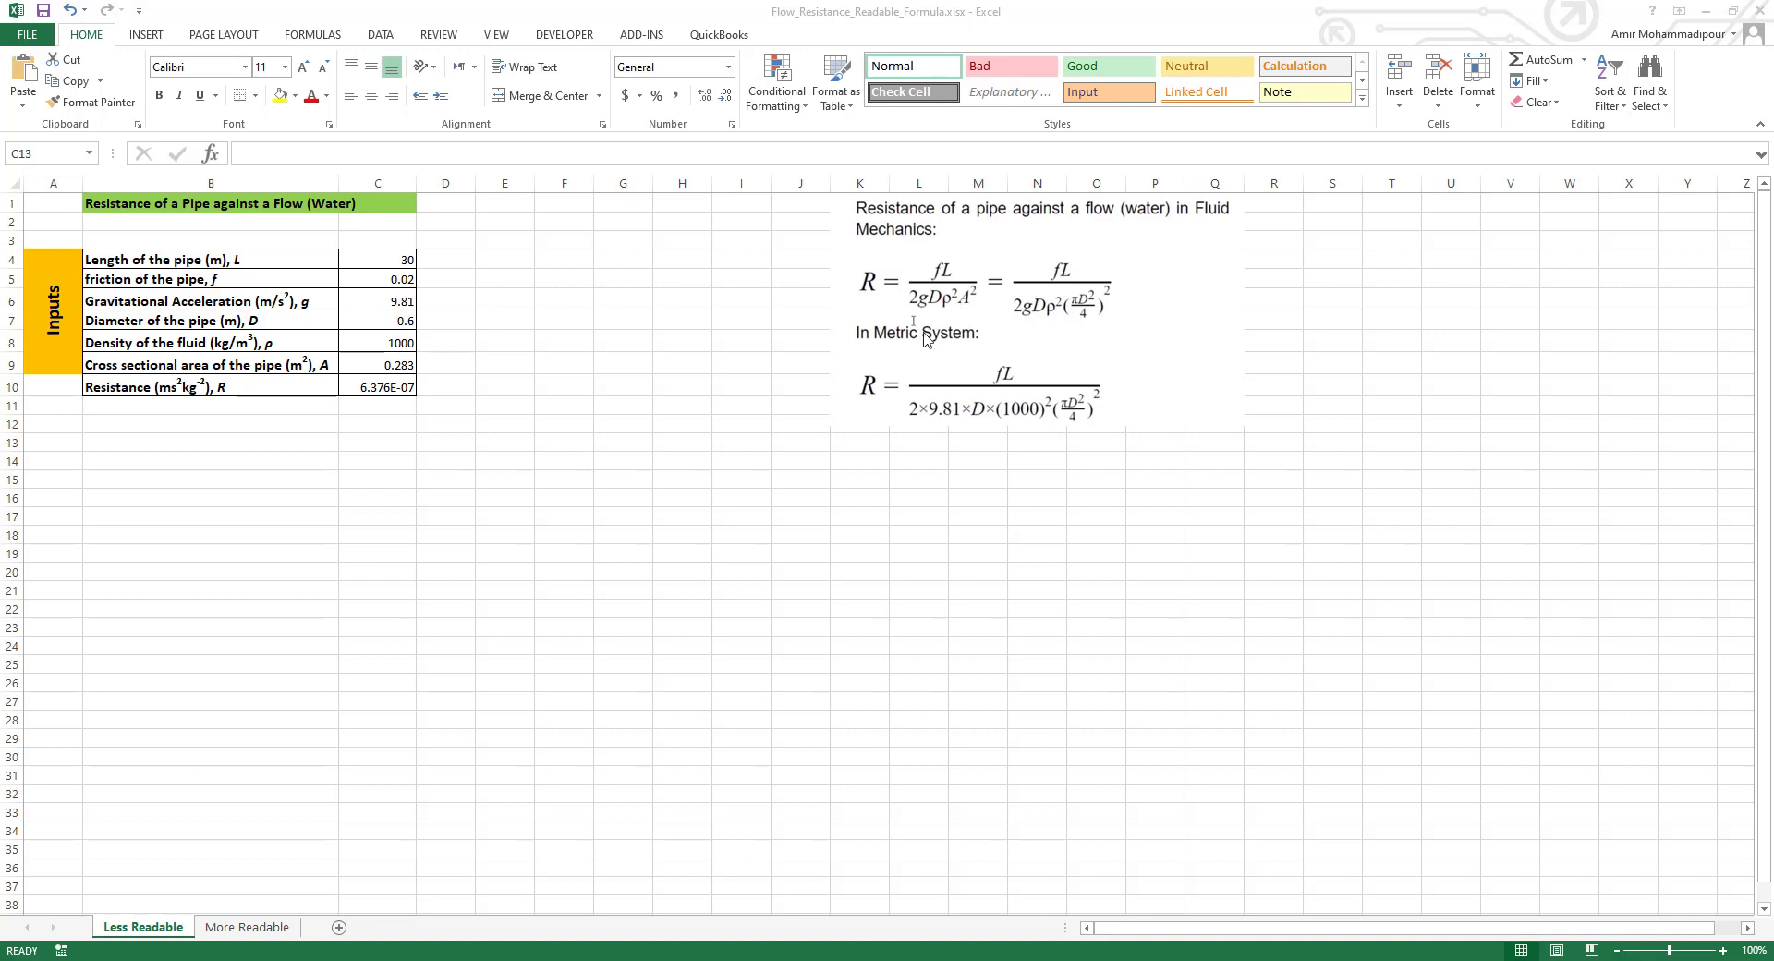
{"action": "mouse_move", "coordinate": [159, 273]}
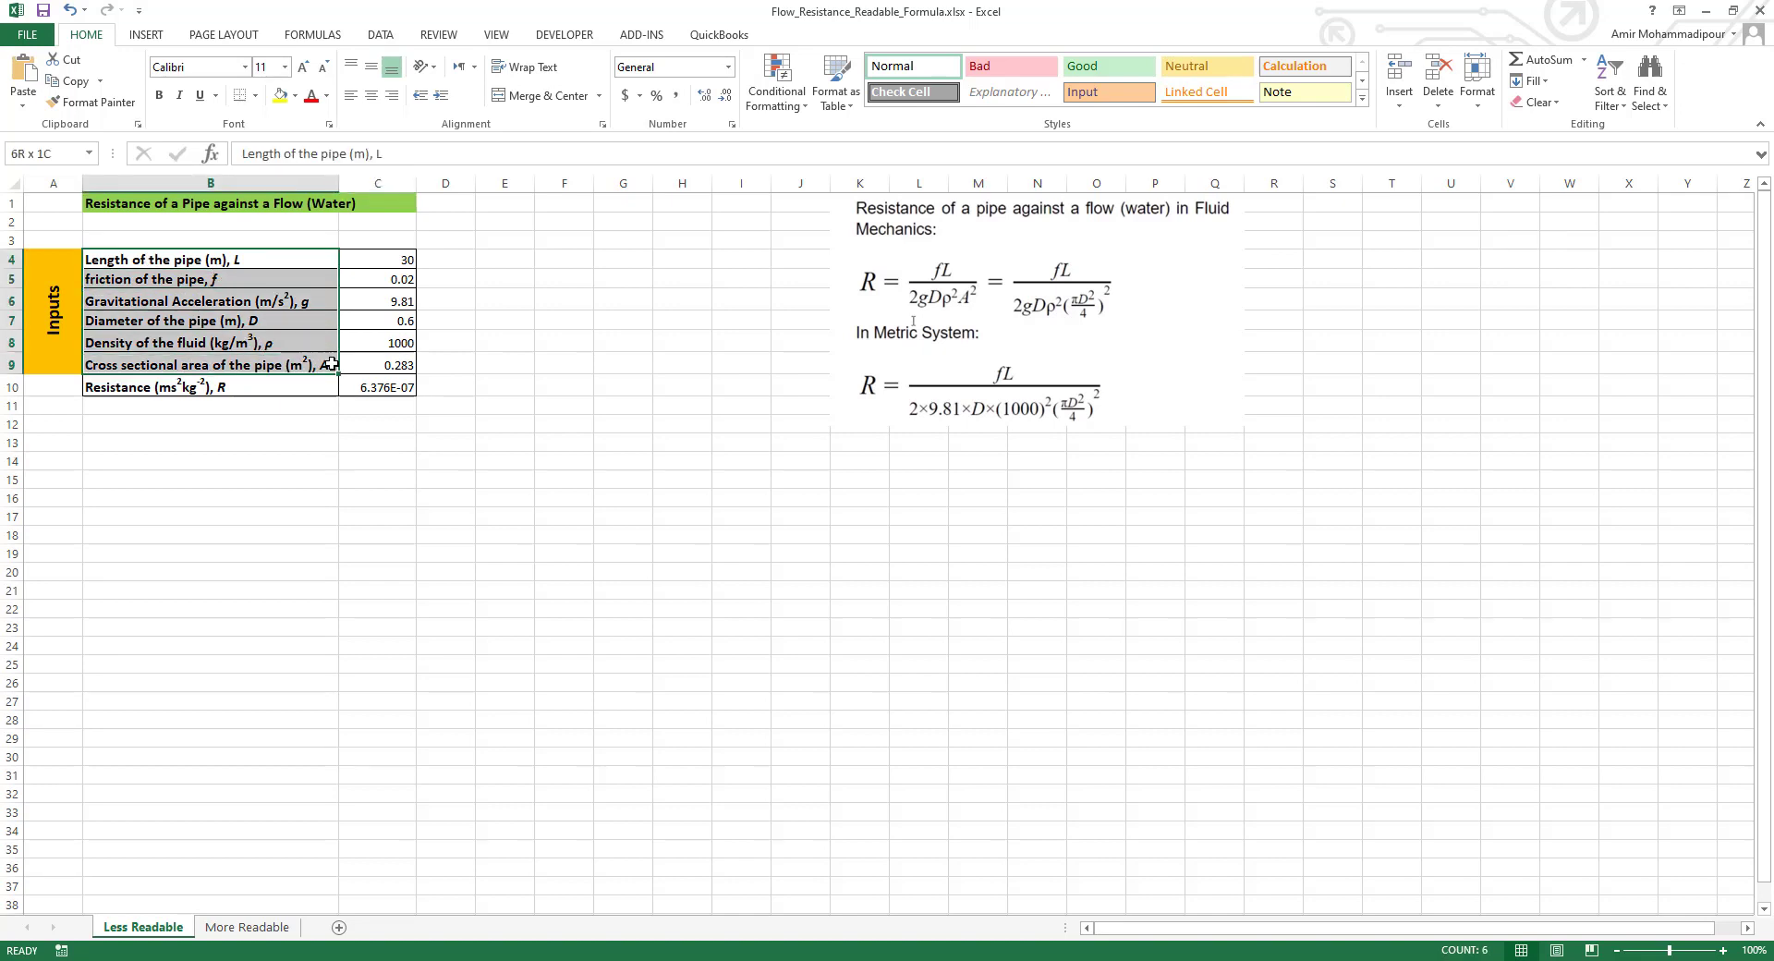
Review the pipe length 30, the area formula and the resistance formula in C10 before naming cells.
{"action": "left_click", "coordinate": [210, 257]}
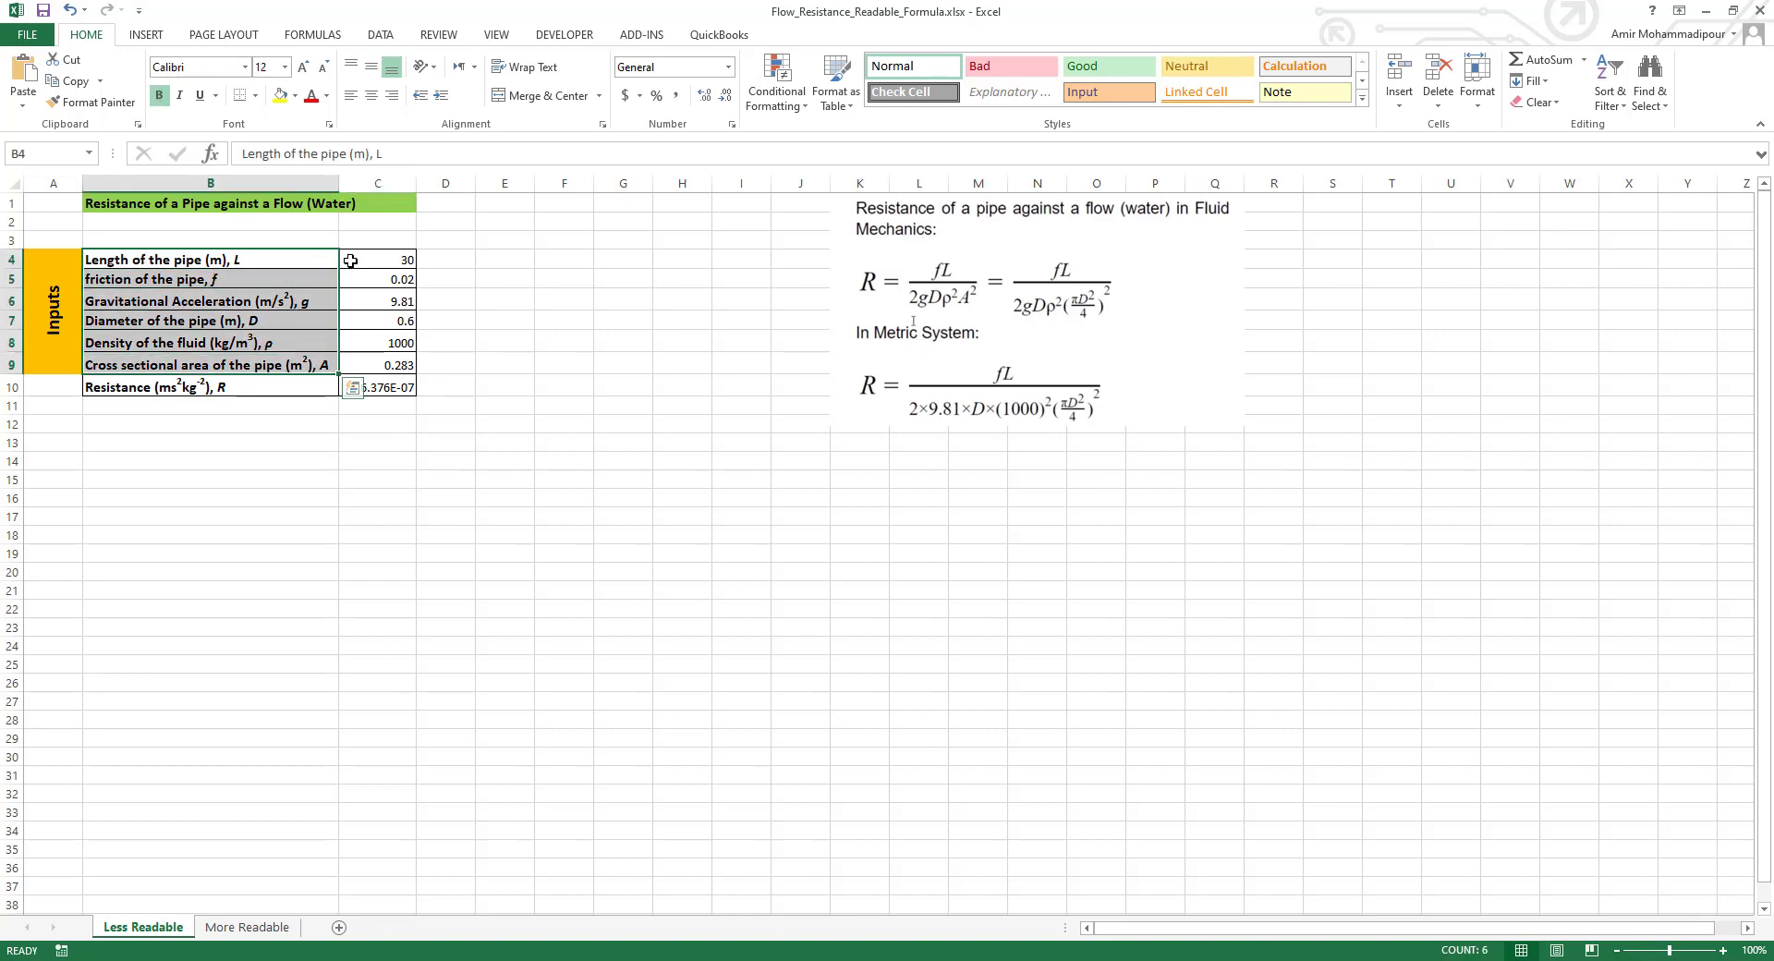
{"action": "left_click", "coordinate": [377, 259]}
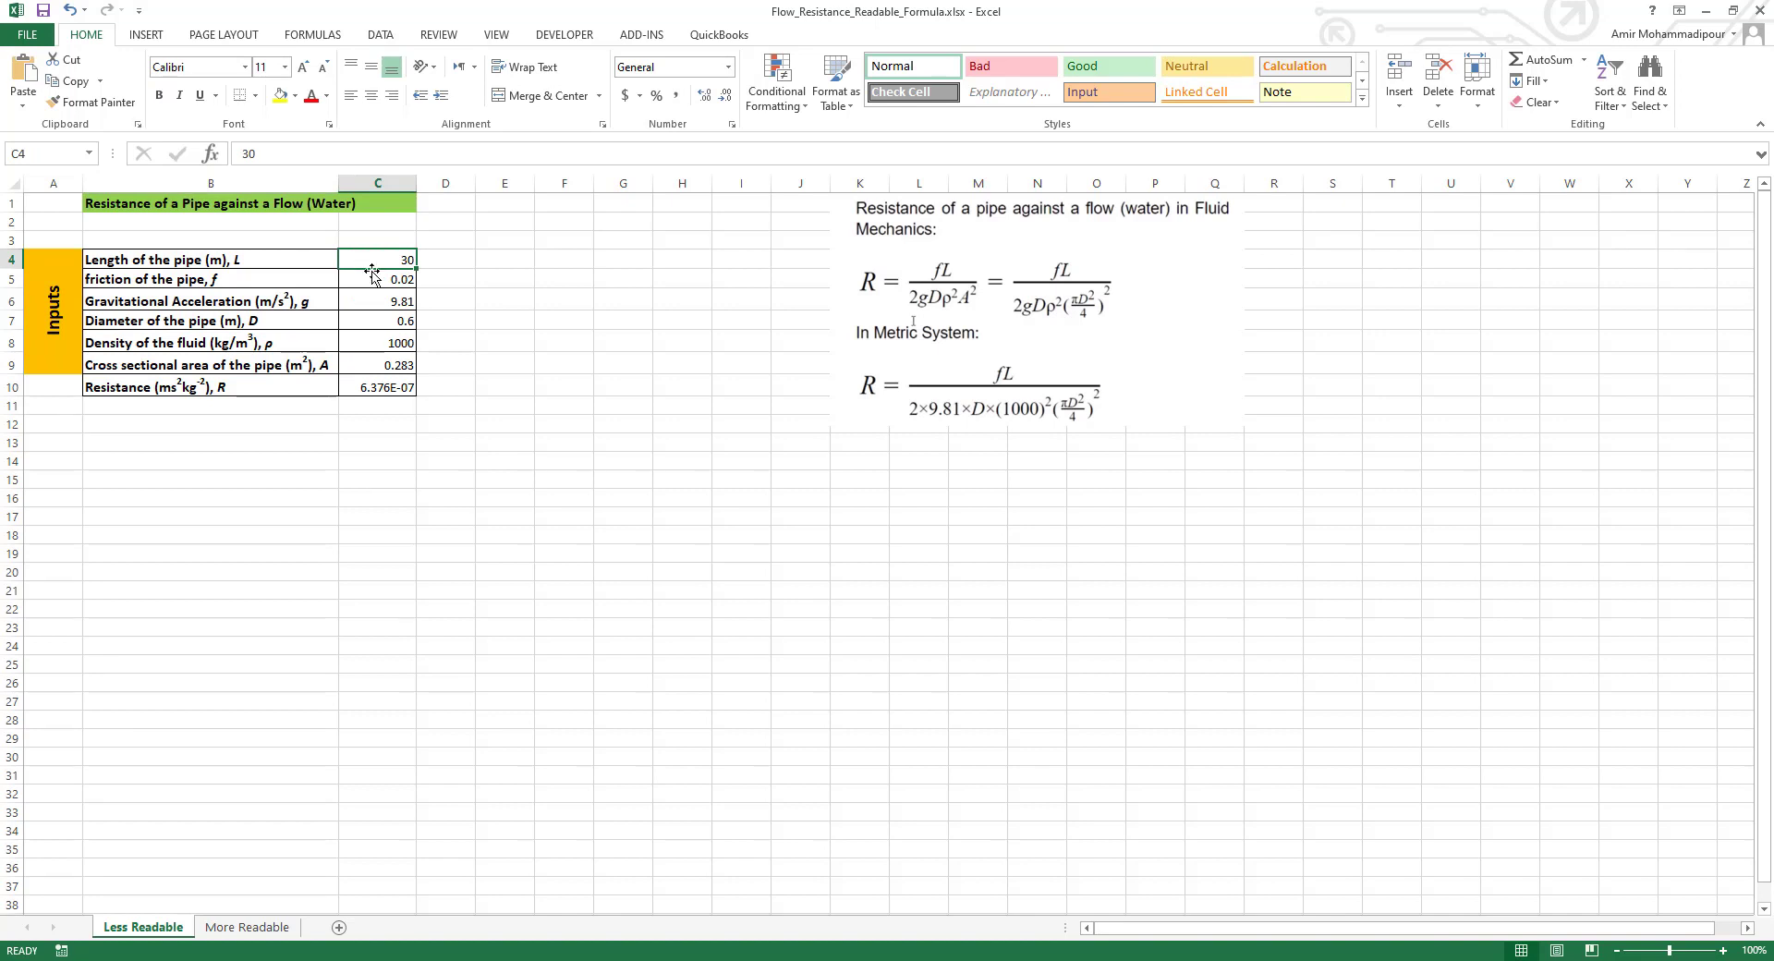
{"action": "mouse_move", "coordinate": [381, 277]}
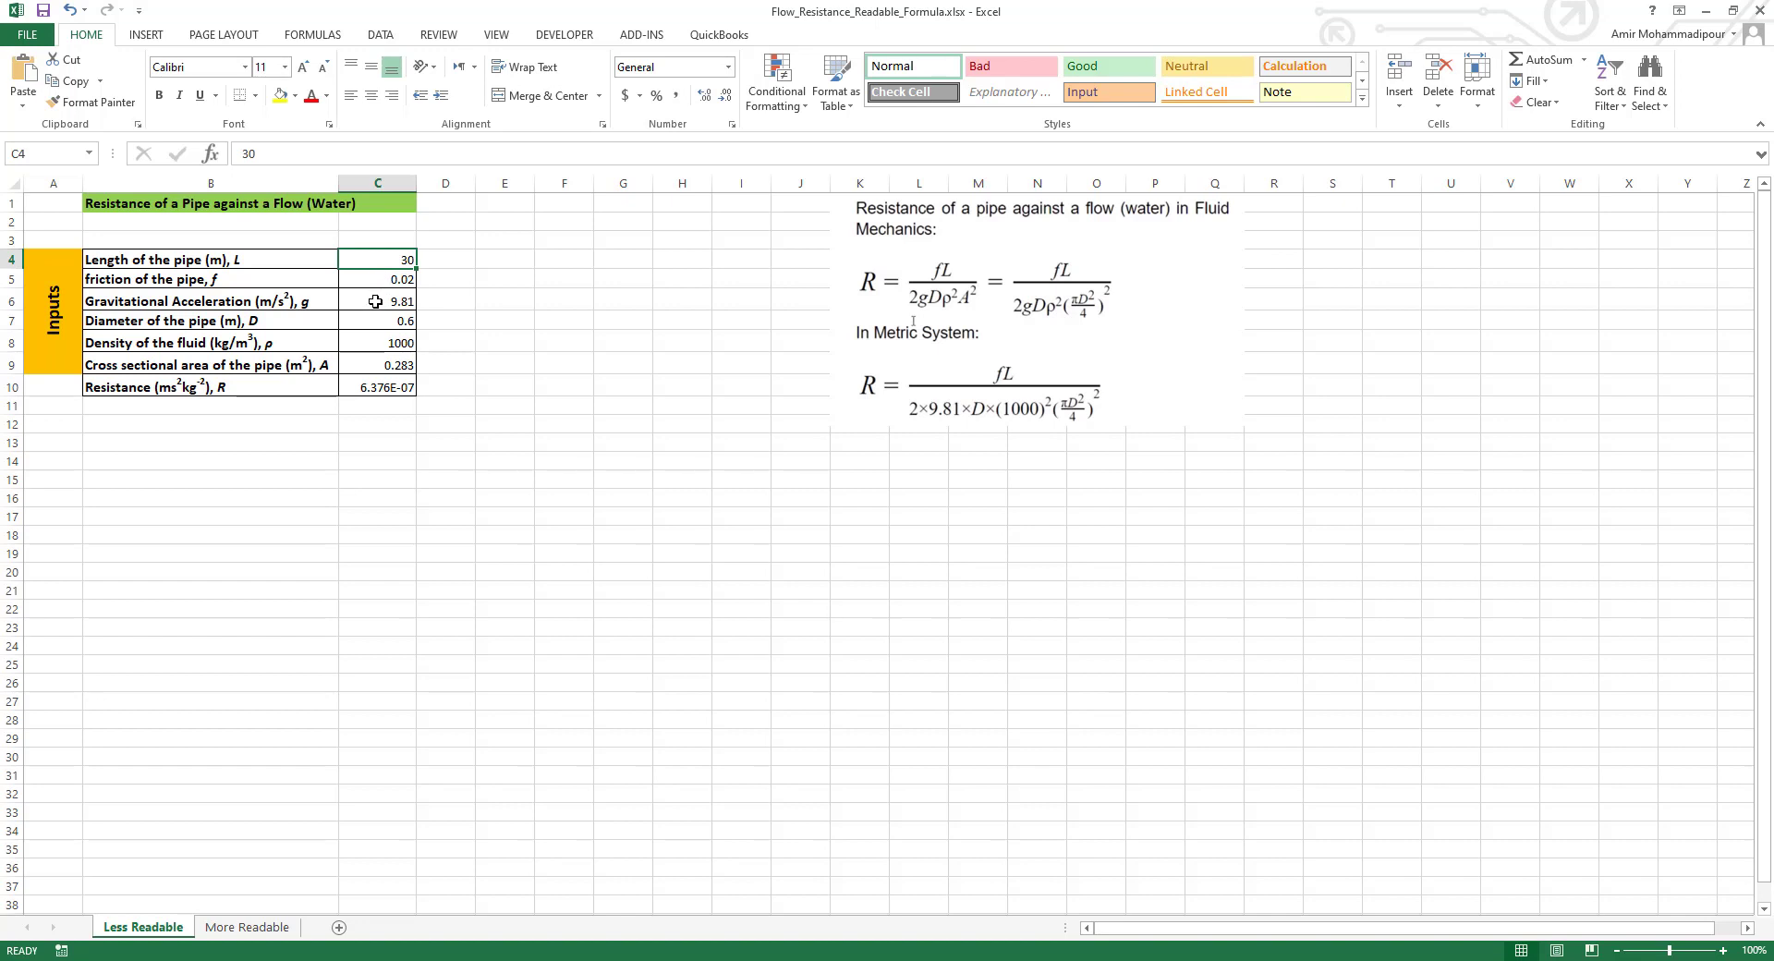
{"action": "mouse_move", "coordinate": [363, 303]}
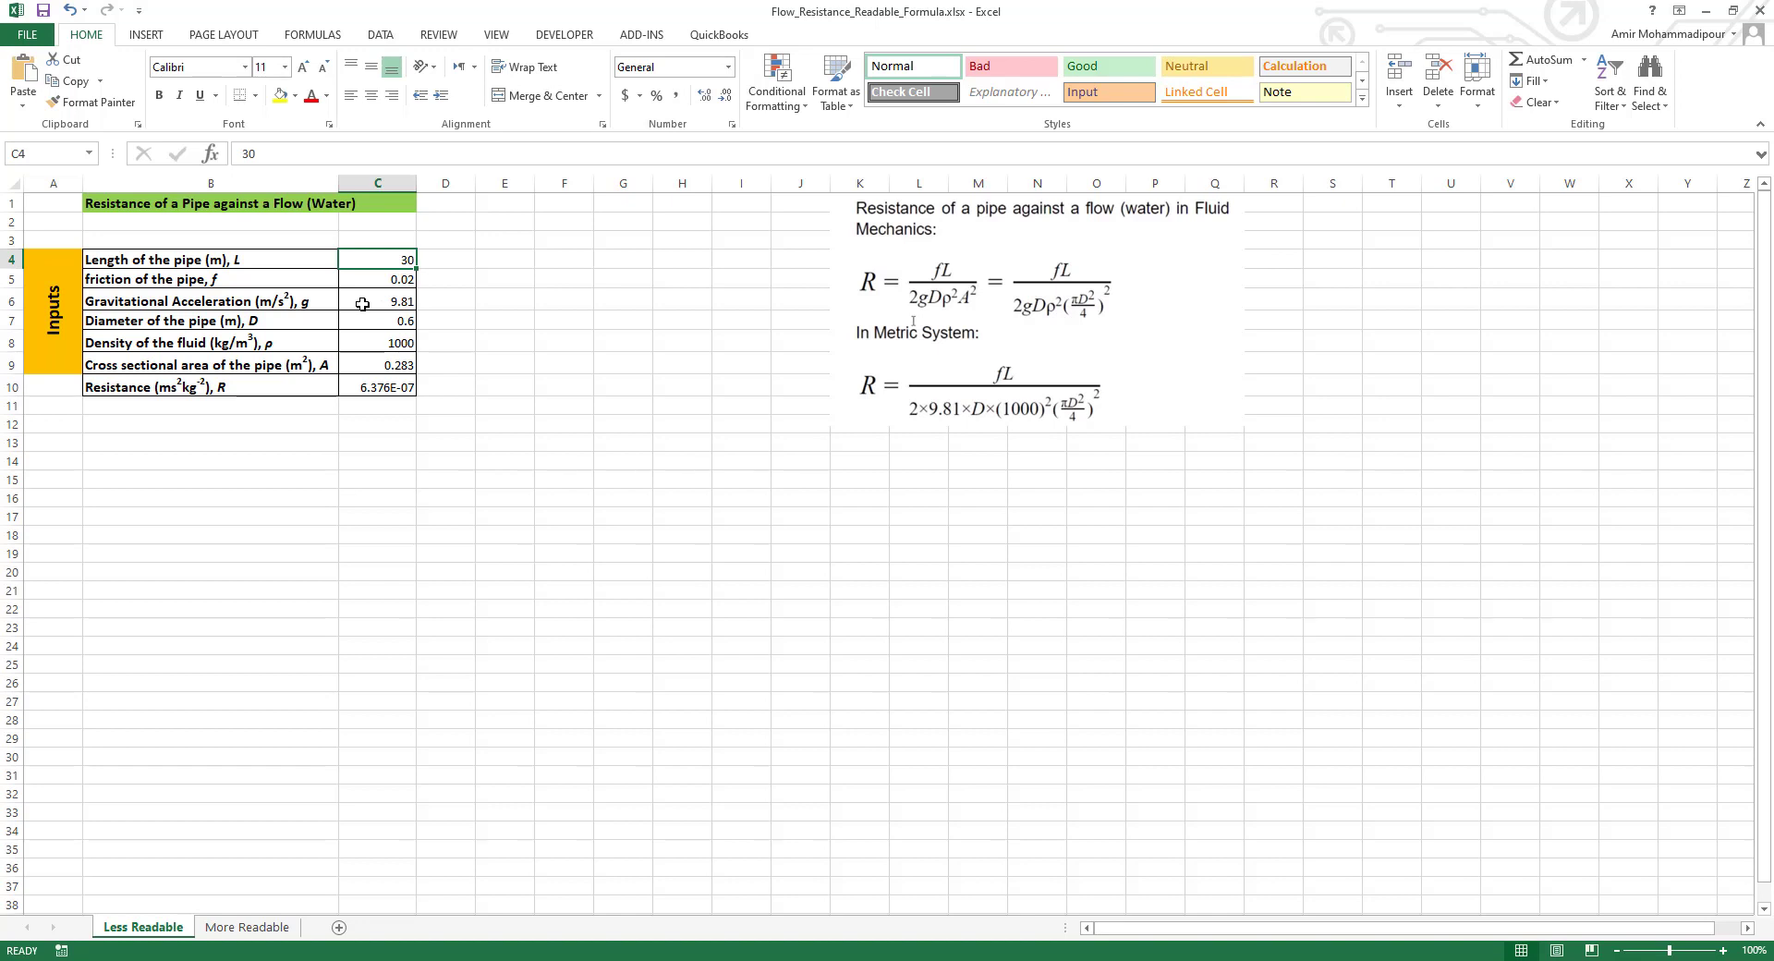
{"action": "mouse_move", "coordinate": [368, 322]}
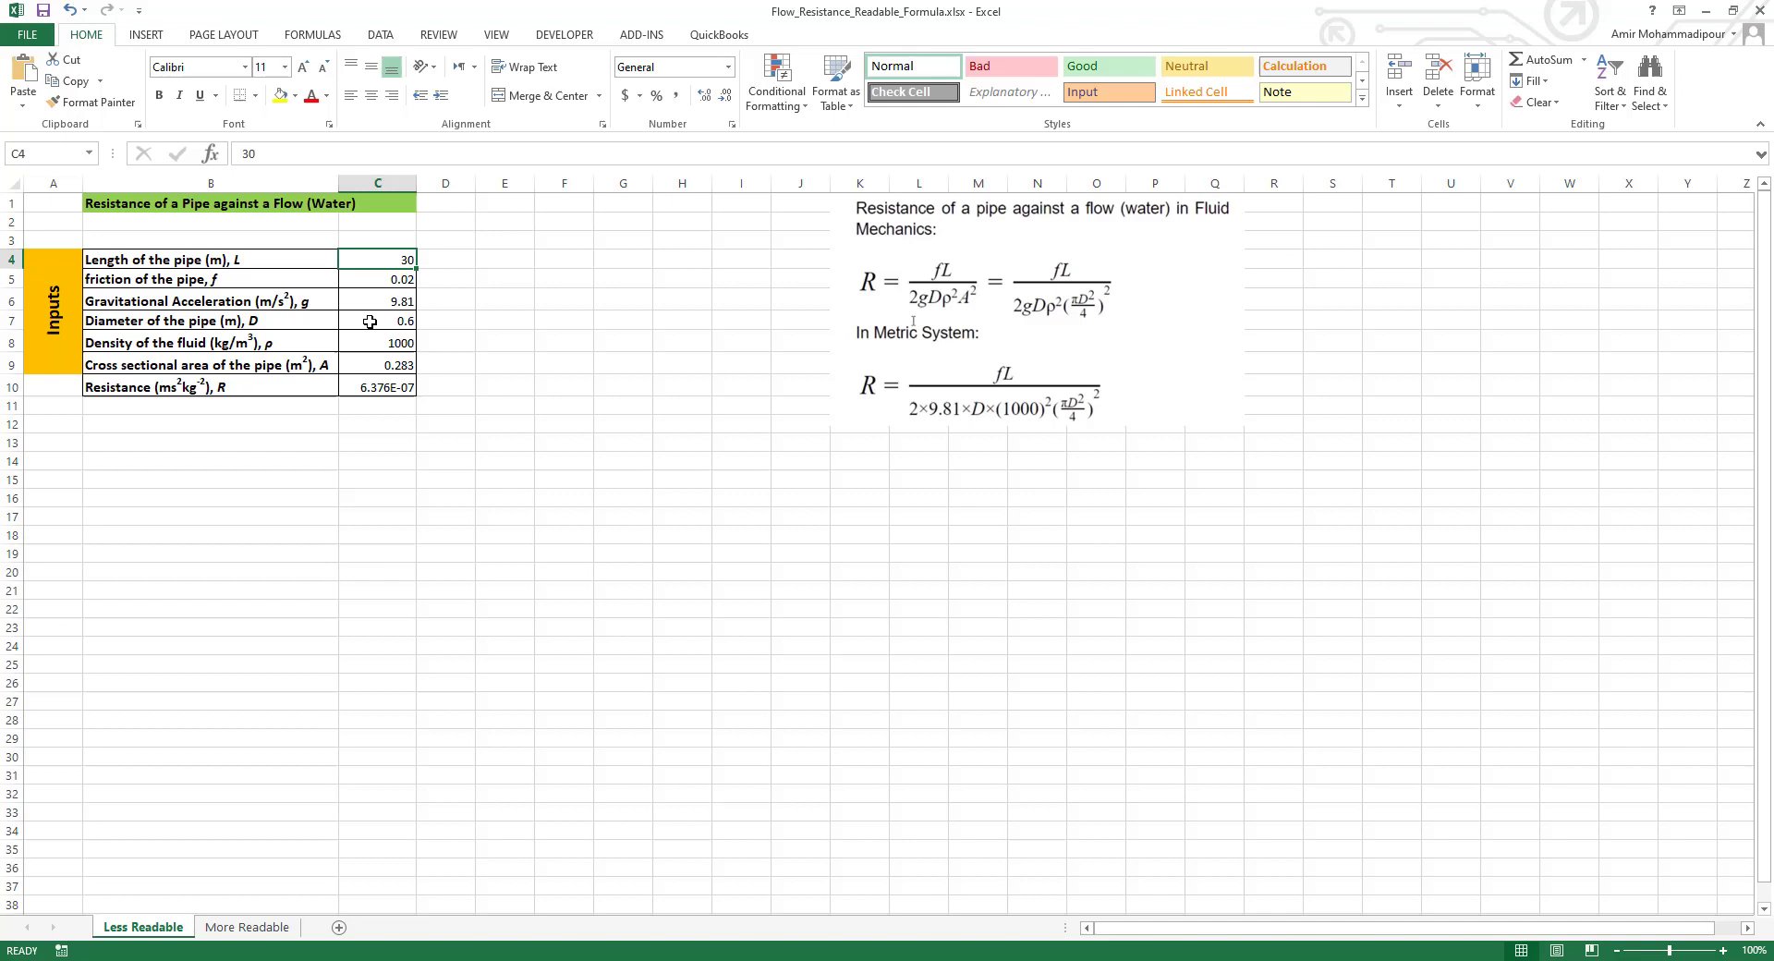
{"action": "mouse_move", "coordinate": [369, 344]}
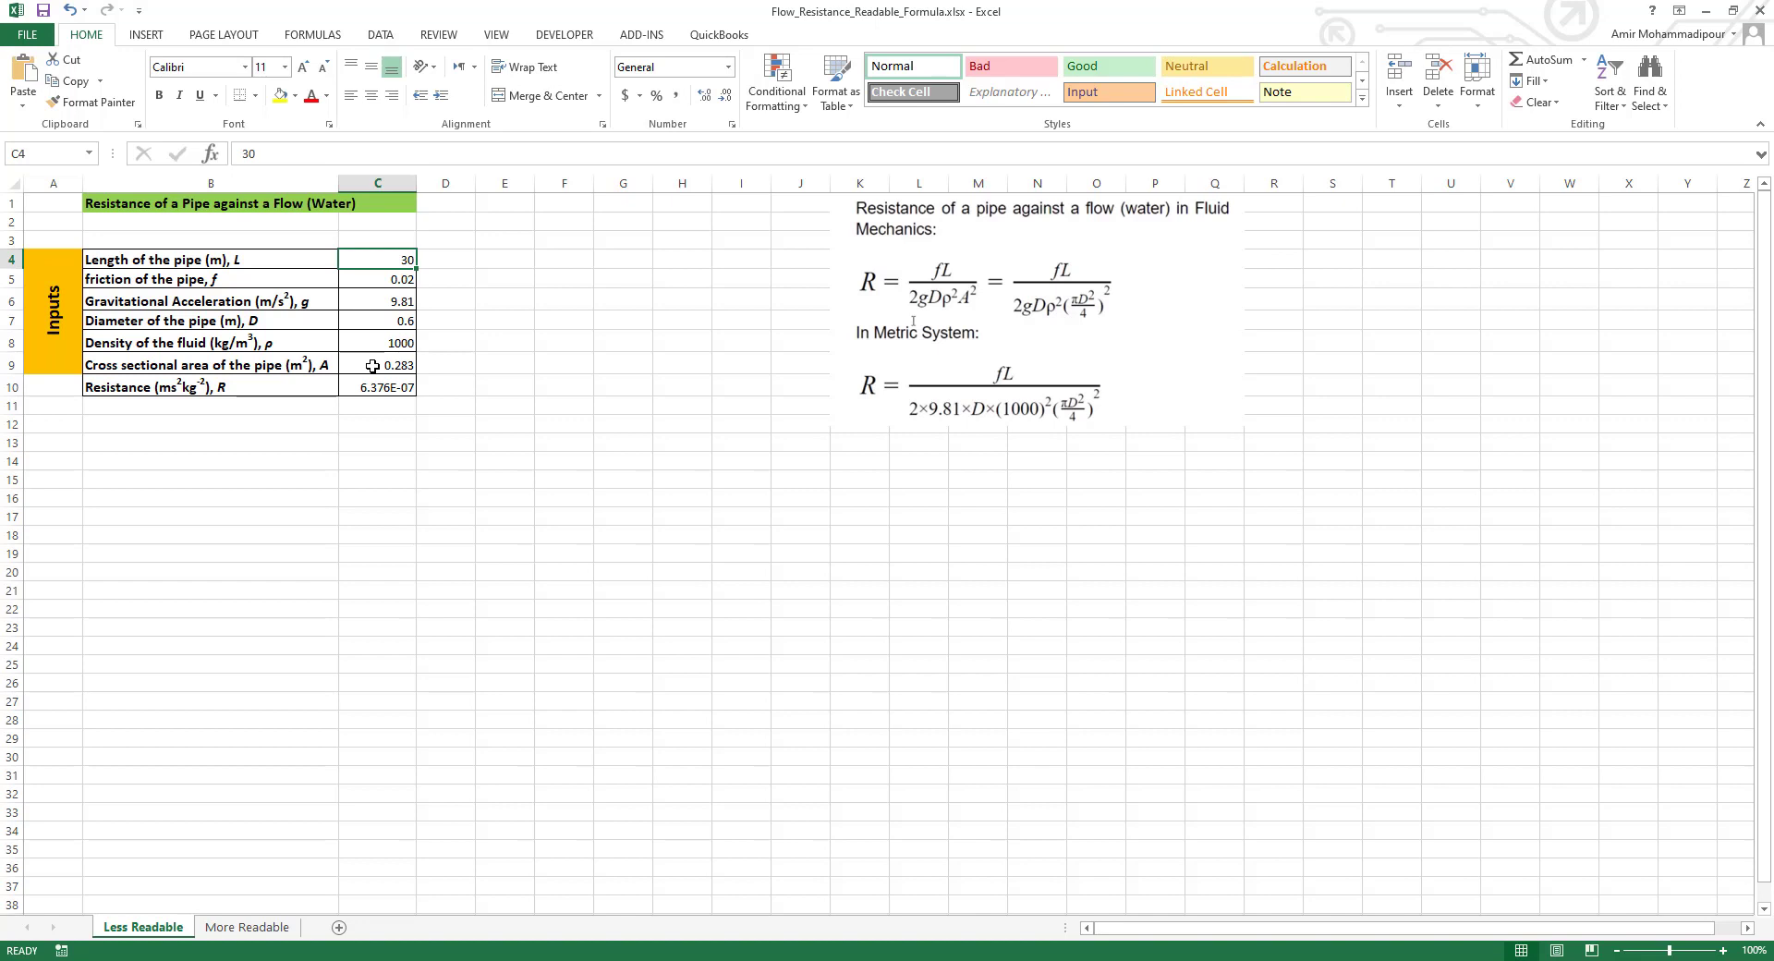
{"action": "double_click", "coordinate": [377, 365]}
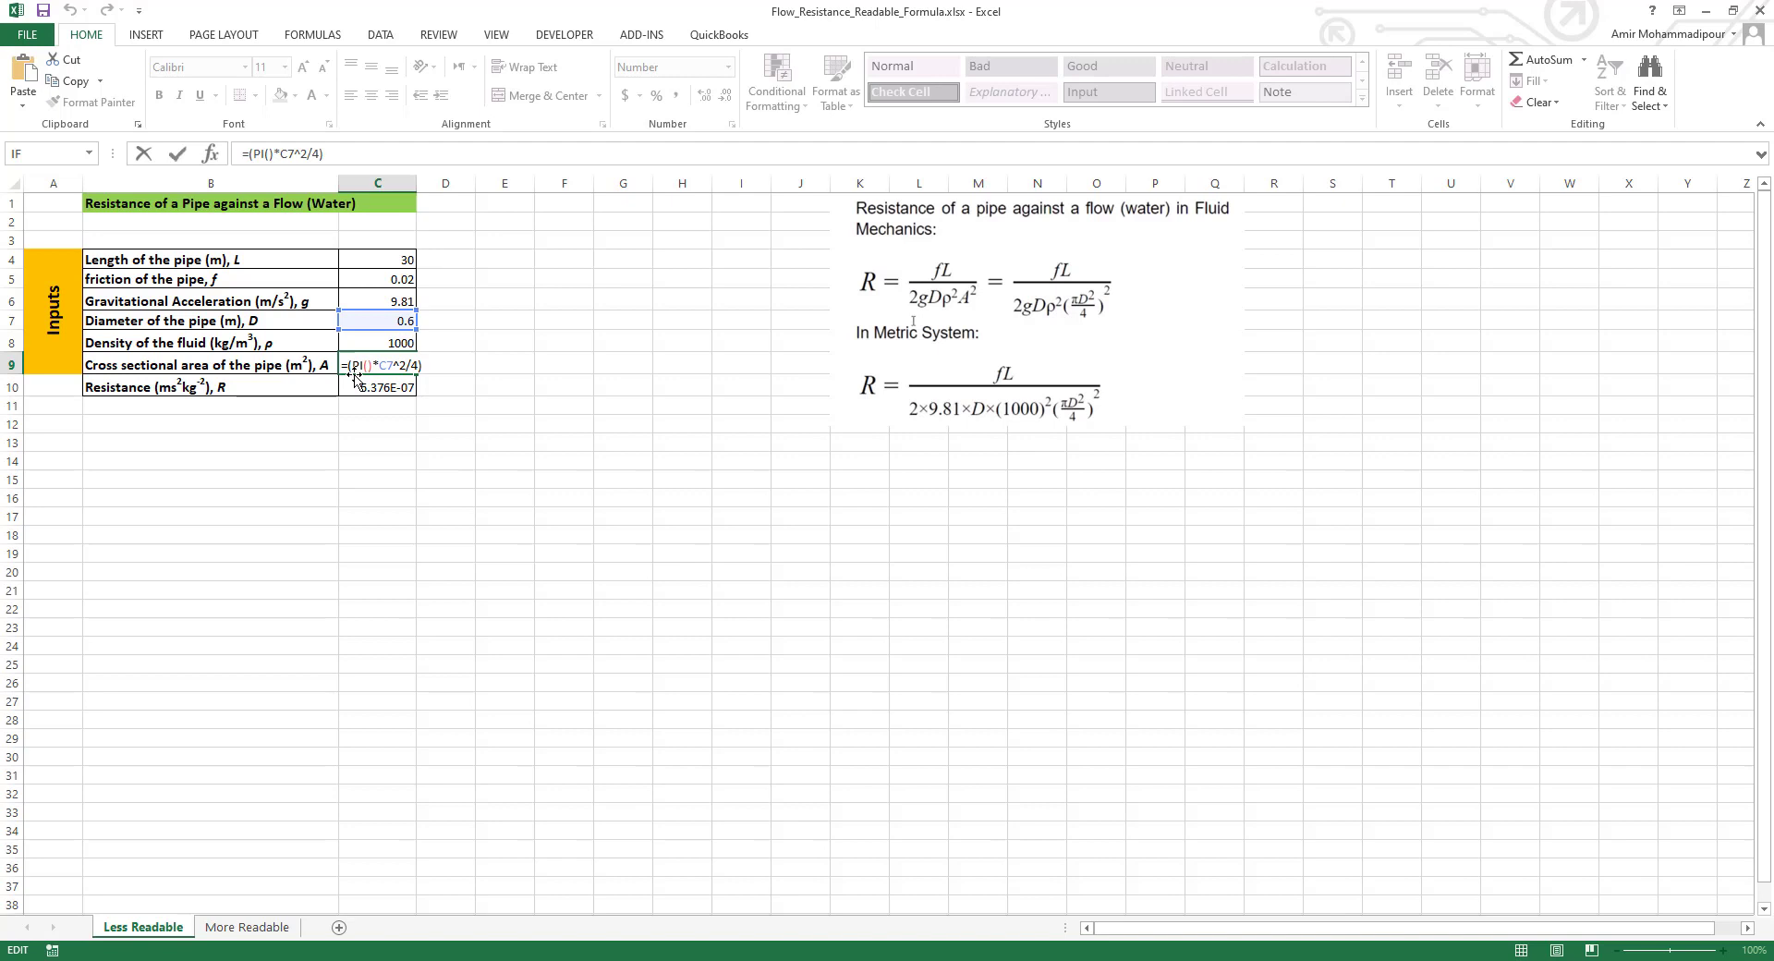
{"action": "key", "text": "Enter"}
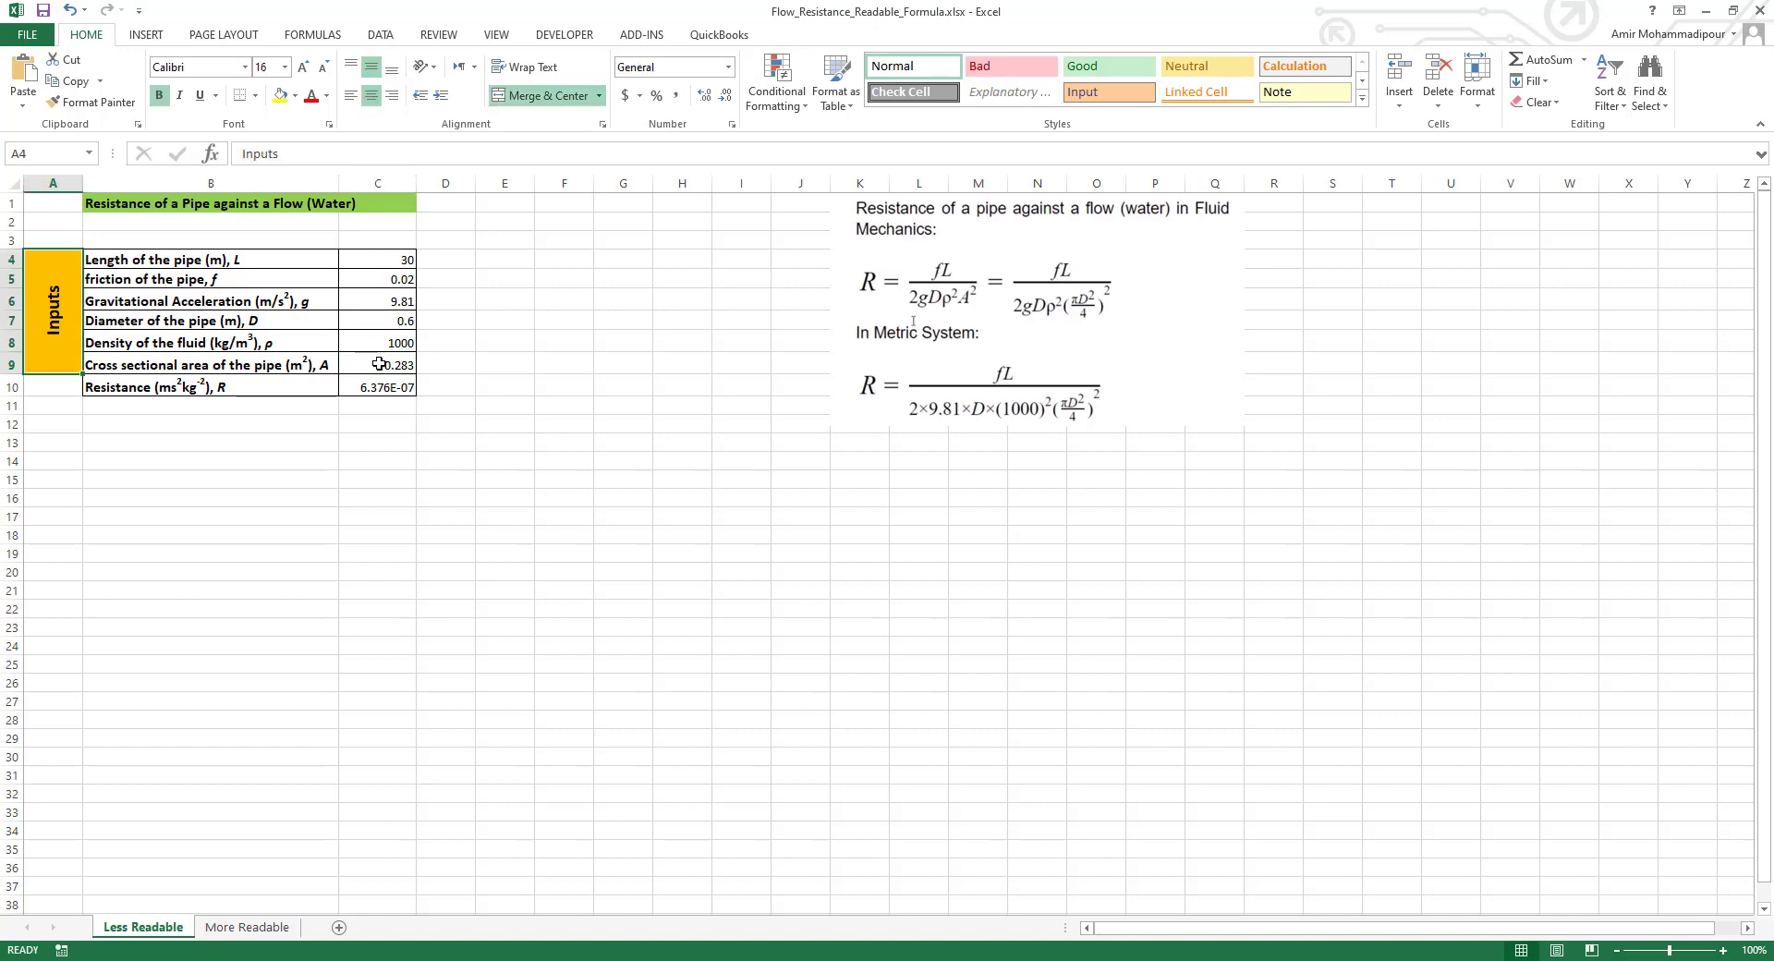
{"action": "mouse_move", "coordinate": [366, 388]}
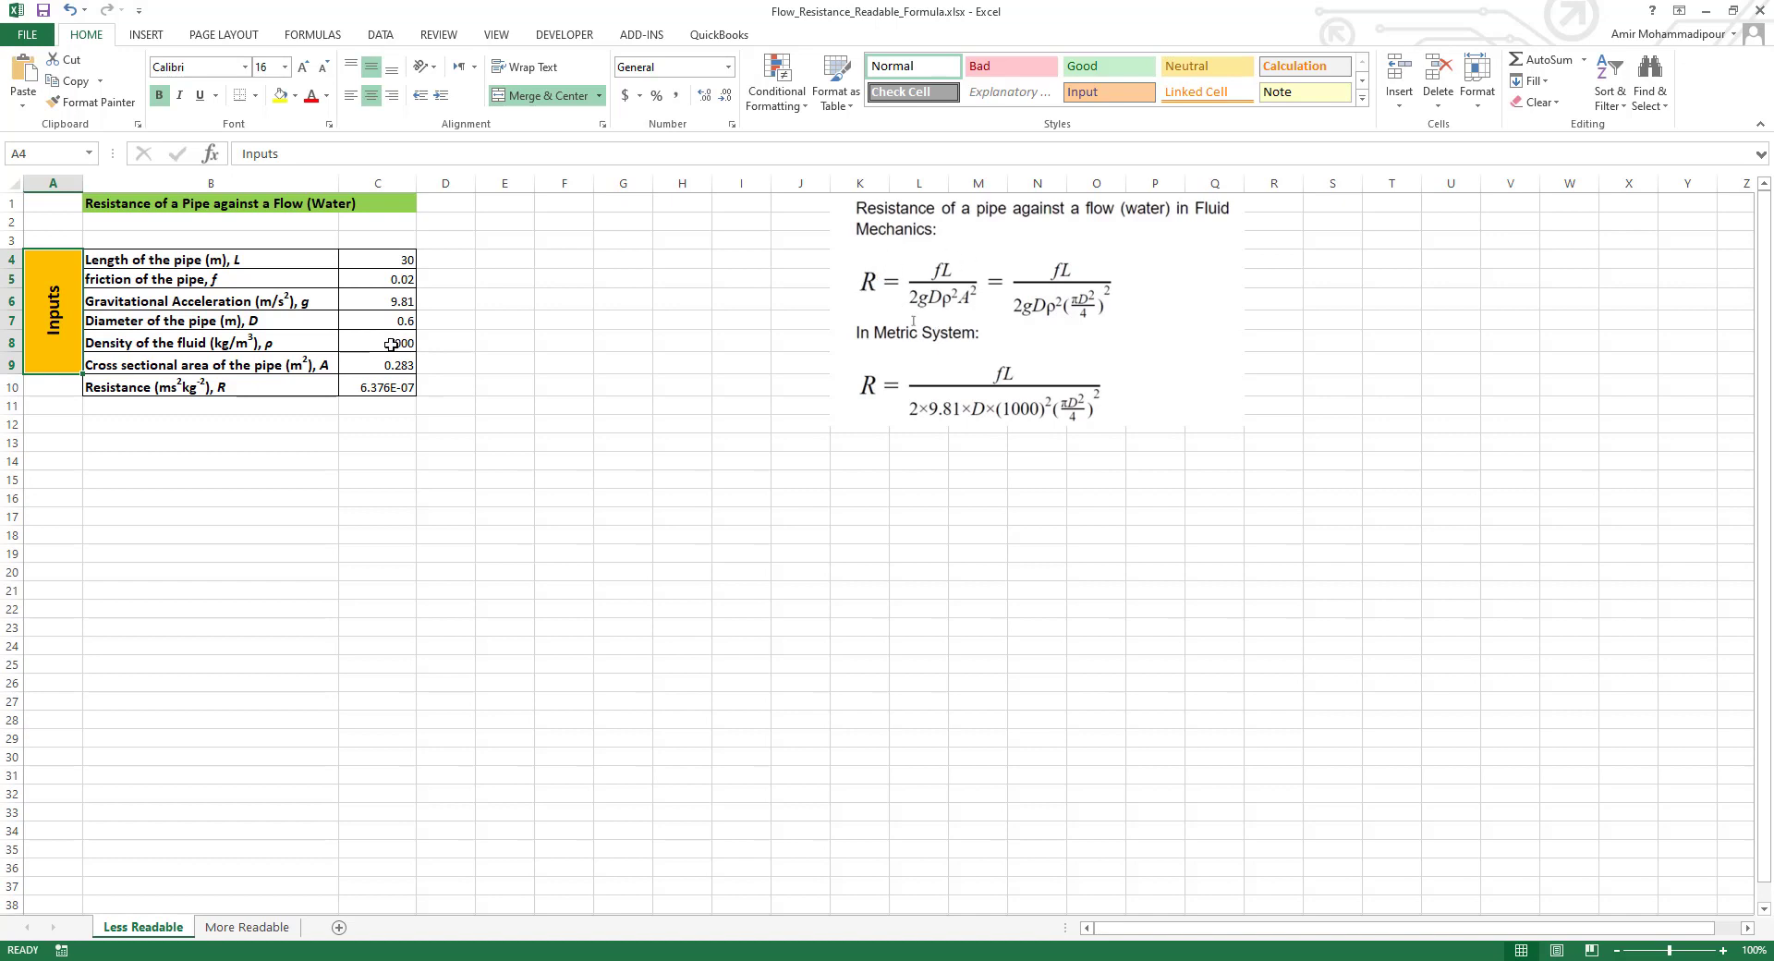
{"action": "left_click", "coordinate": [377, 386]}
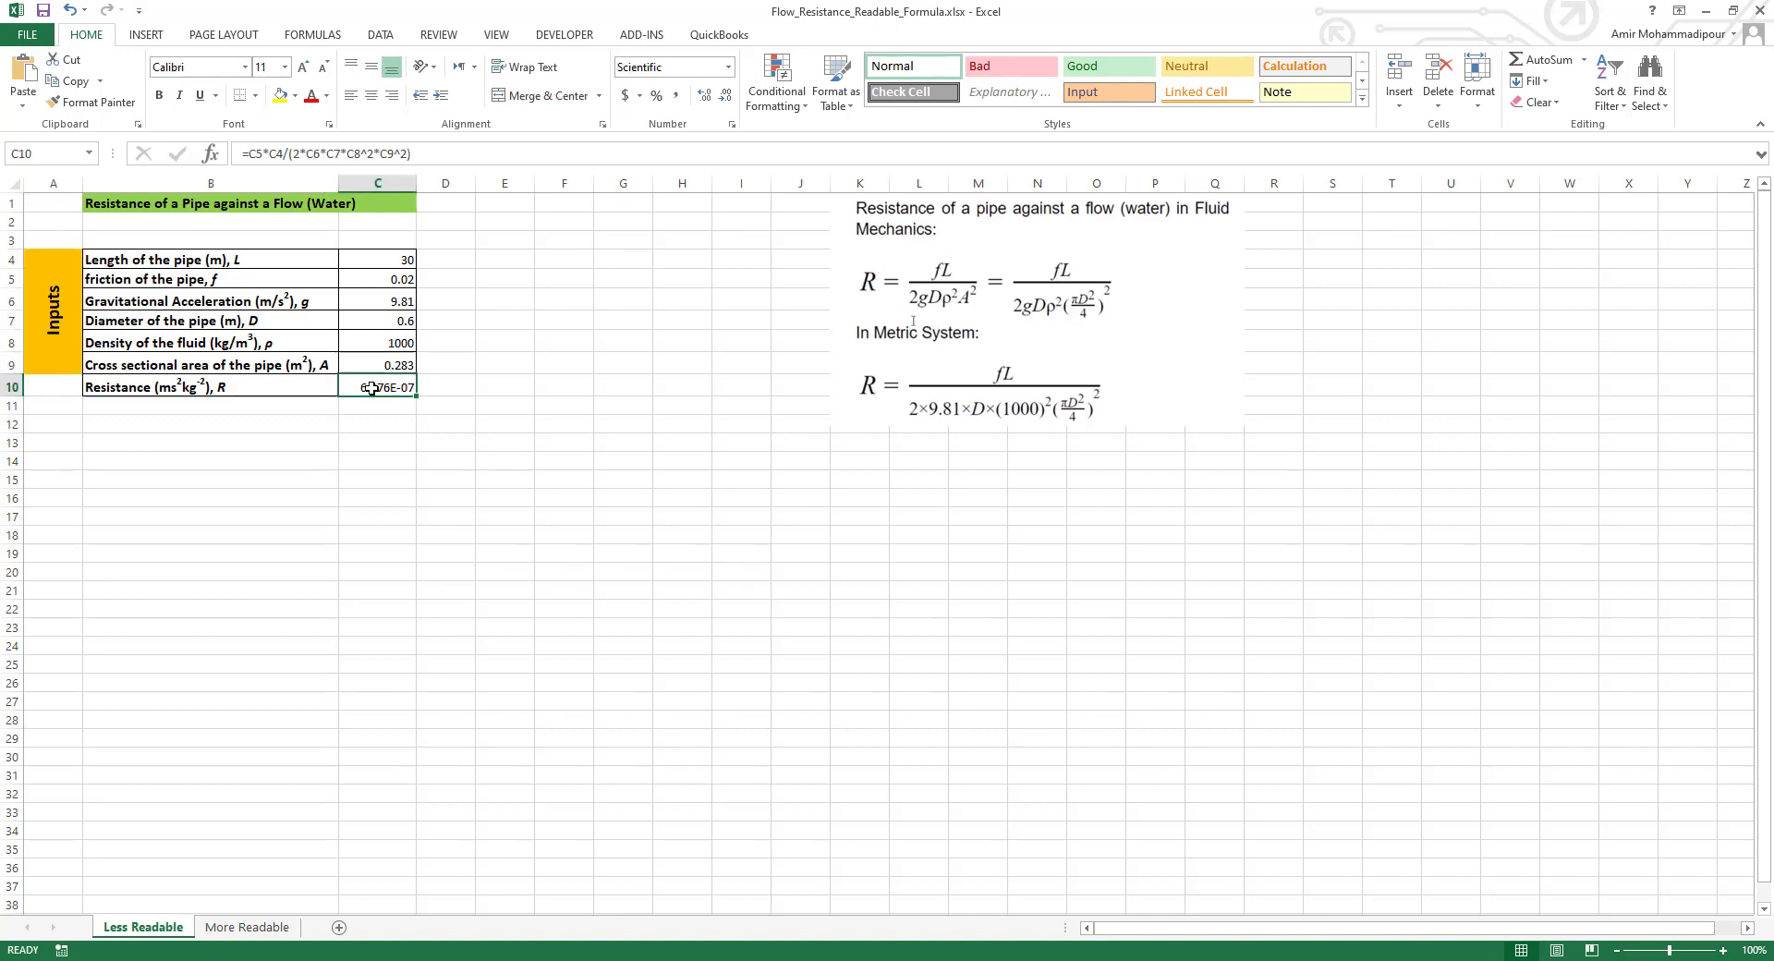
{"action": "mouse_move", "coordinate": [362, 388]}
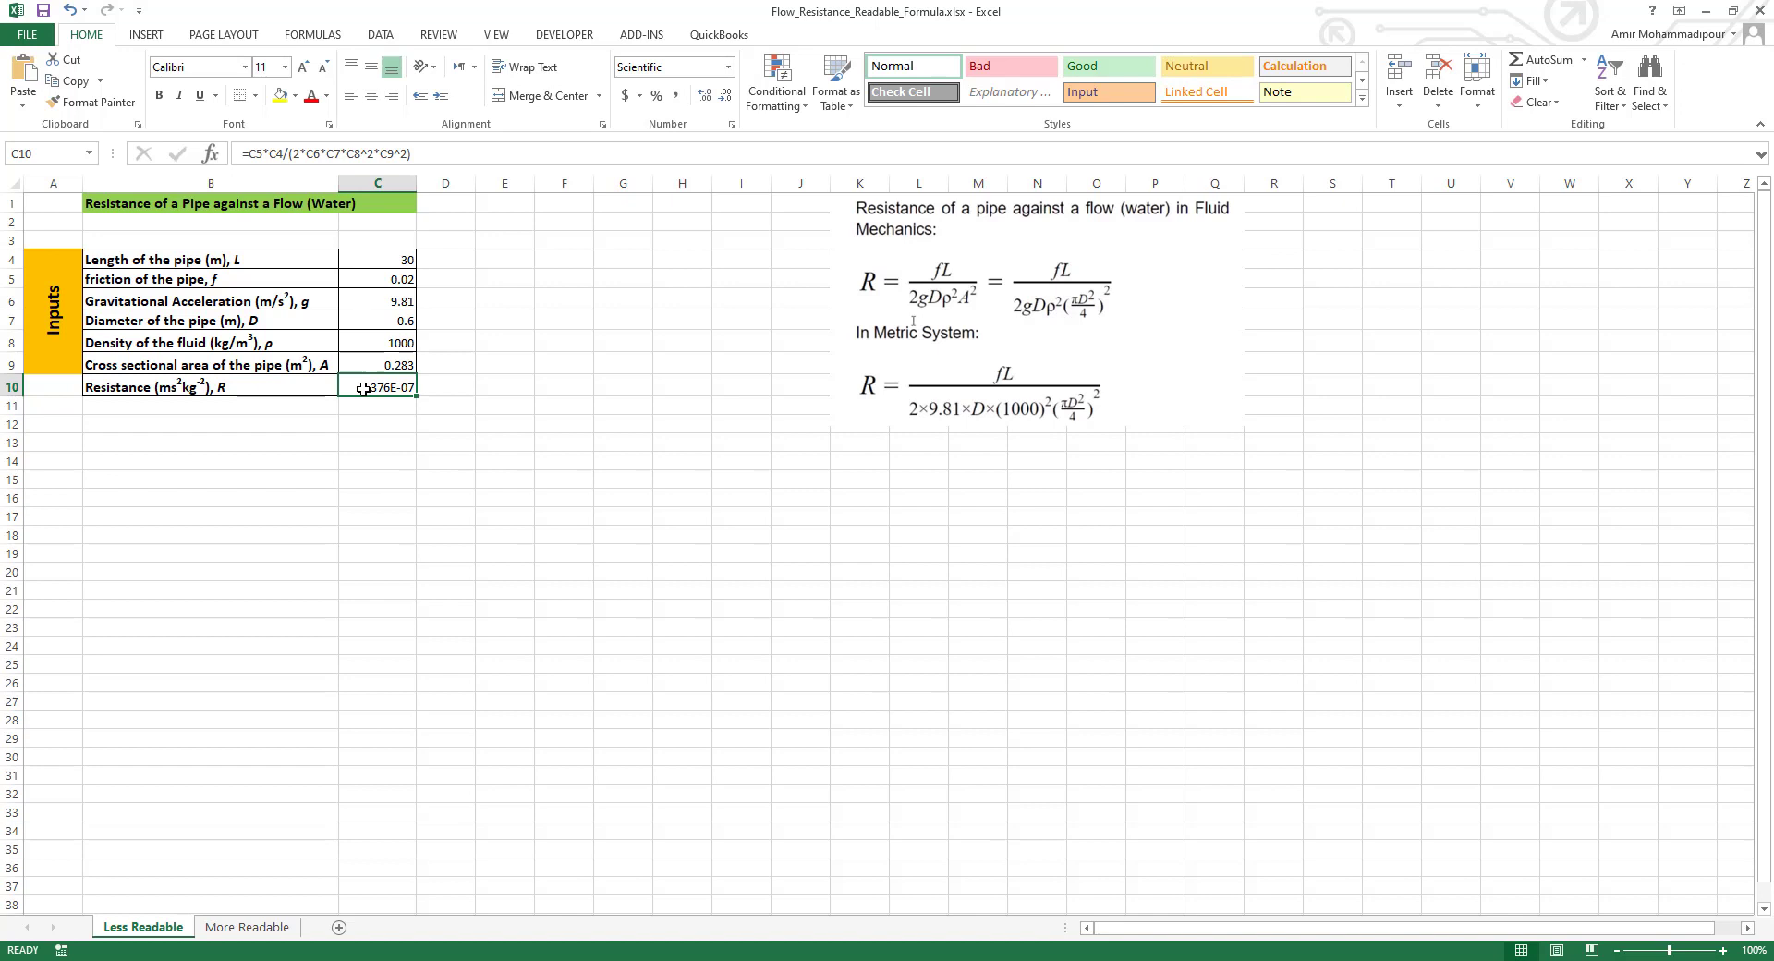
{"action": "double_click", "coordinate": [377, 388]}
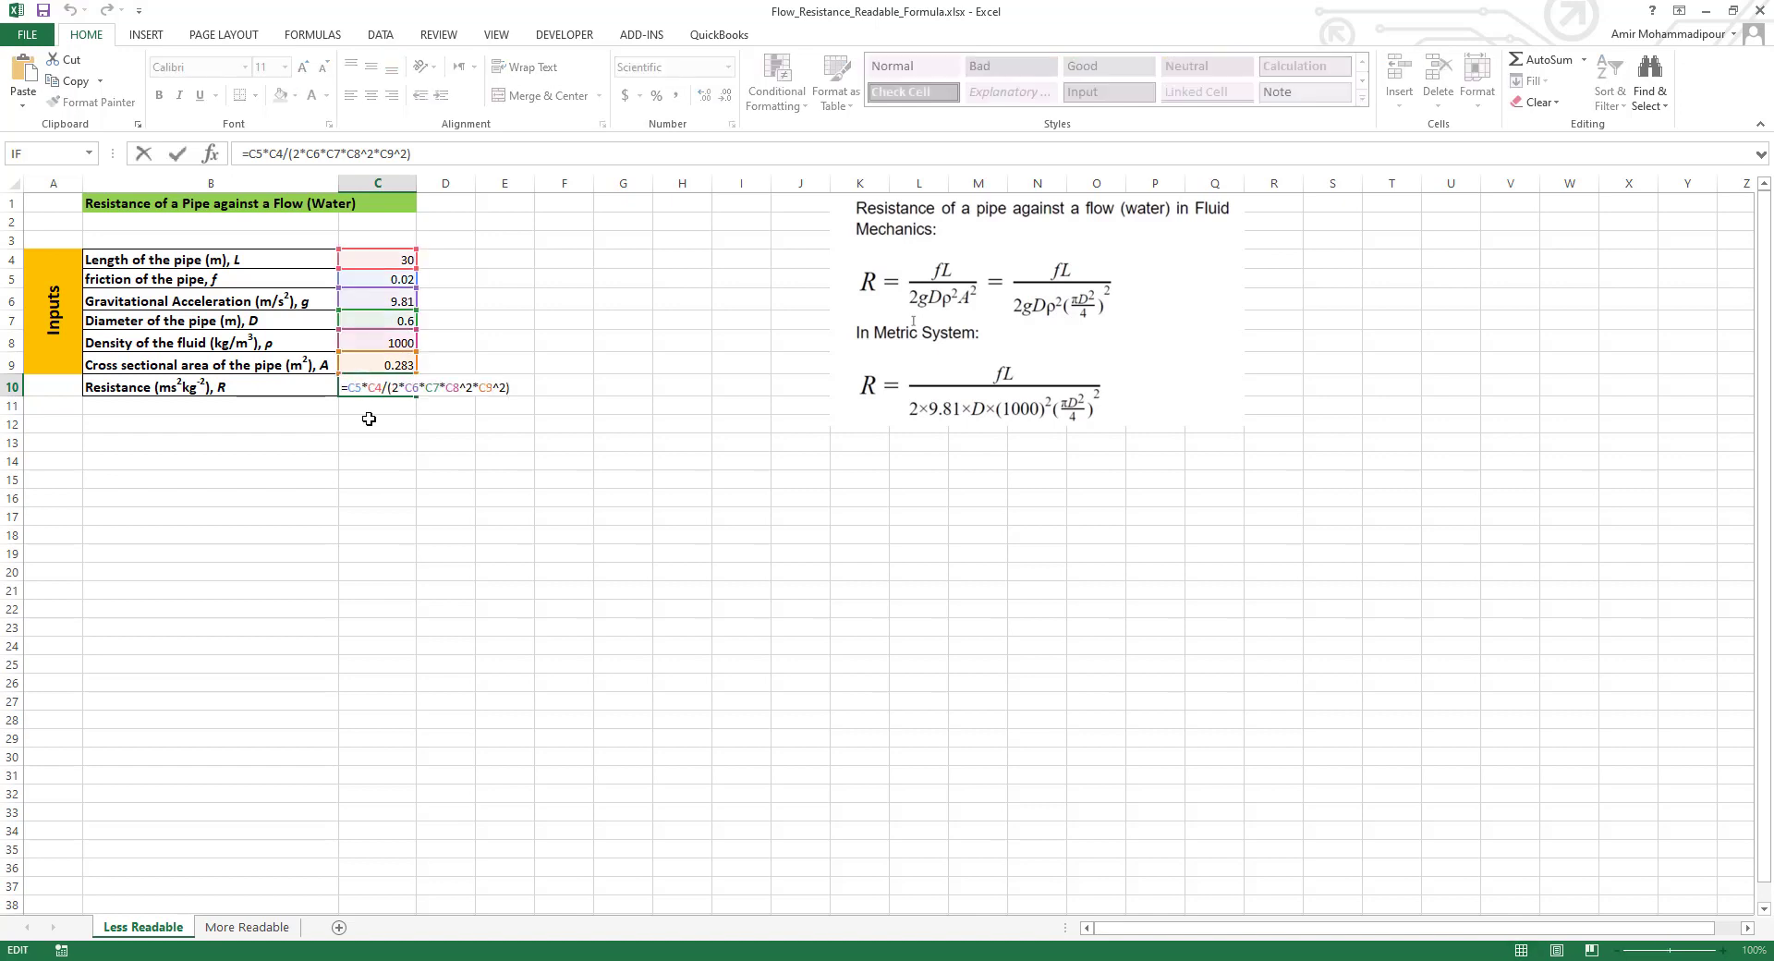
{"action": "mouse_move", "coordinate": [365, 411]}
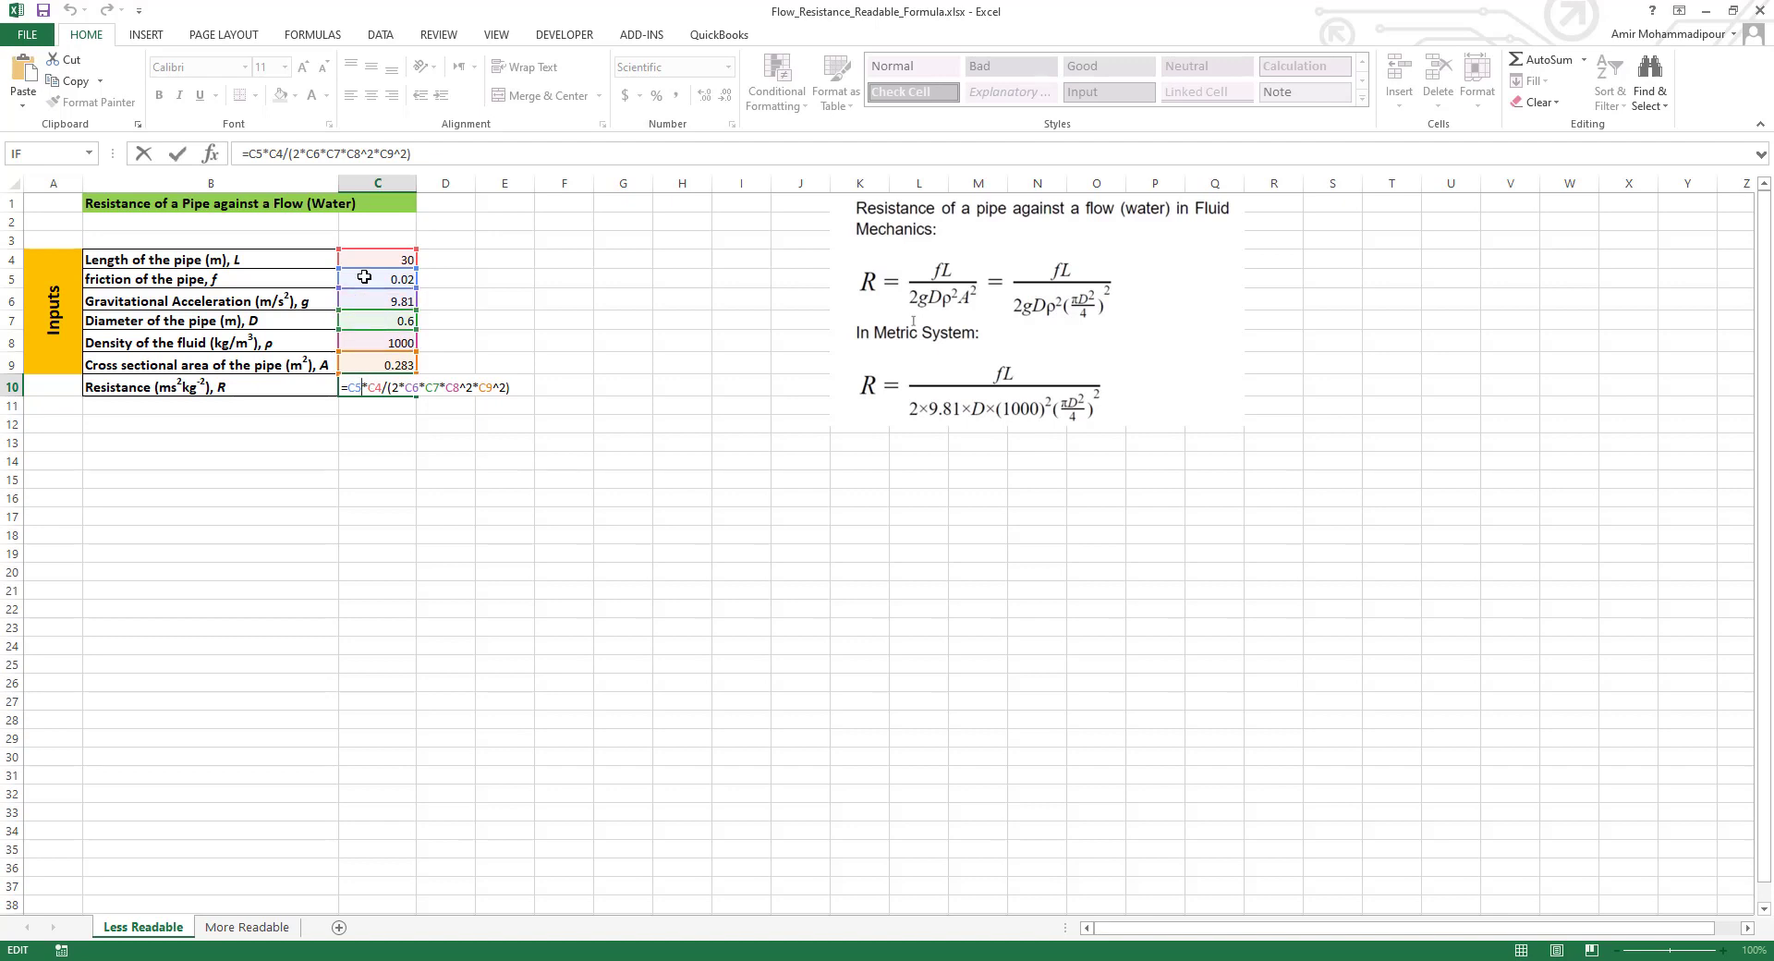
{"action": "mouse_move", "coordinate": [372, 301]}
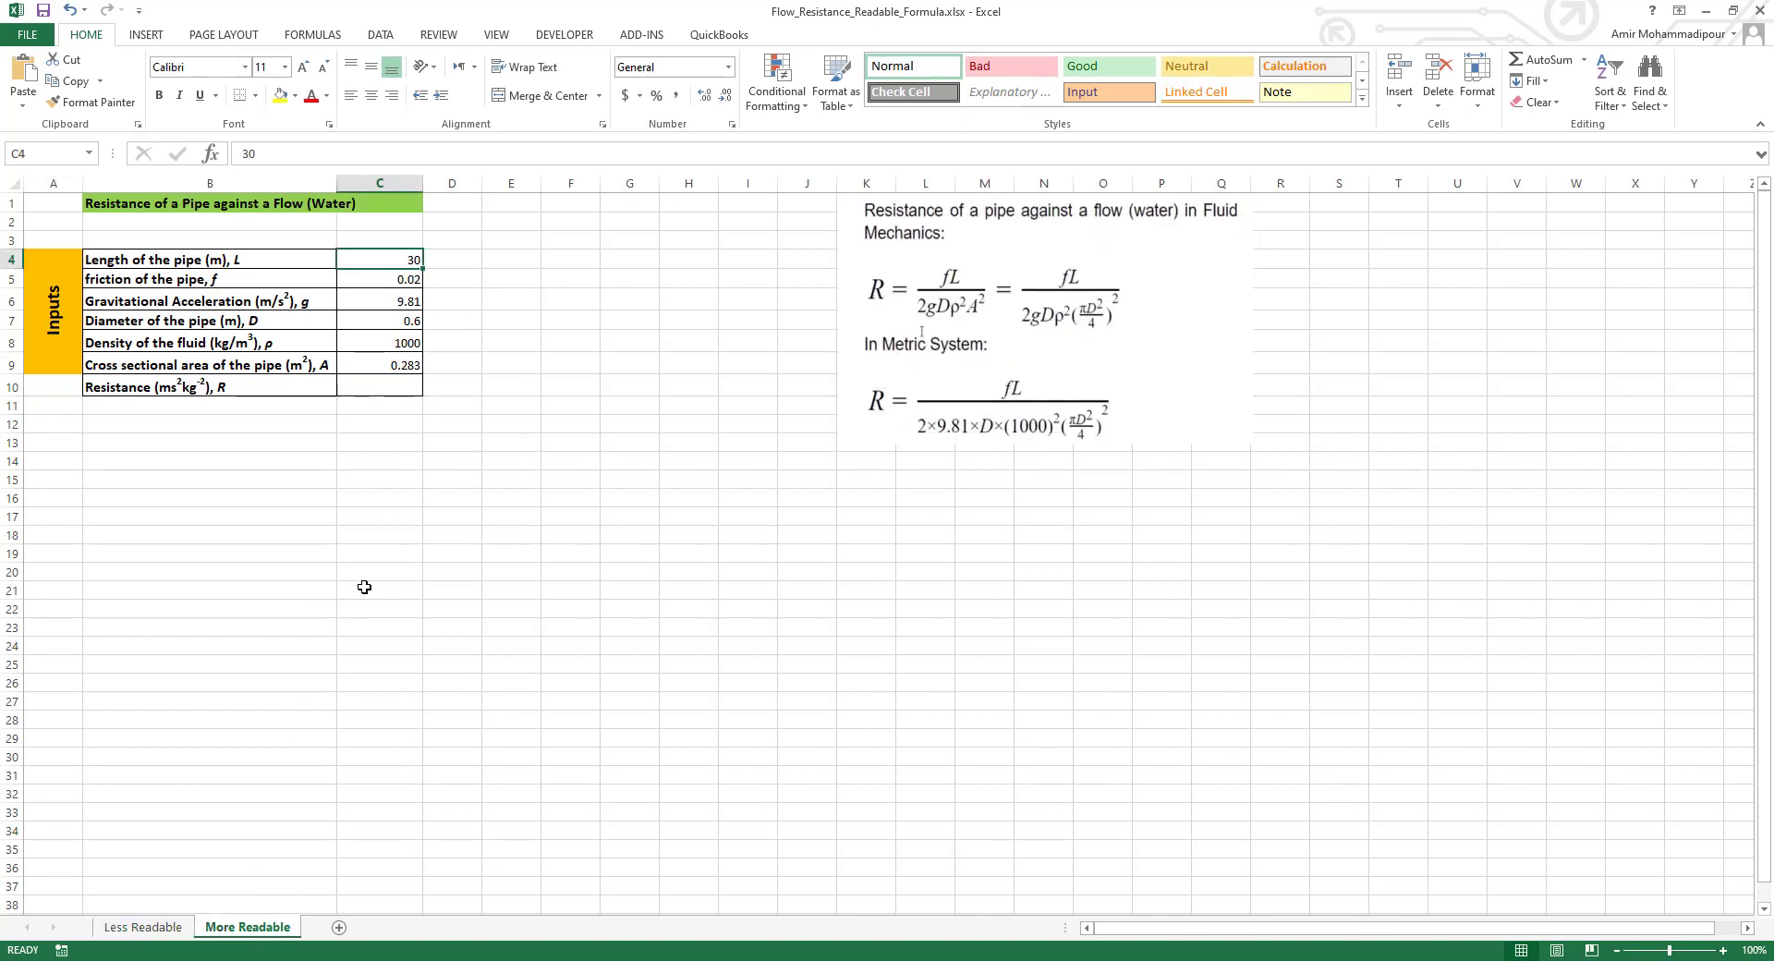
{"action": "mouse_move", "coordinate": [658, 408]}
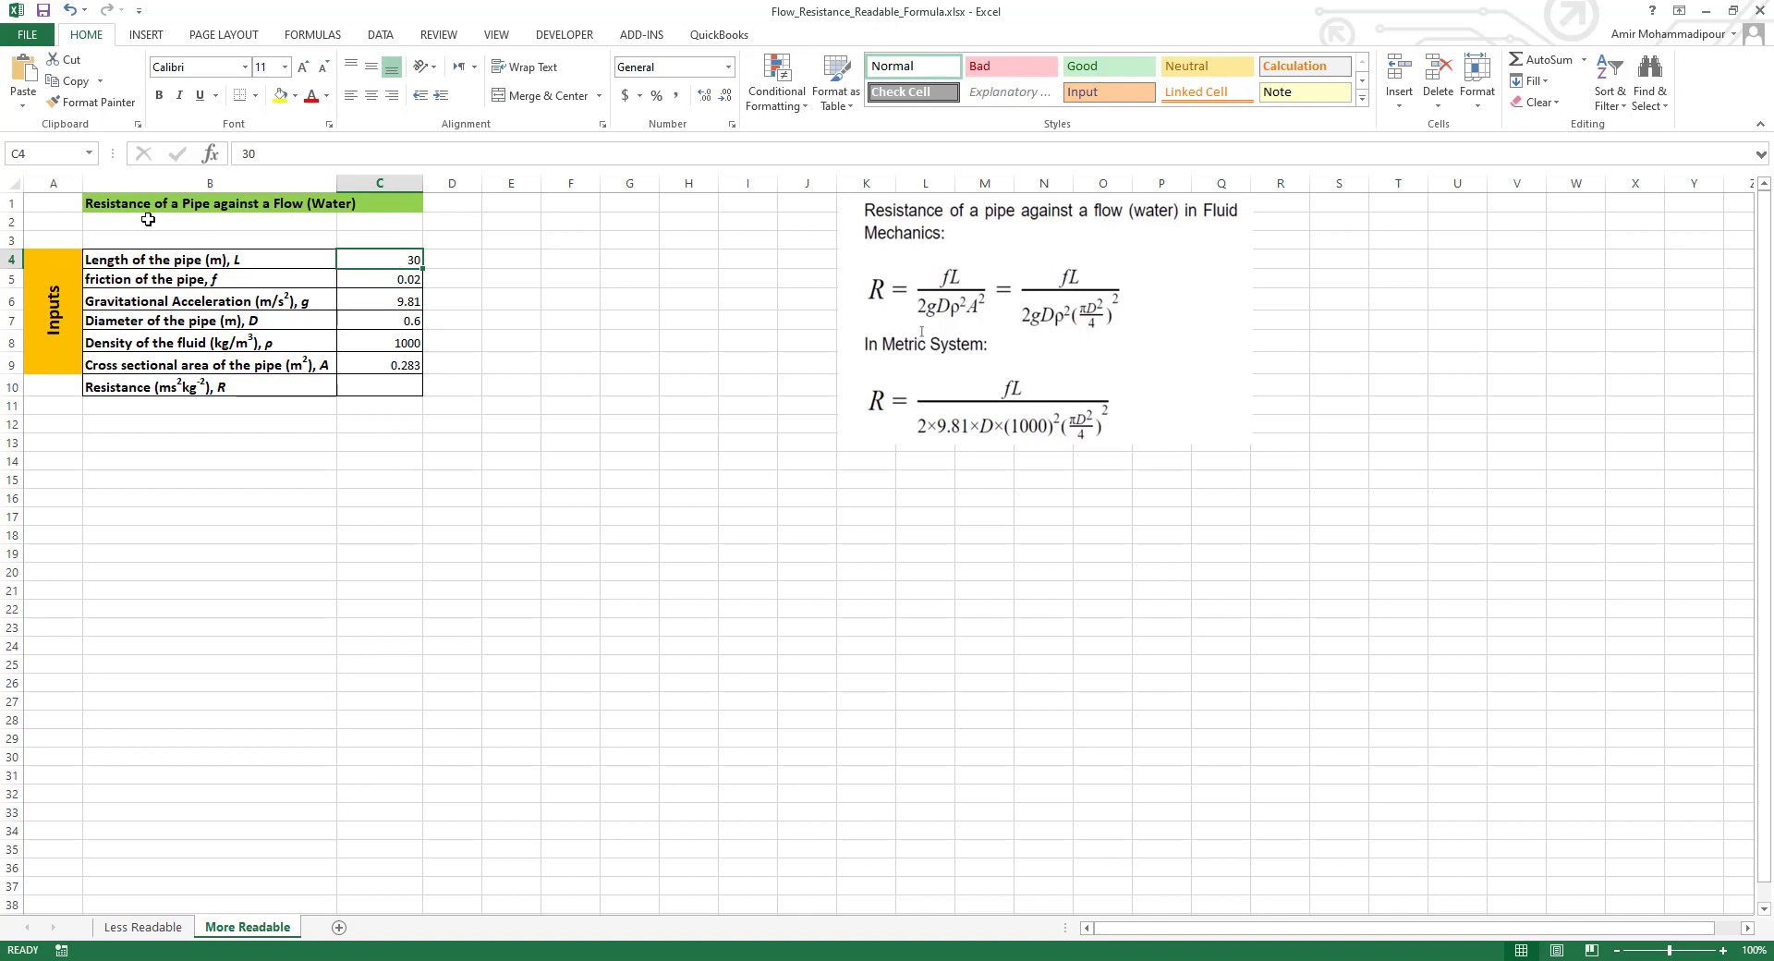
{"action": "mouse_move", "coordinate": [58, 153]}
{"action": "type", "text": "L"}
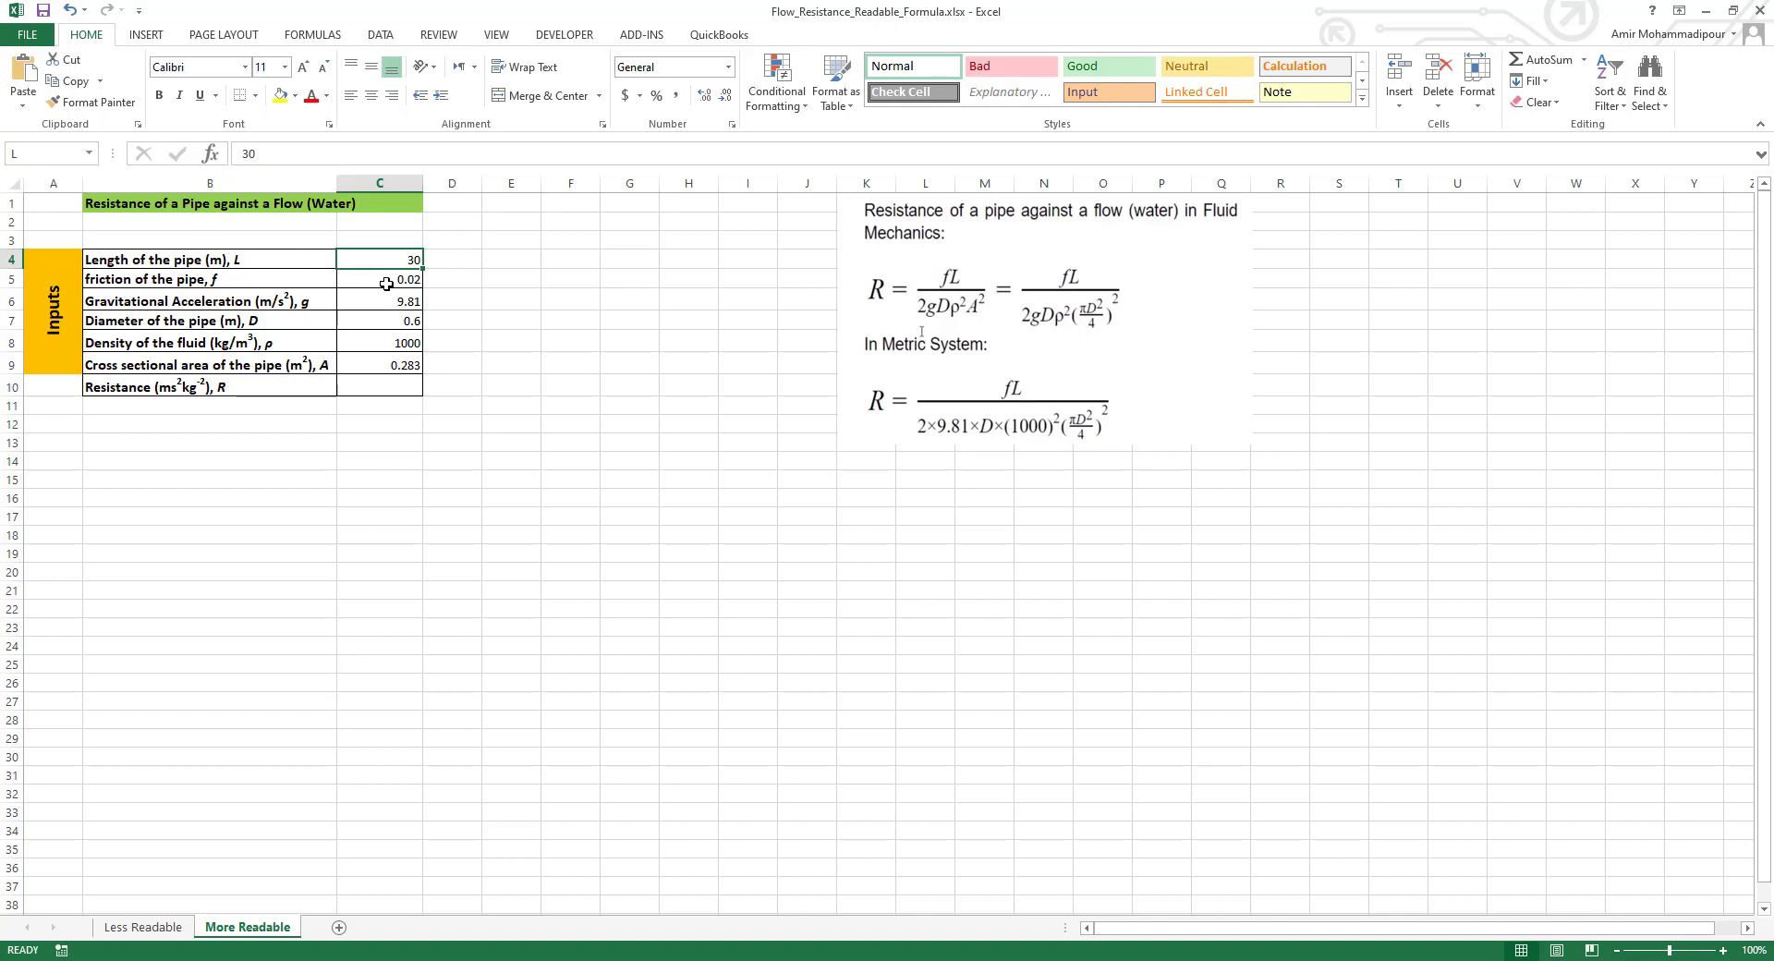
Name the friction, gravity, diameter, density and area cells f, g, D, rho and A.
{"action": "left_click", "coordinate": [381, 279]}
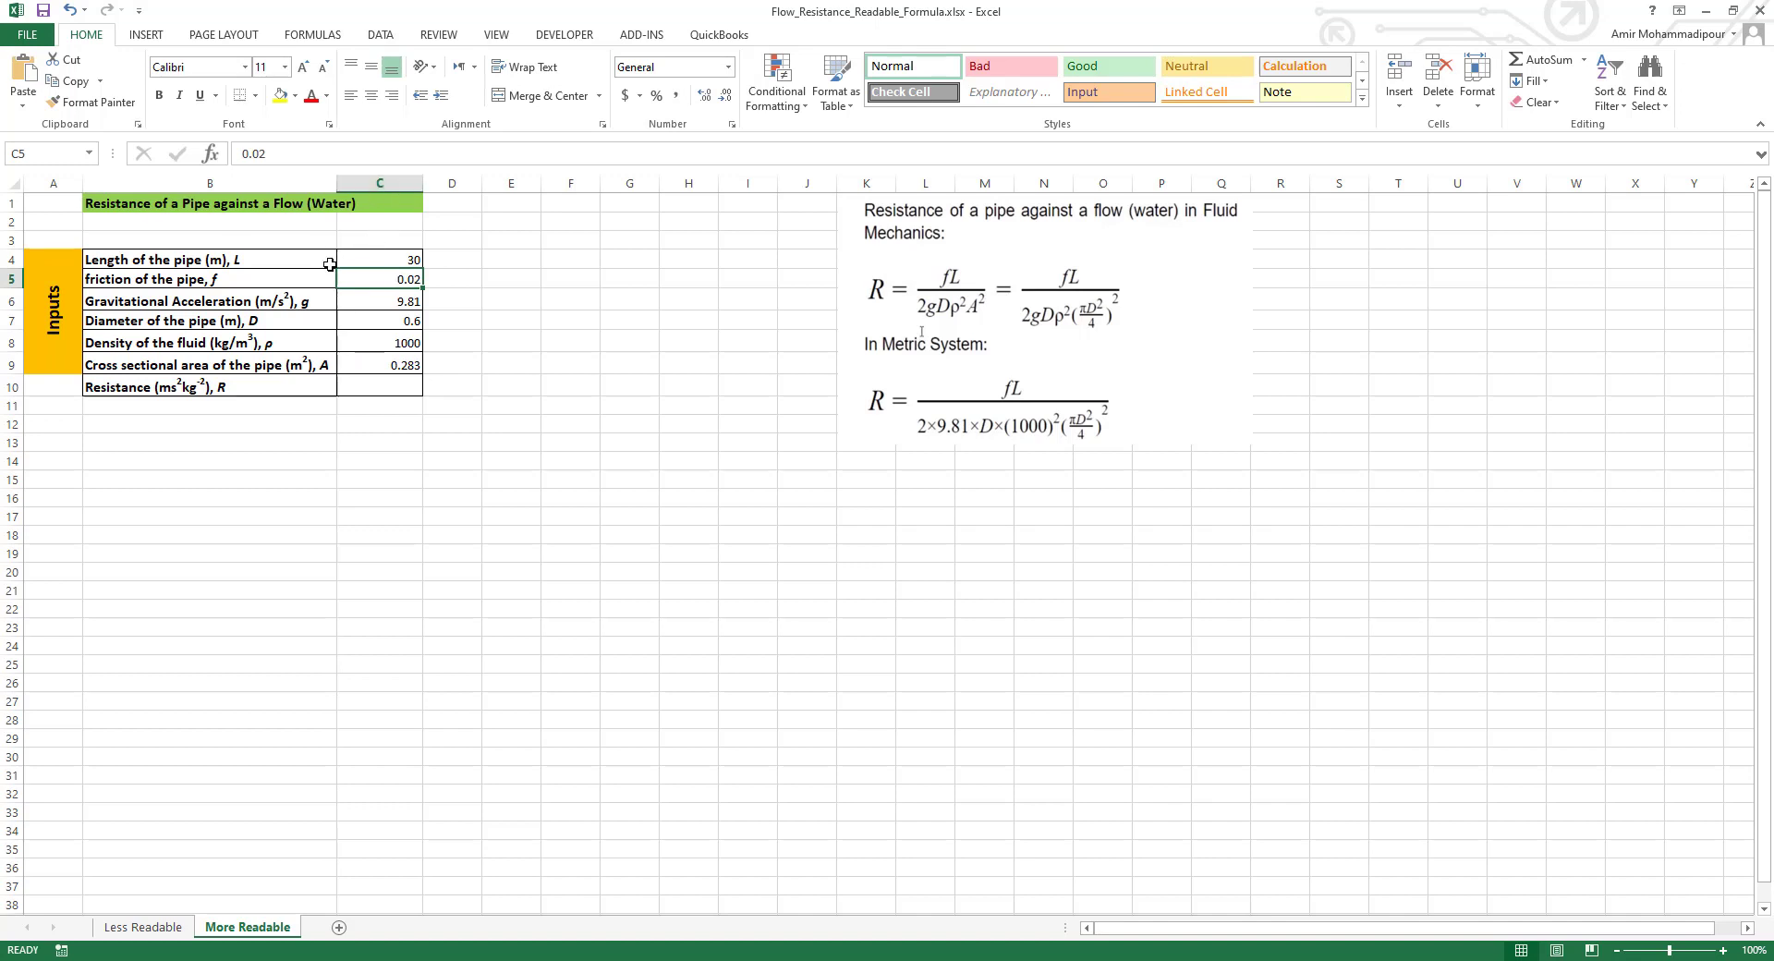
{"action": "mouse_move", "coordinate": [353, 292]}
{"action": "type", "text": "f"}
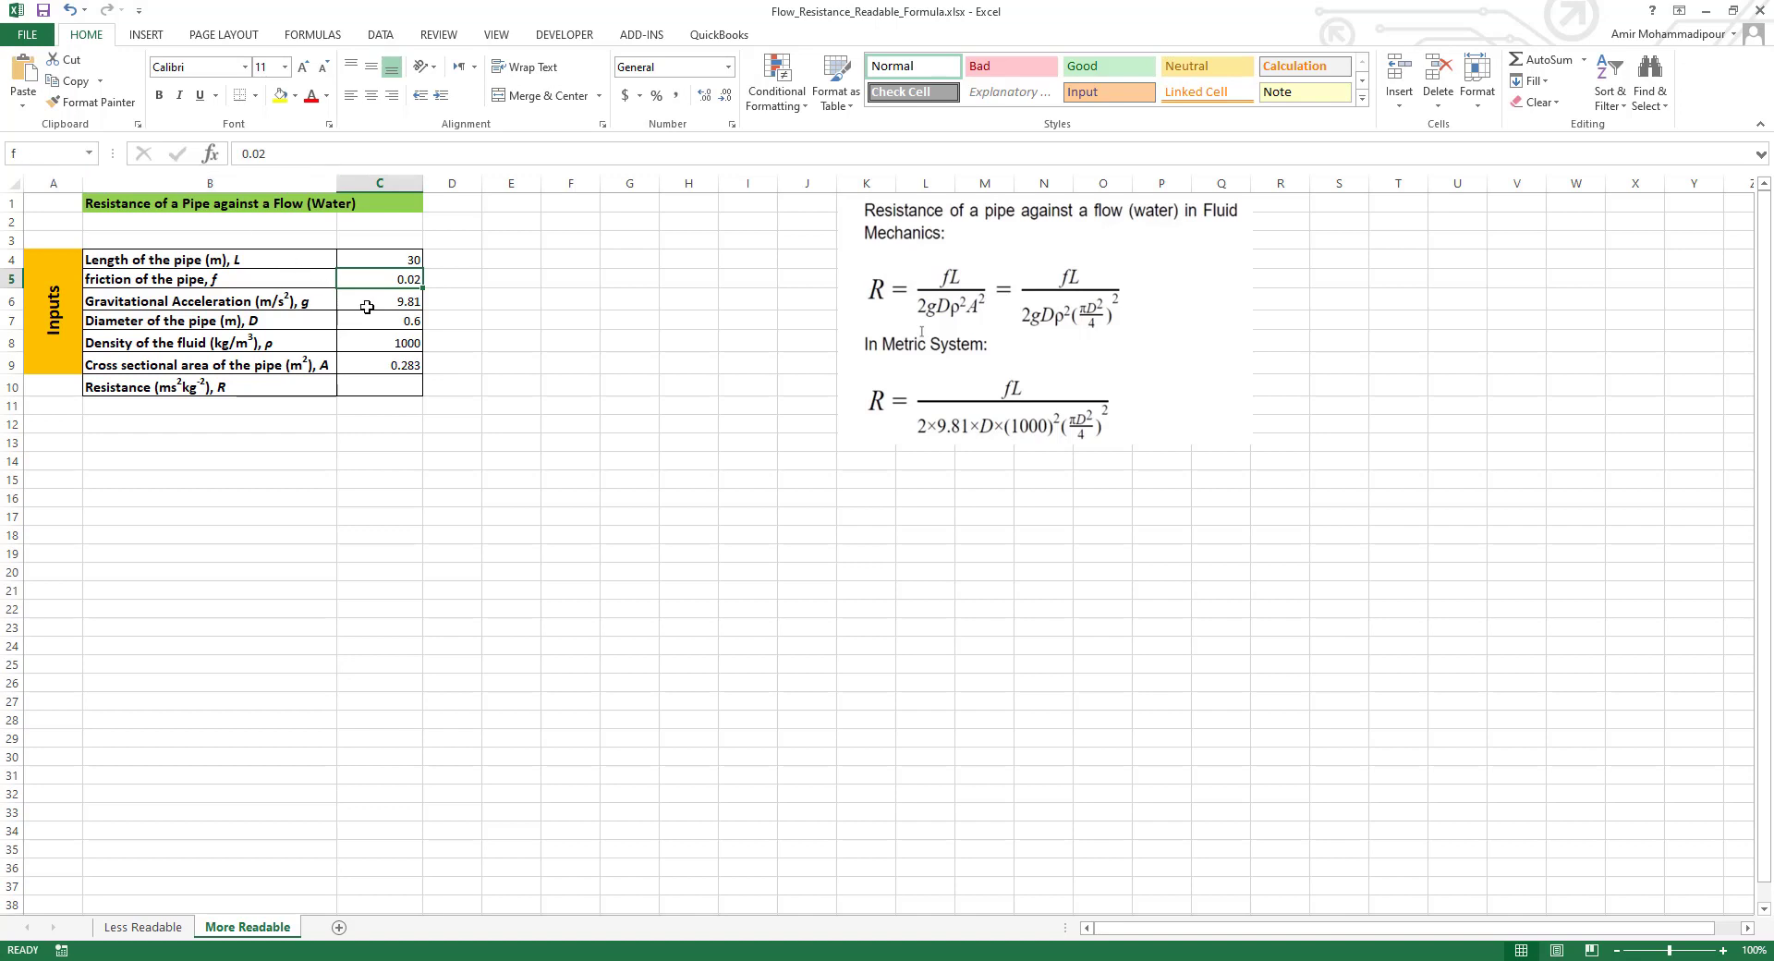
{"action": "left_click", "coordinate": [379, 302]}
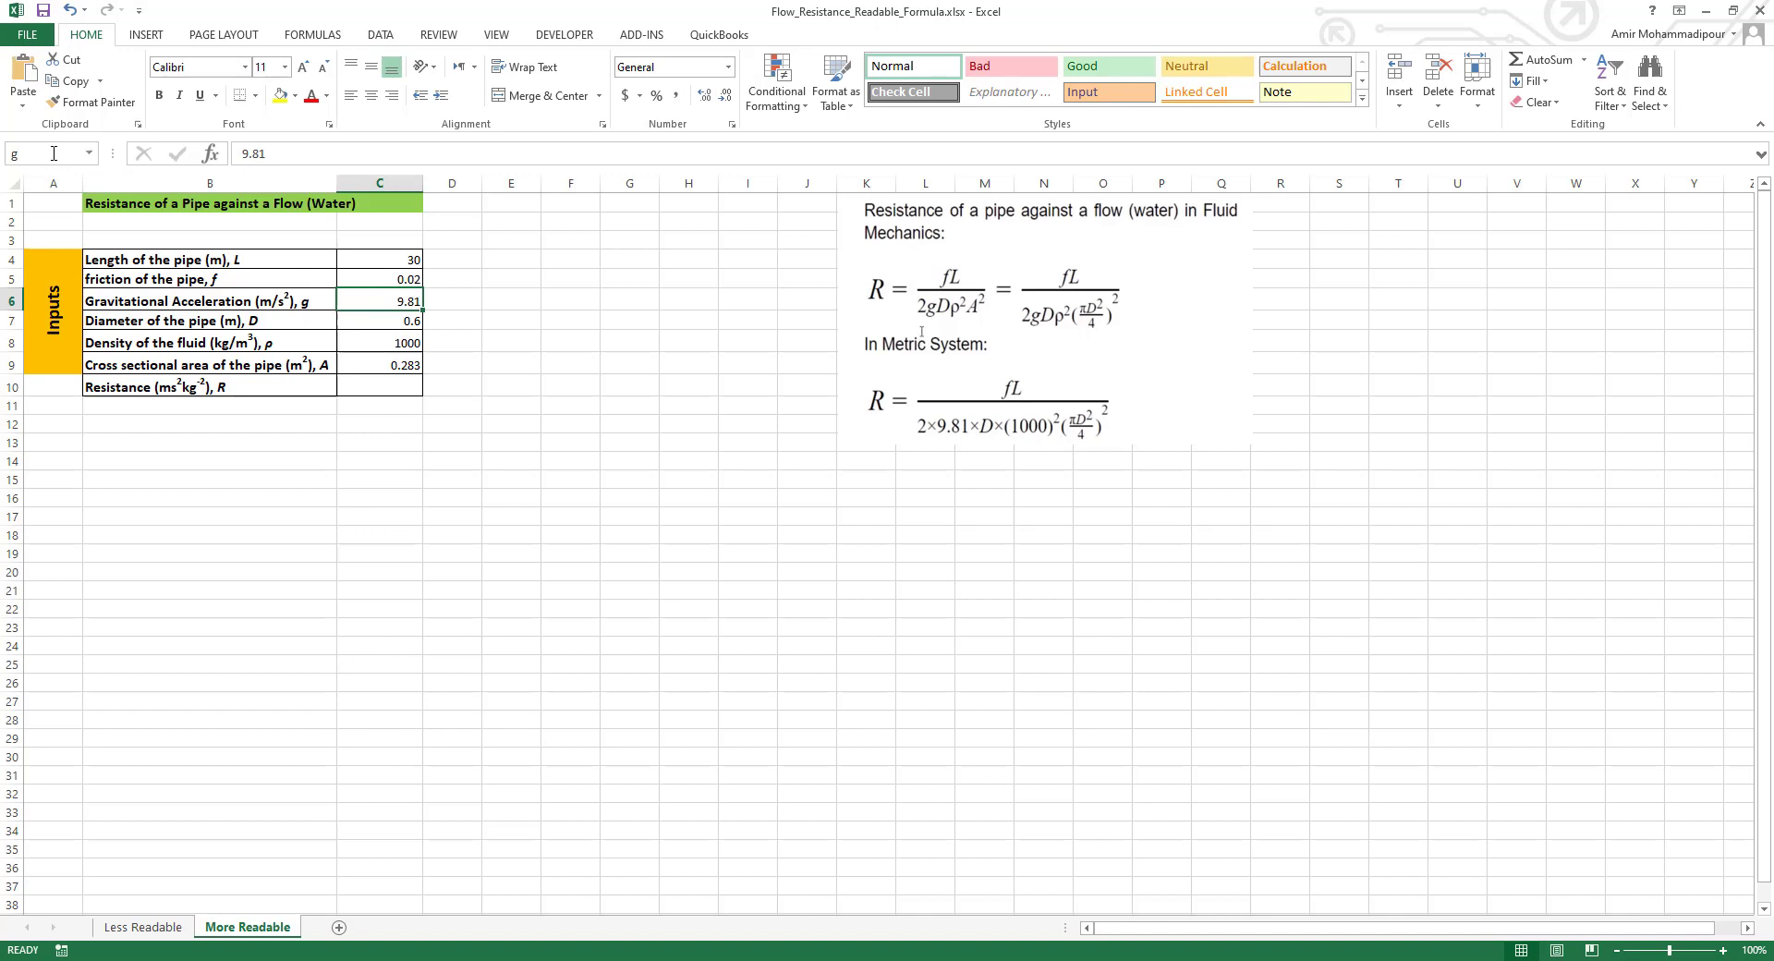
{"action": "left_click", "coordinate": [379, 320]}
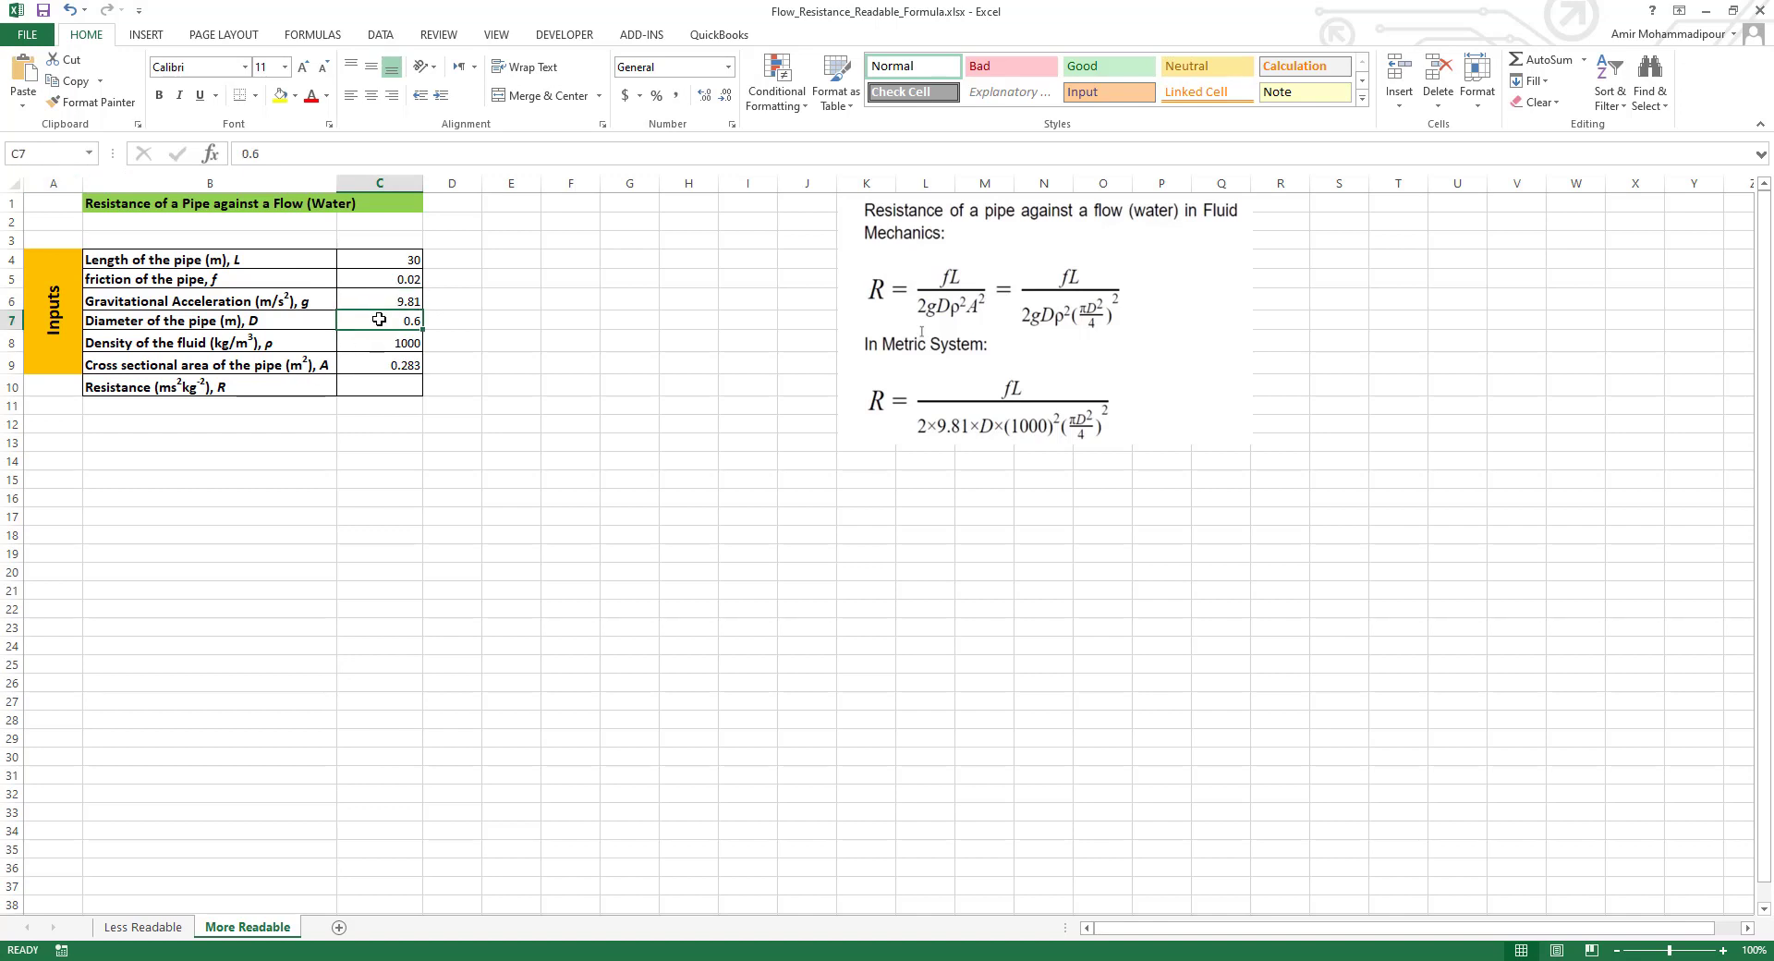
{"action": "mouse_move", "coordinate": [78, 190]}
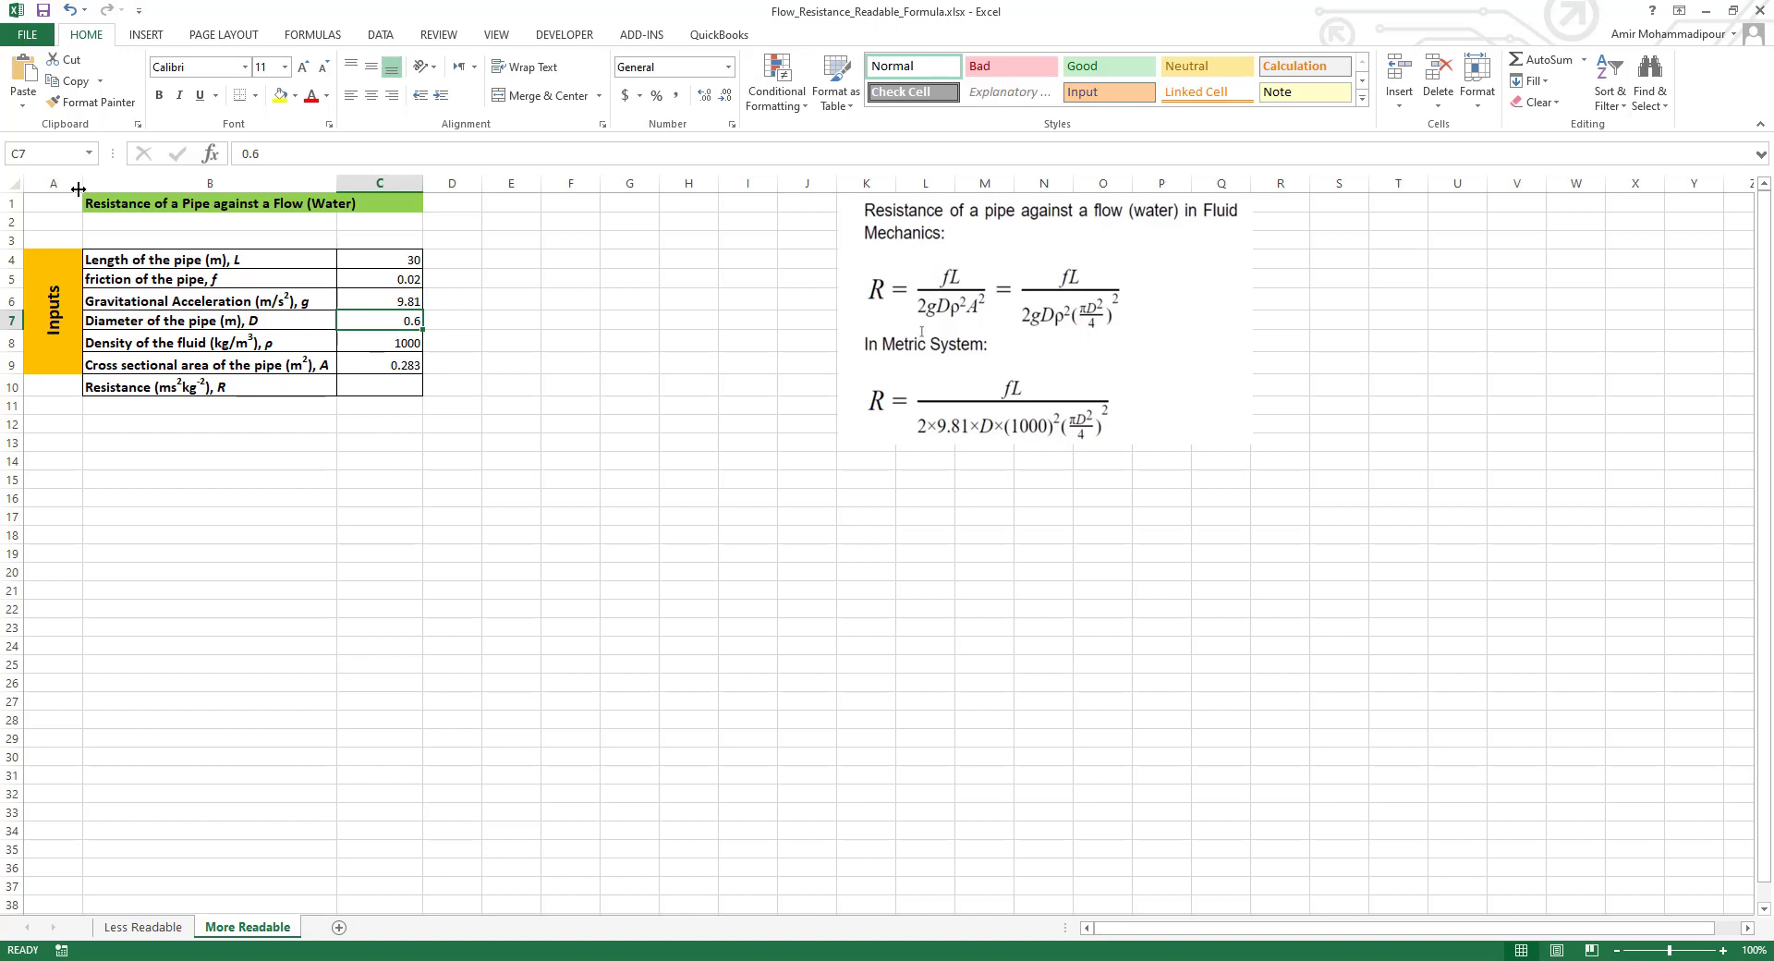
{"action": "left_click", "coordinate": [37, 153]}
{"action": "type", "text": "D"}
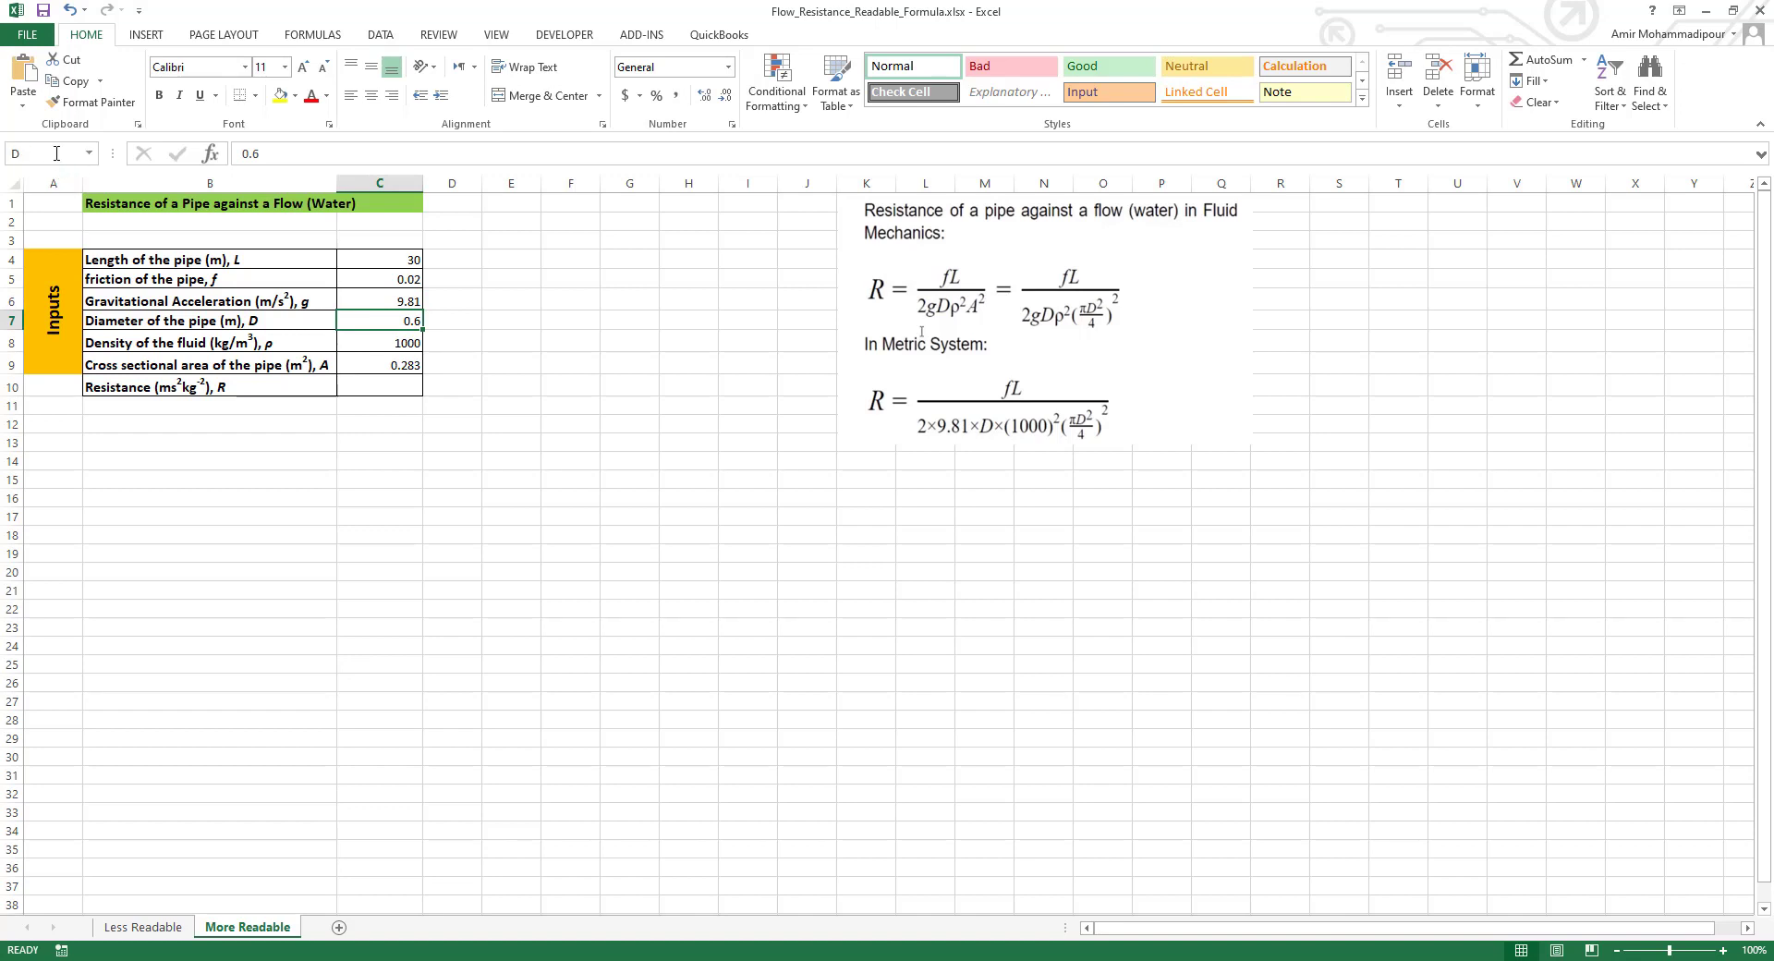
{"action": "left_click", "coordinate": [379, 343]}
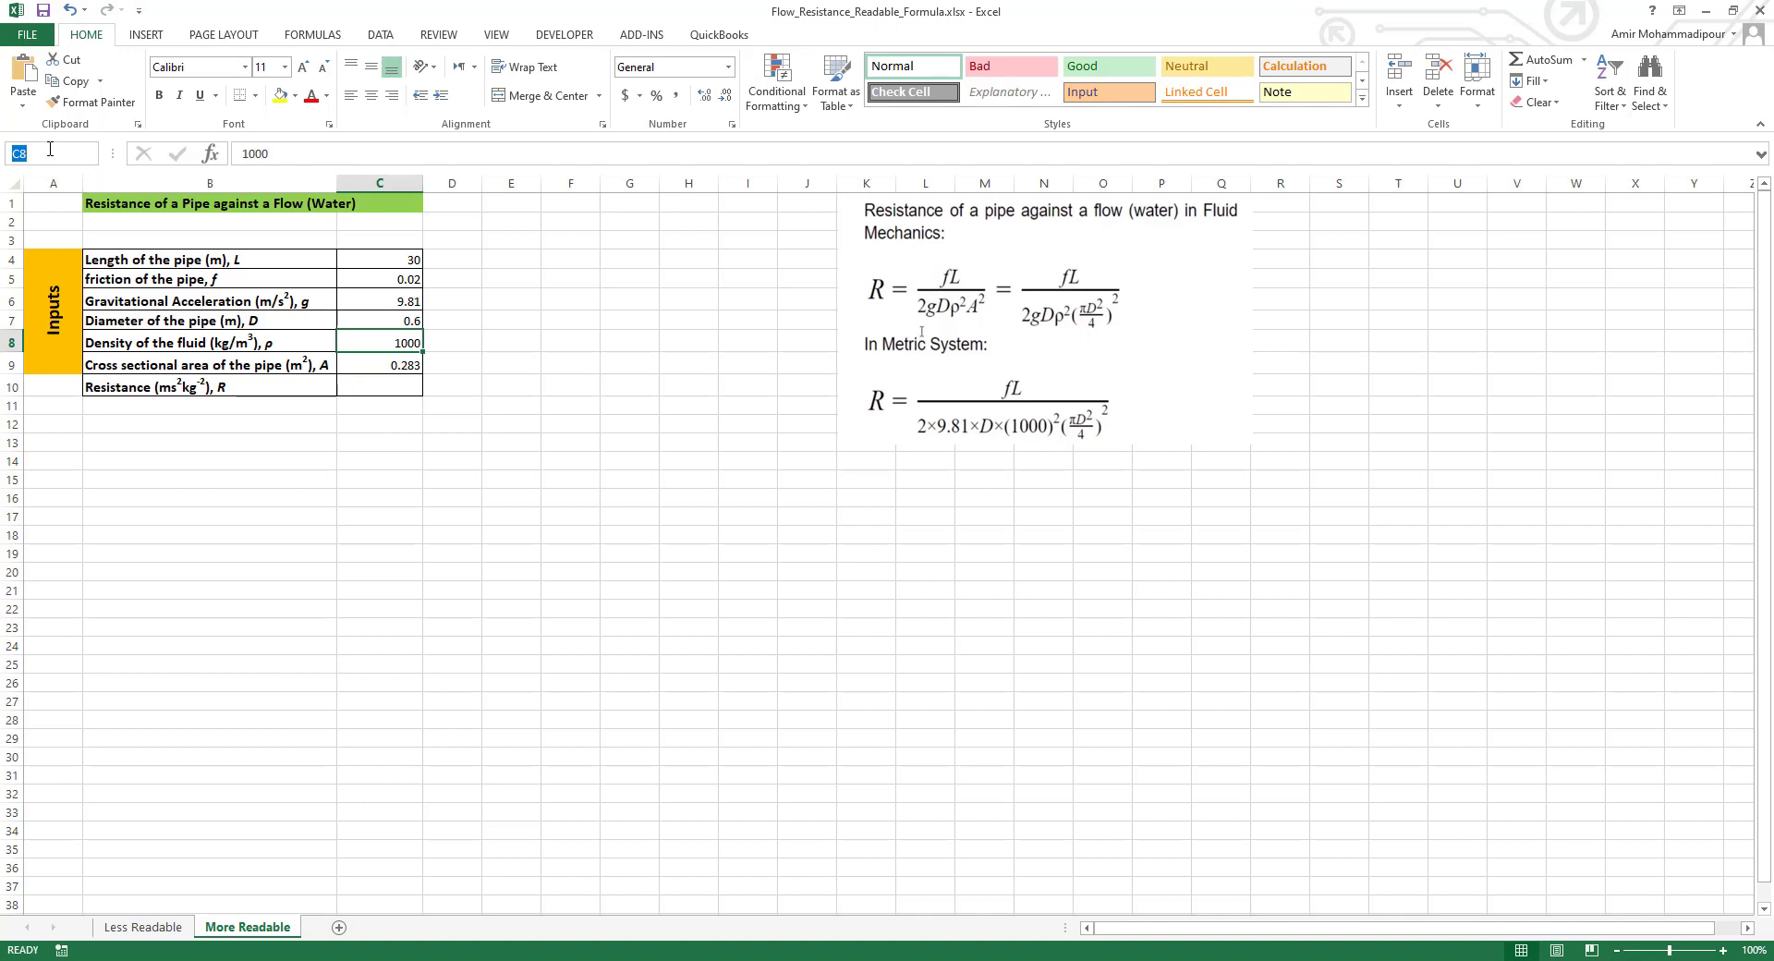
{"action": "type", "text": "rho"}
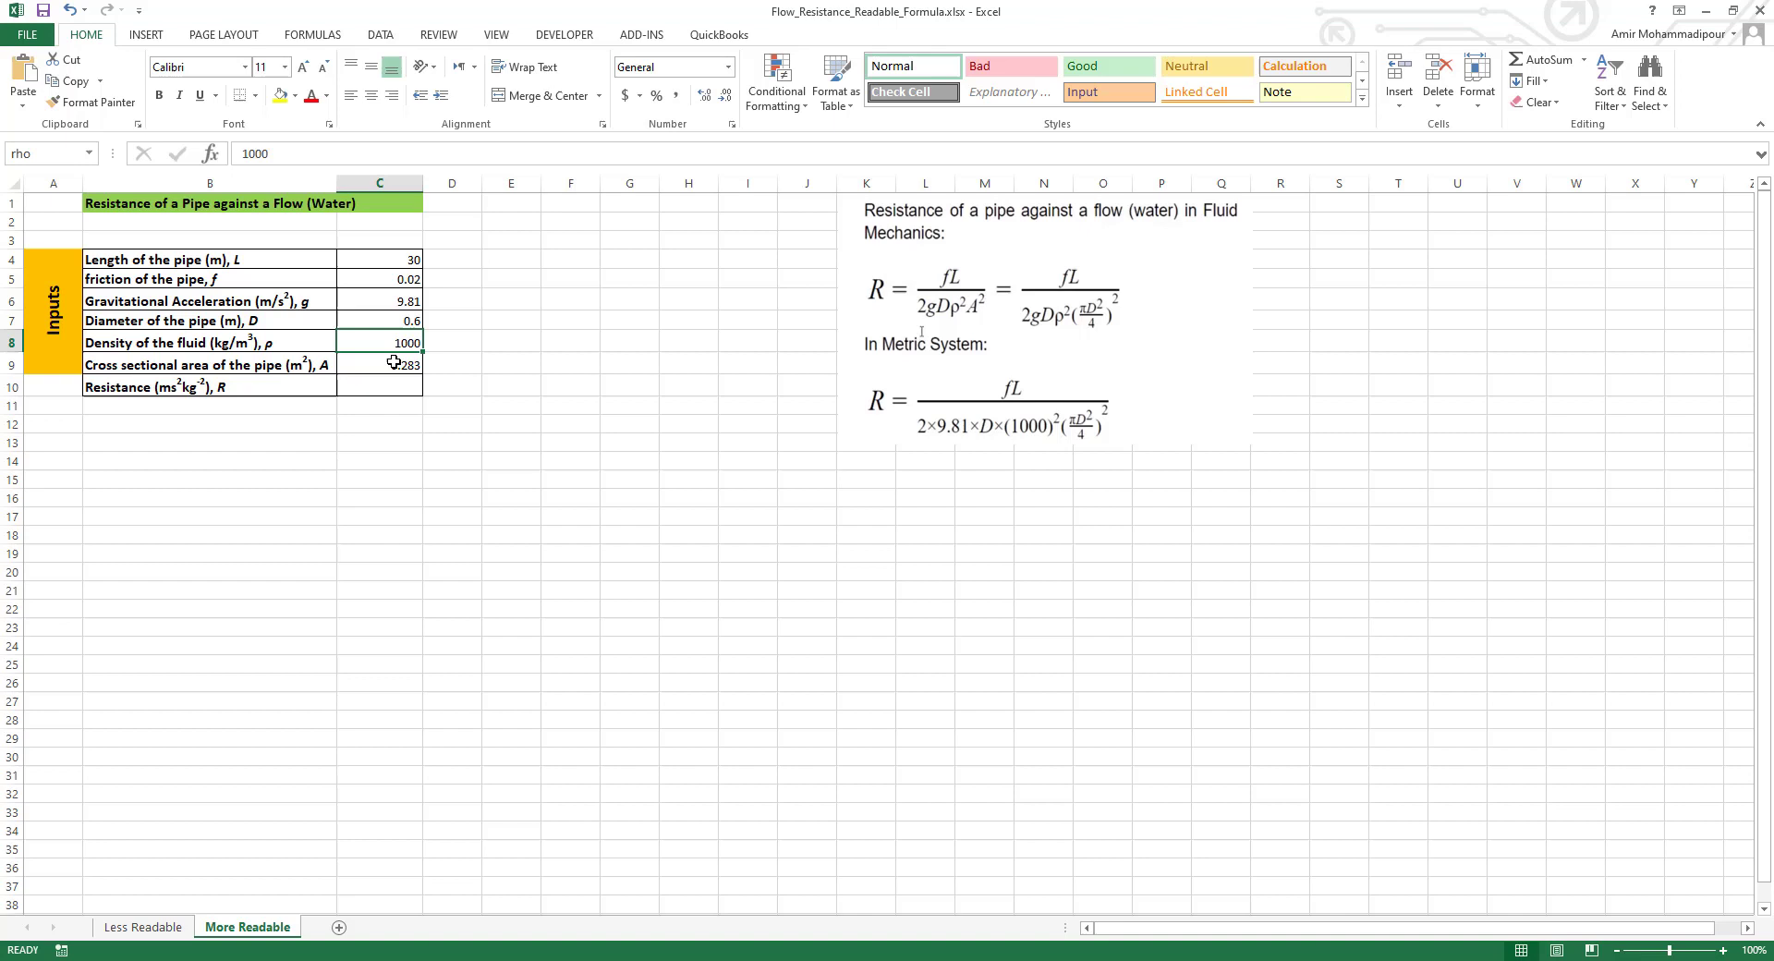
{"action": "left_click", "coordinate": [379, 366]}
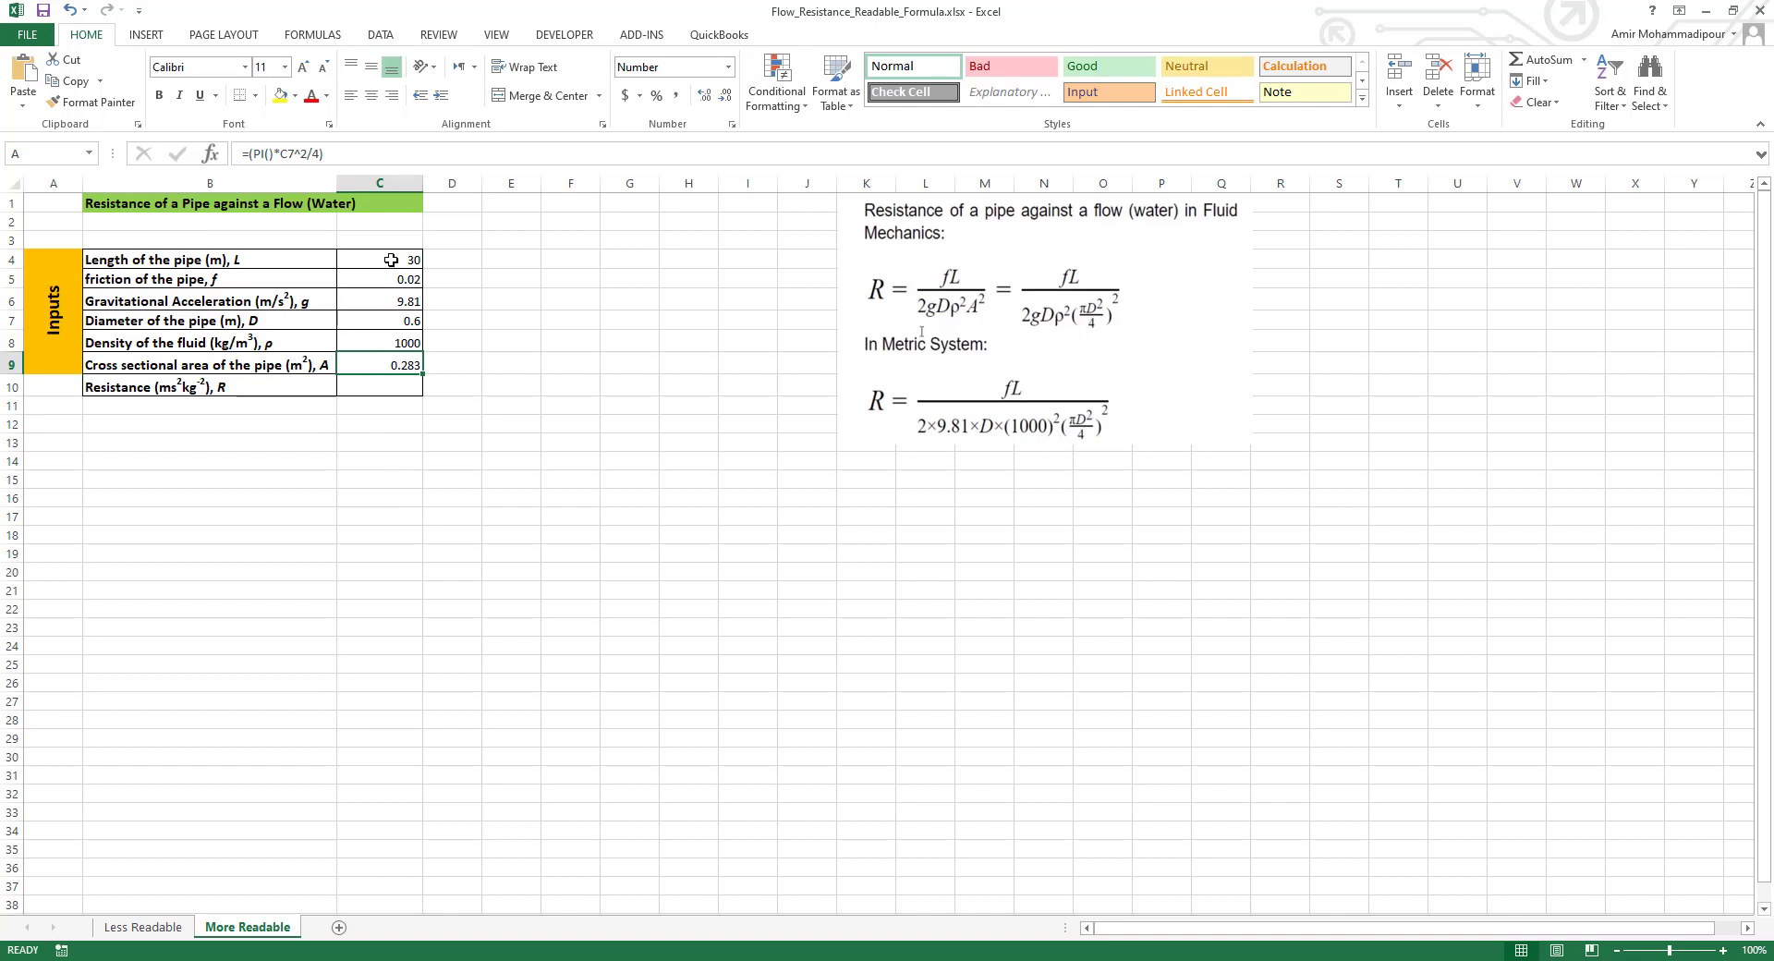
Verify C5 and C7 show names f and D, then select the resistance cell C10.
{"action": "left_click", "coordinate": [379, 279]}
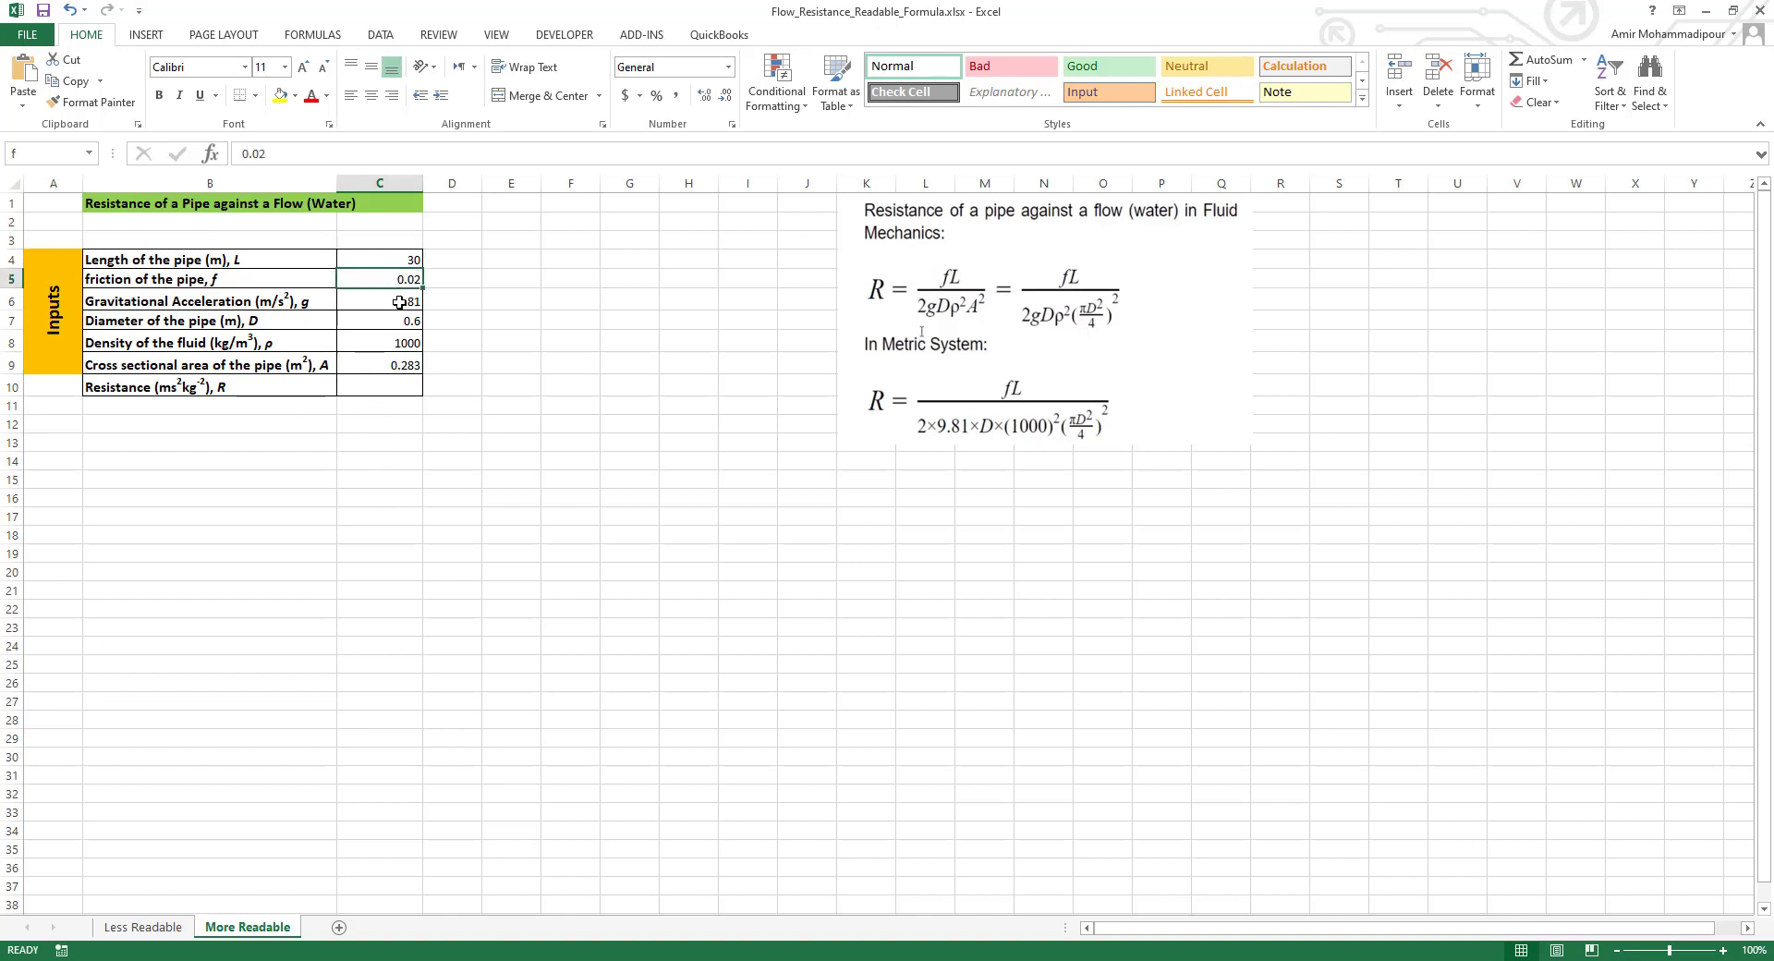
{"action": "left_click", "coordinate": [370, 319]}
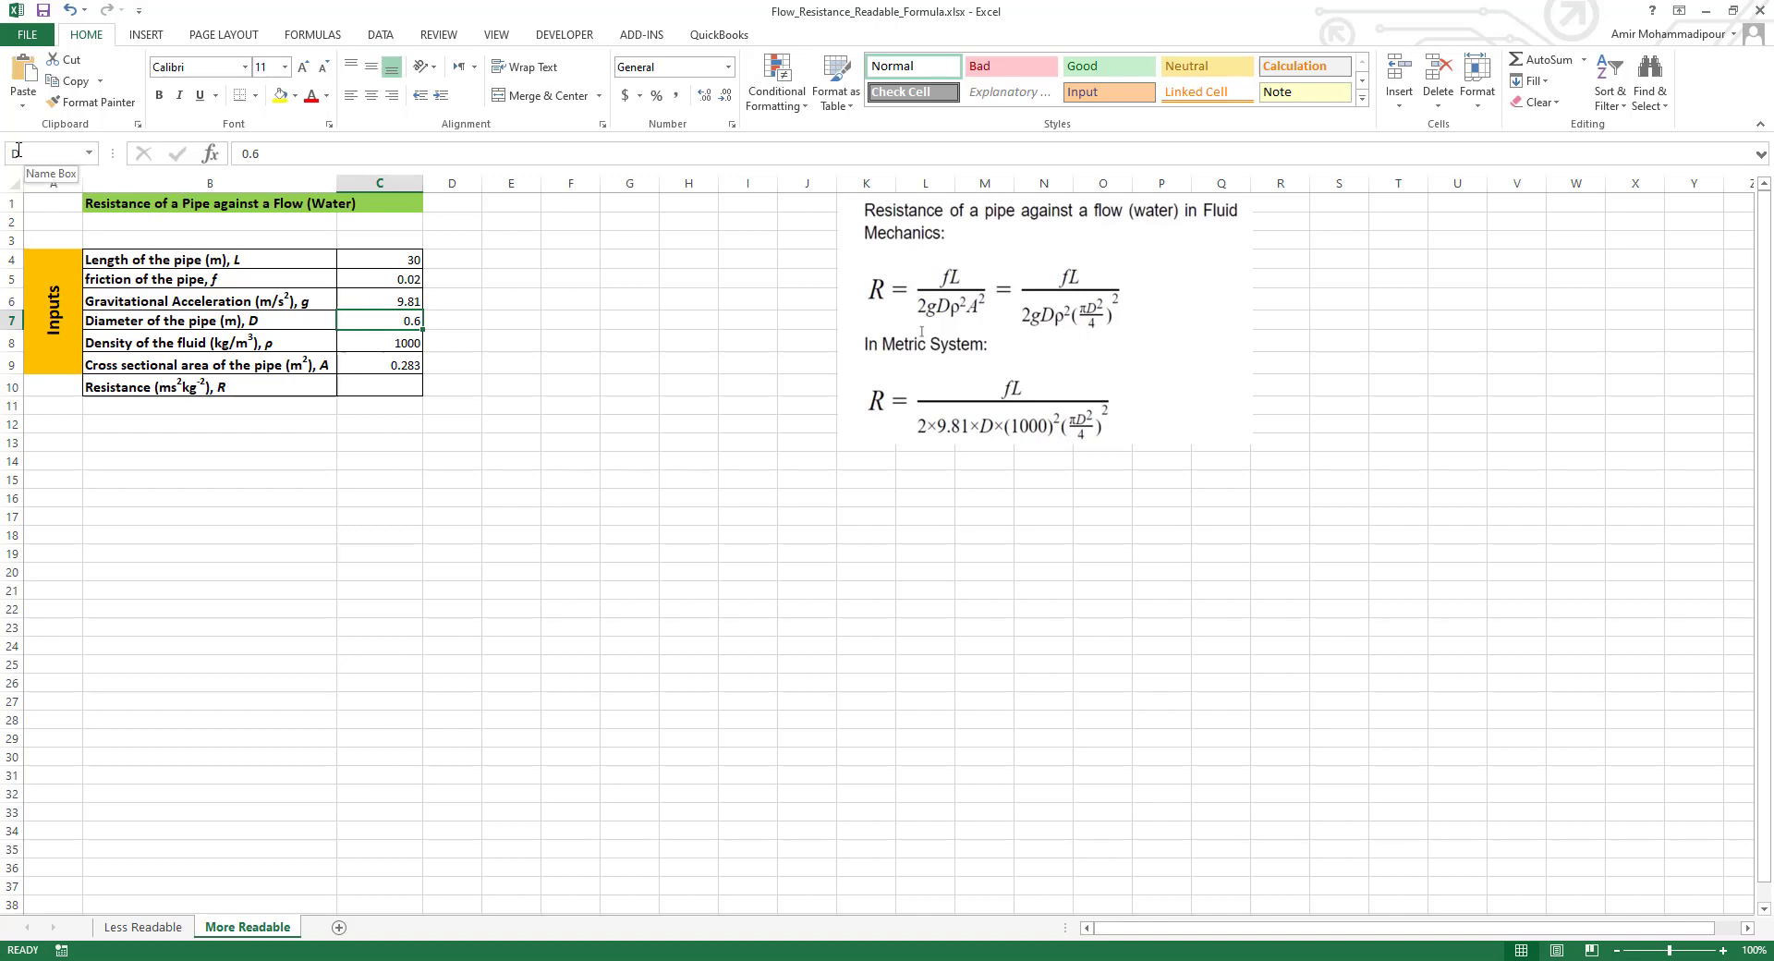
{"action": "left_click", "coordinate": [379, 366]}
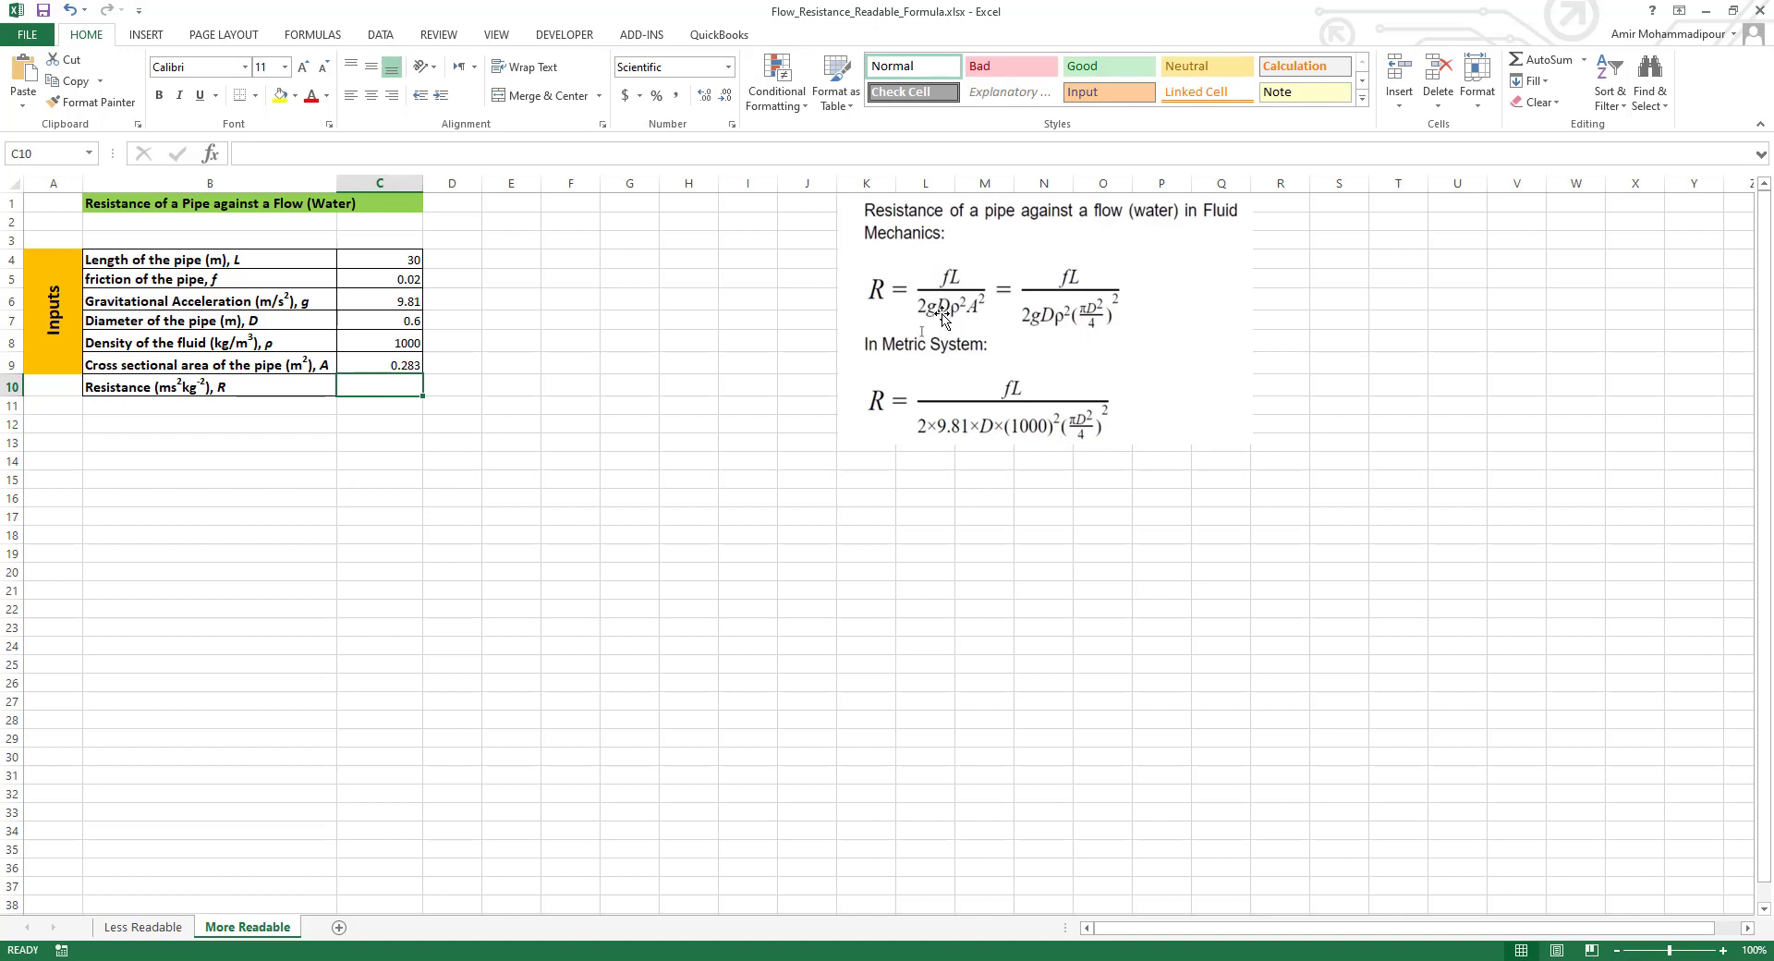
{"action": "mouse_move", "coordinate": [351, 355]}
{"action": "type", "text": "="}
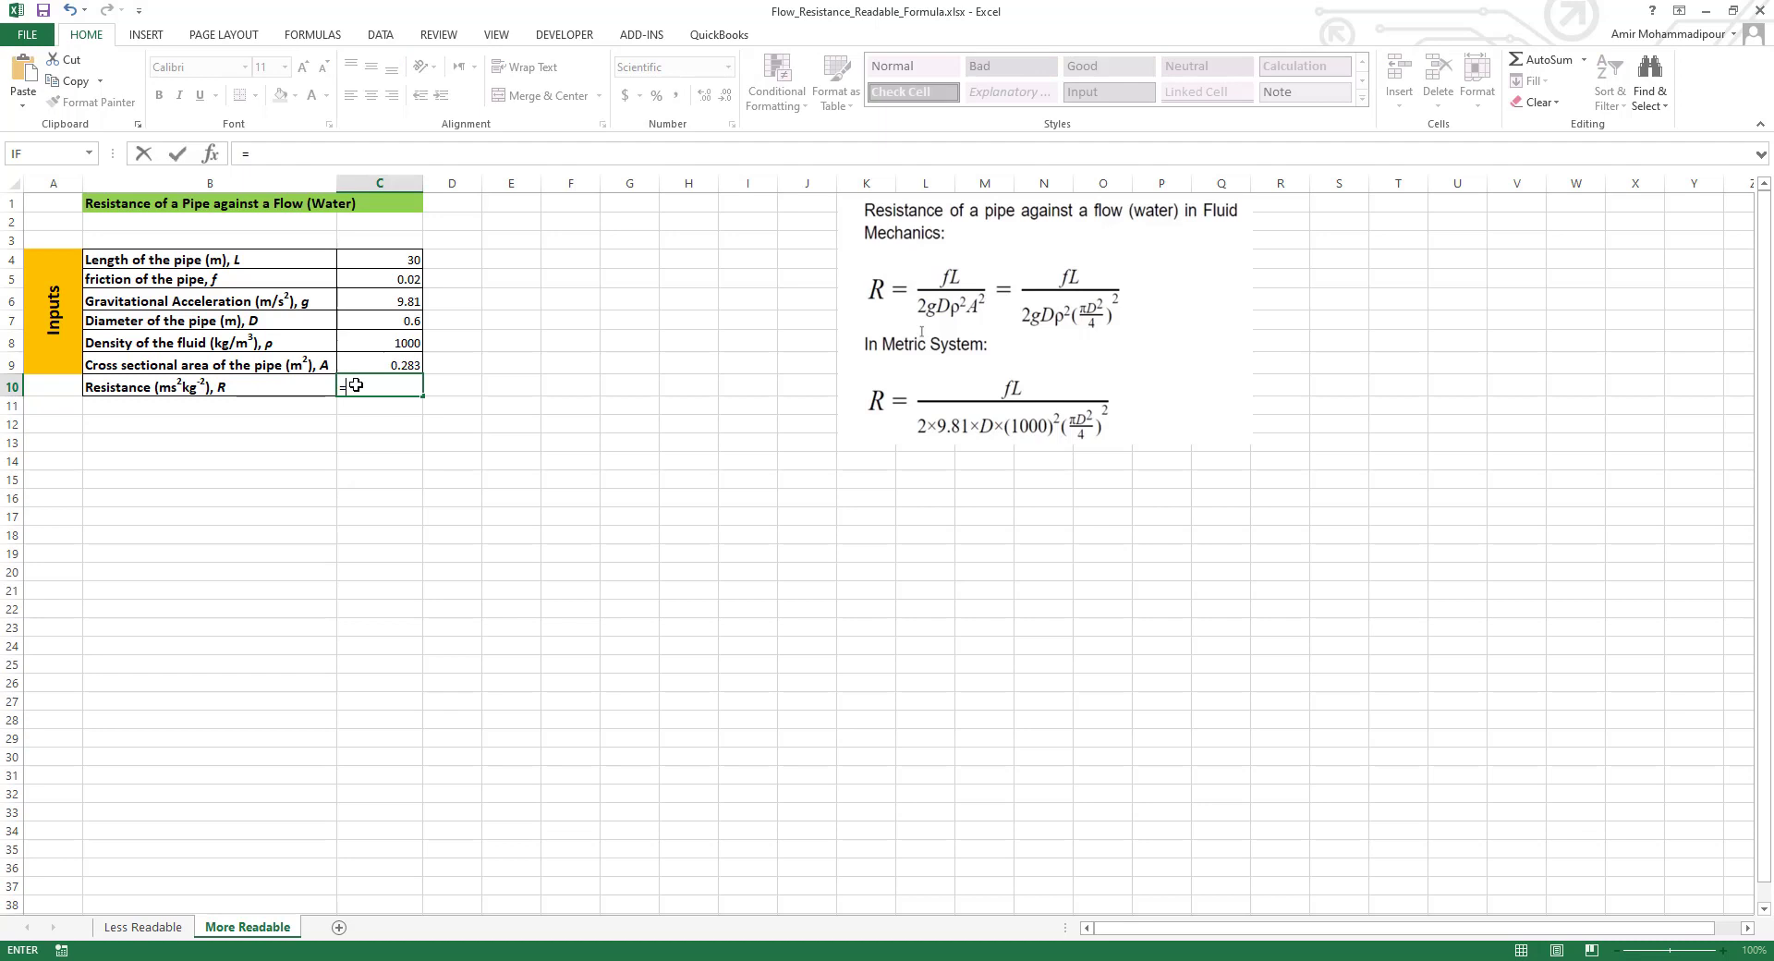
Build the numerator f*L and start the denominator (2*g*D from the named cells.
{"action": "left_click", "coordinate": [379, 279]}
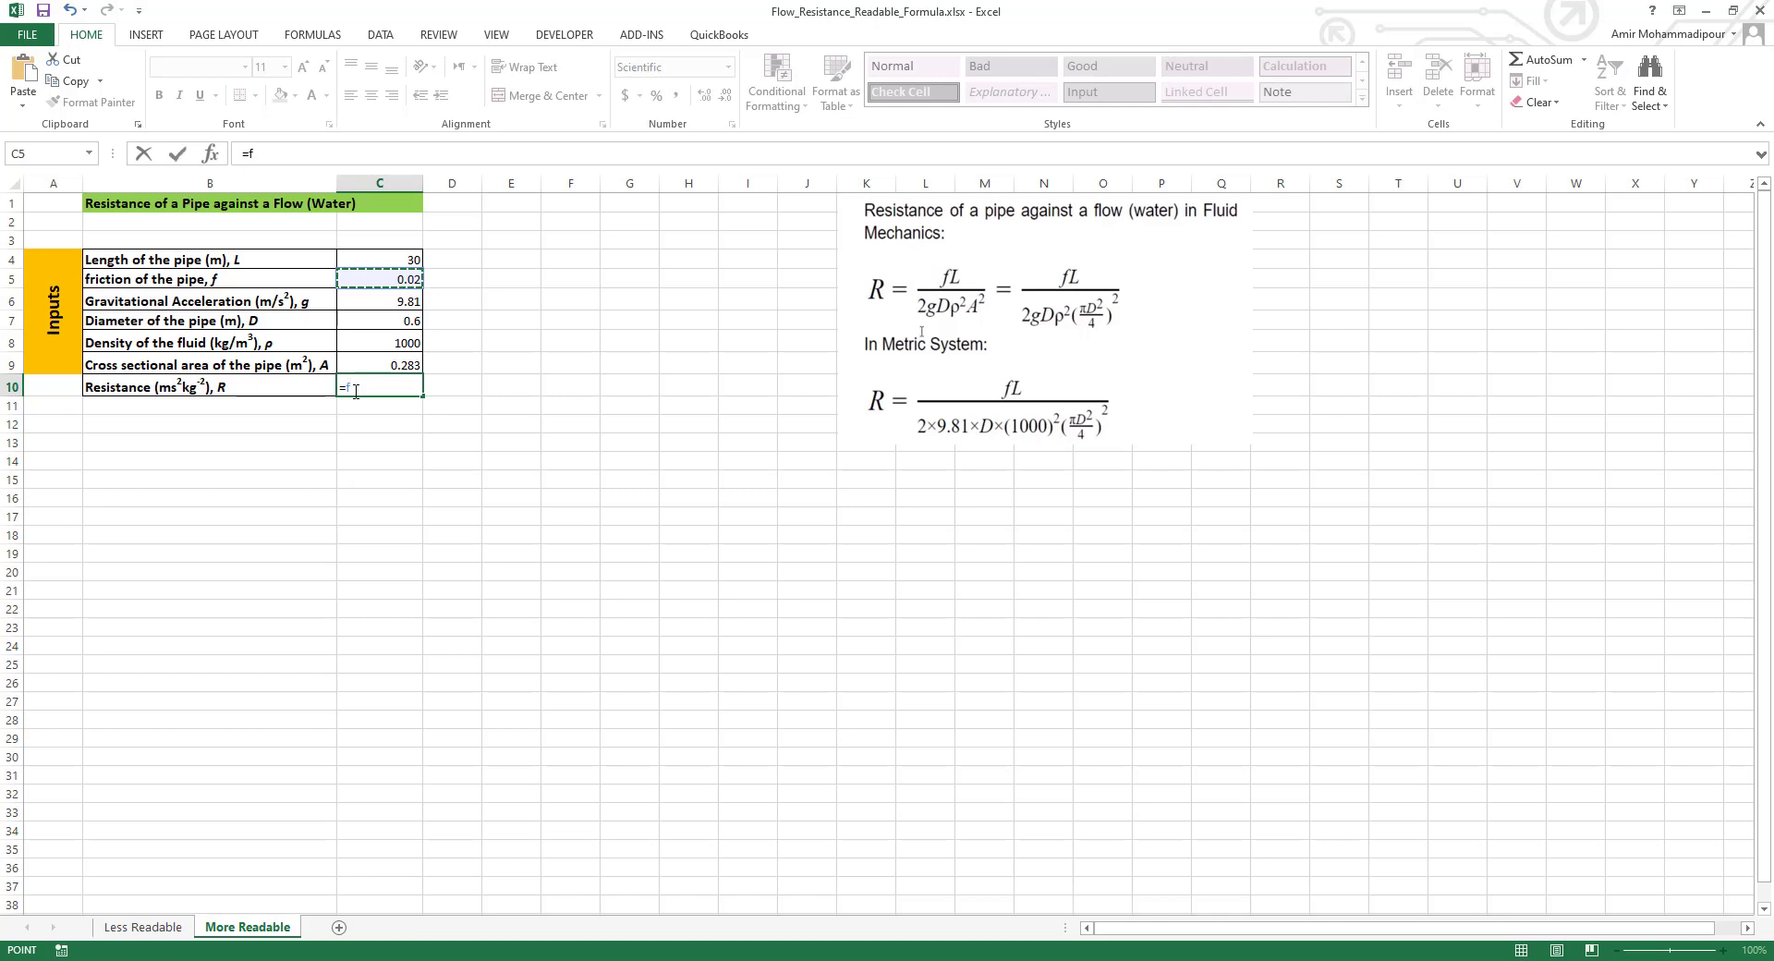
{"action": "left_click", "coordinate": [379, 279]}
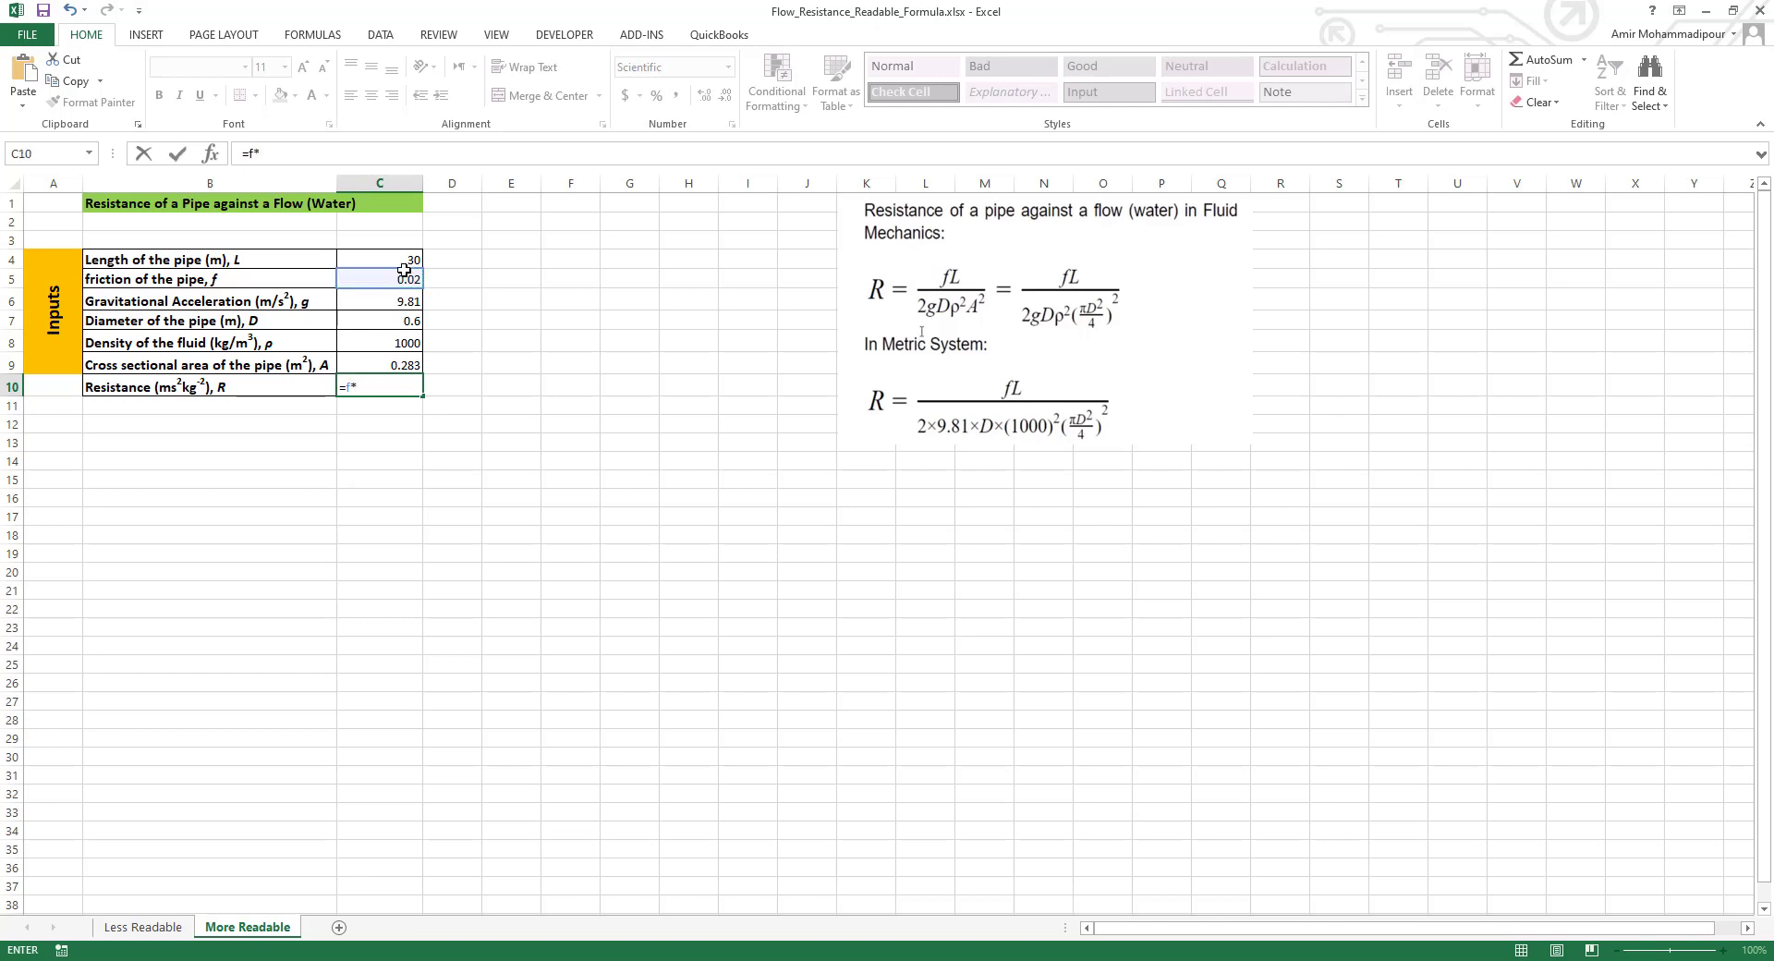
{"action": "left_click", "coordinate": [406, 258]}
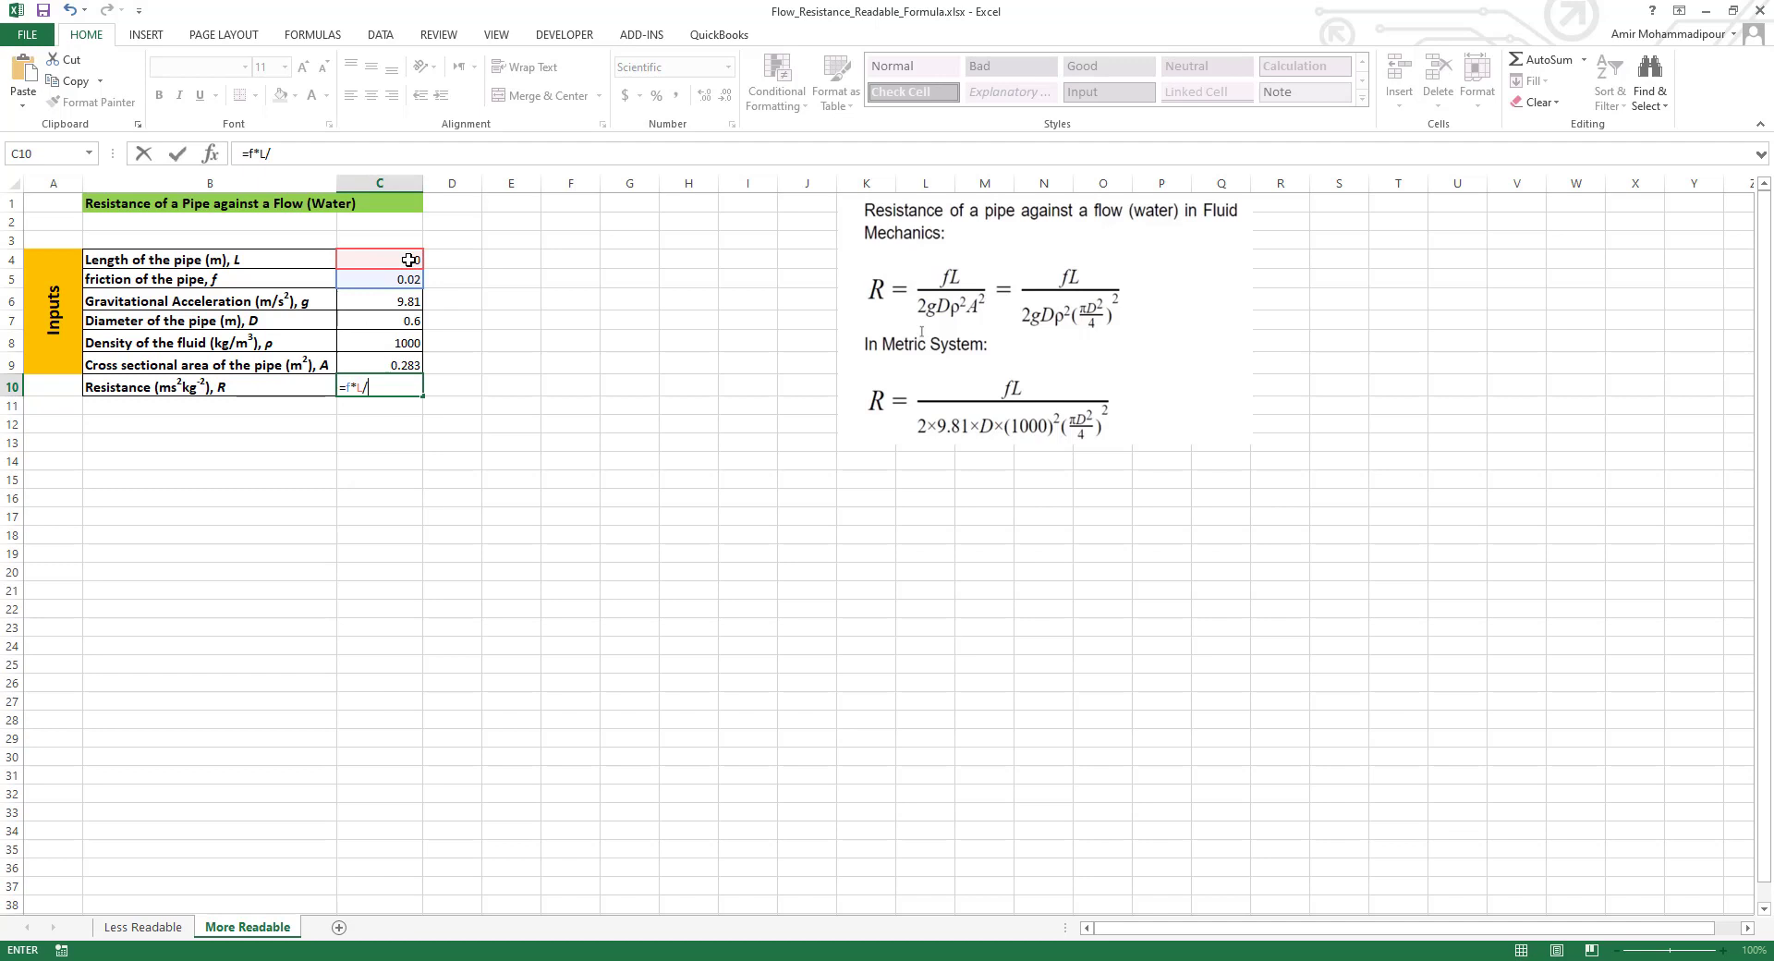
{"action": "type", "text": "("}
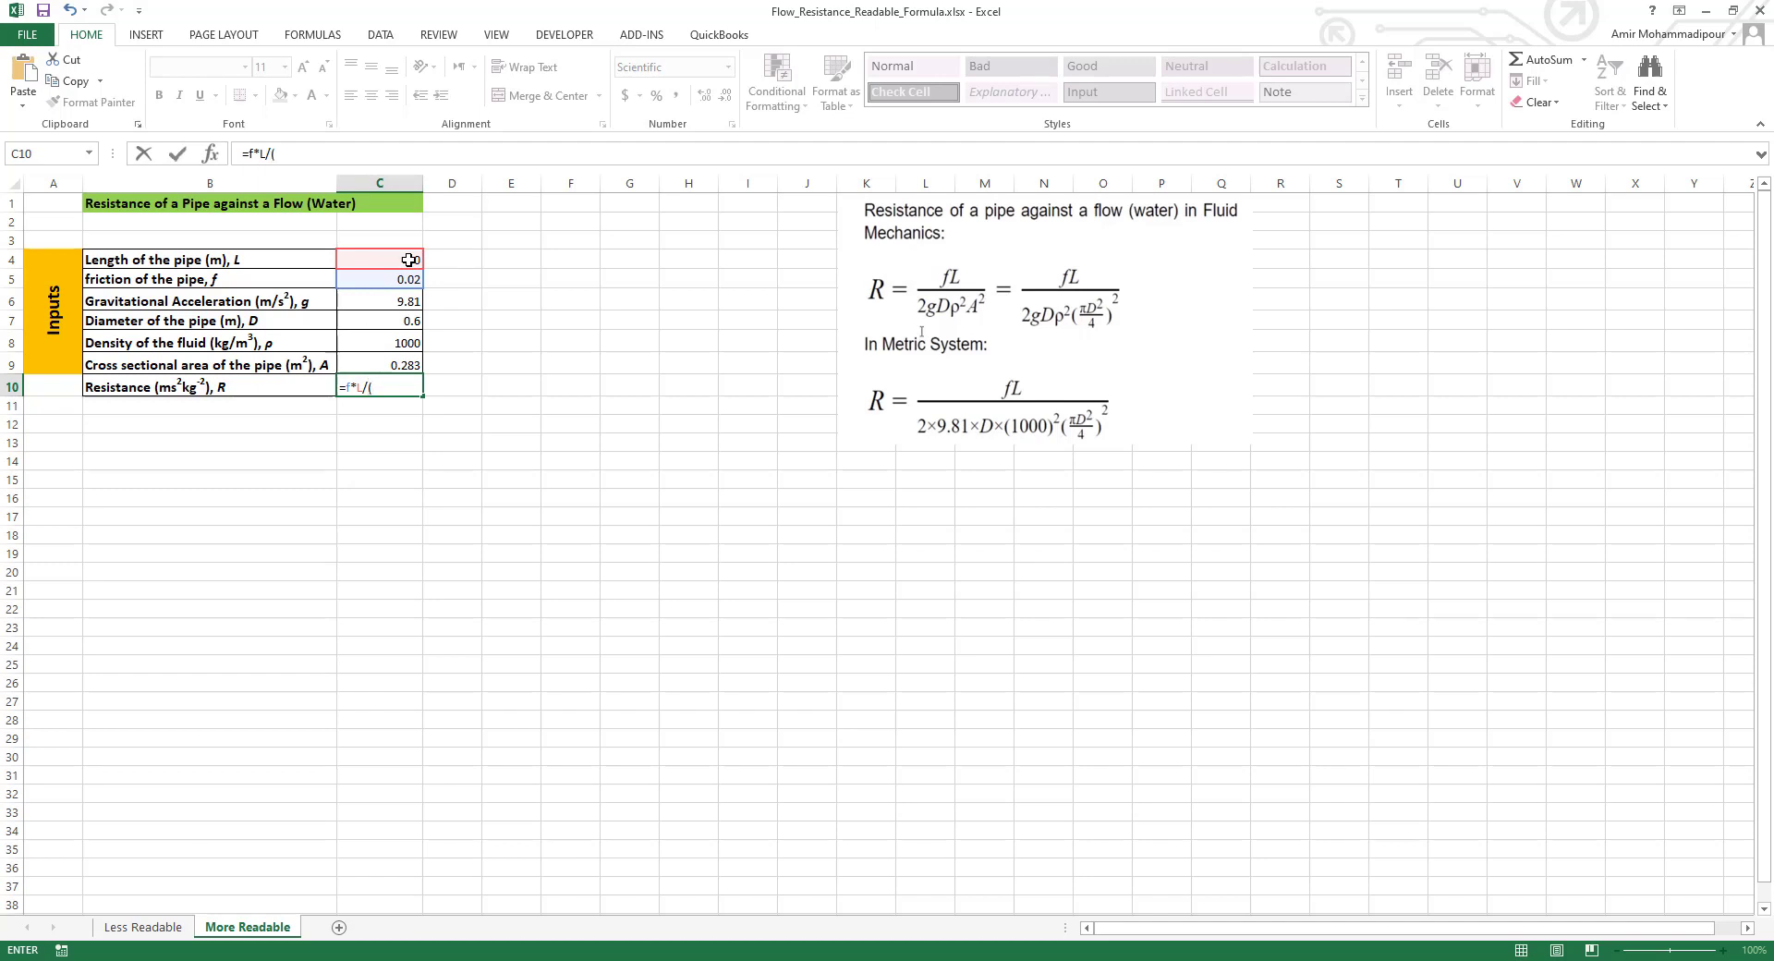
{"action": "type", "text": "2*"}
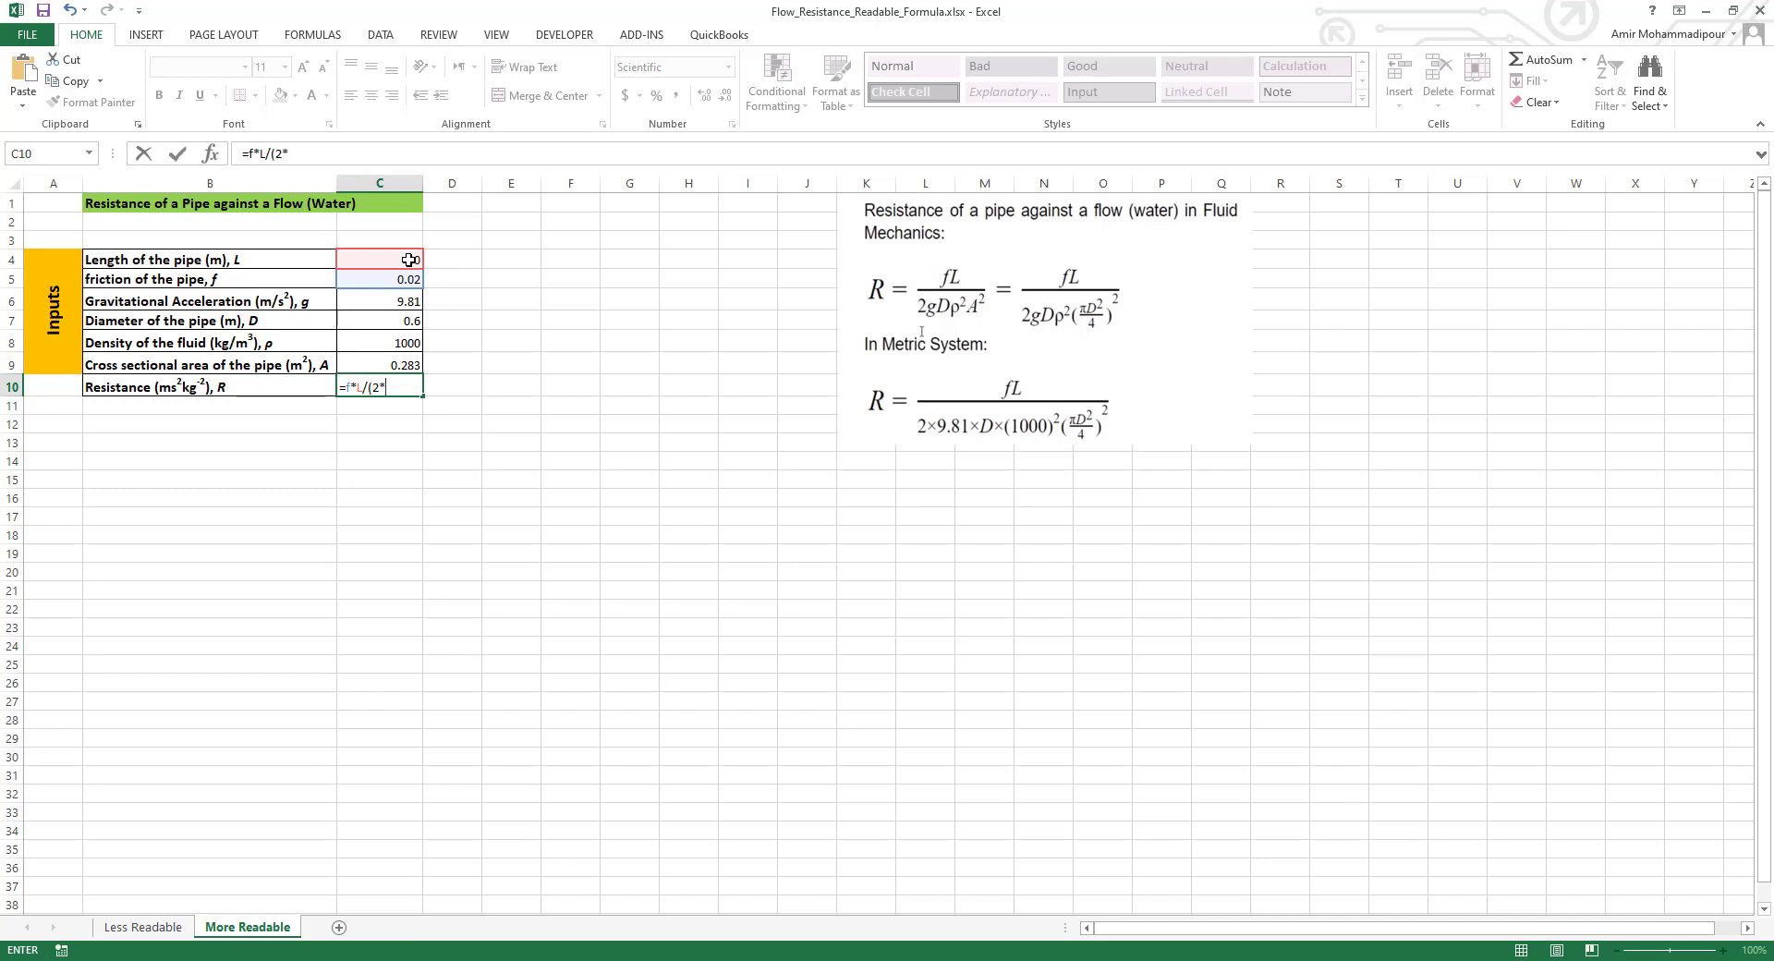
{"action": "left_click", "coordinate": [379, 301]}
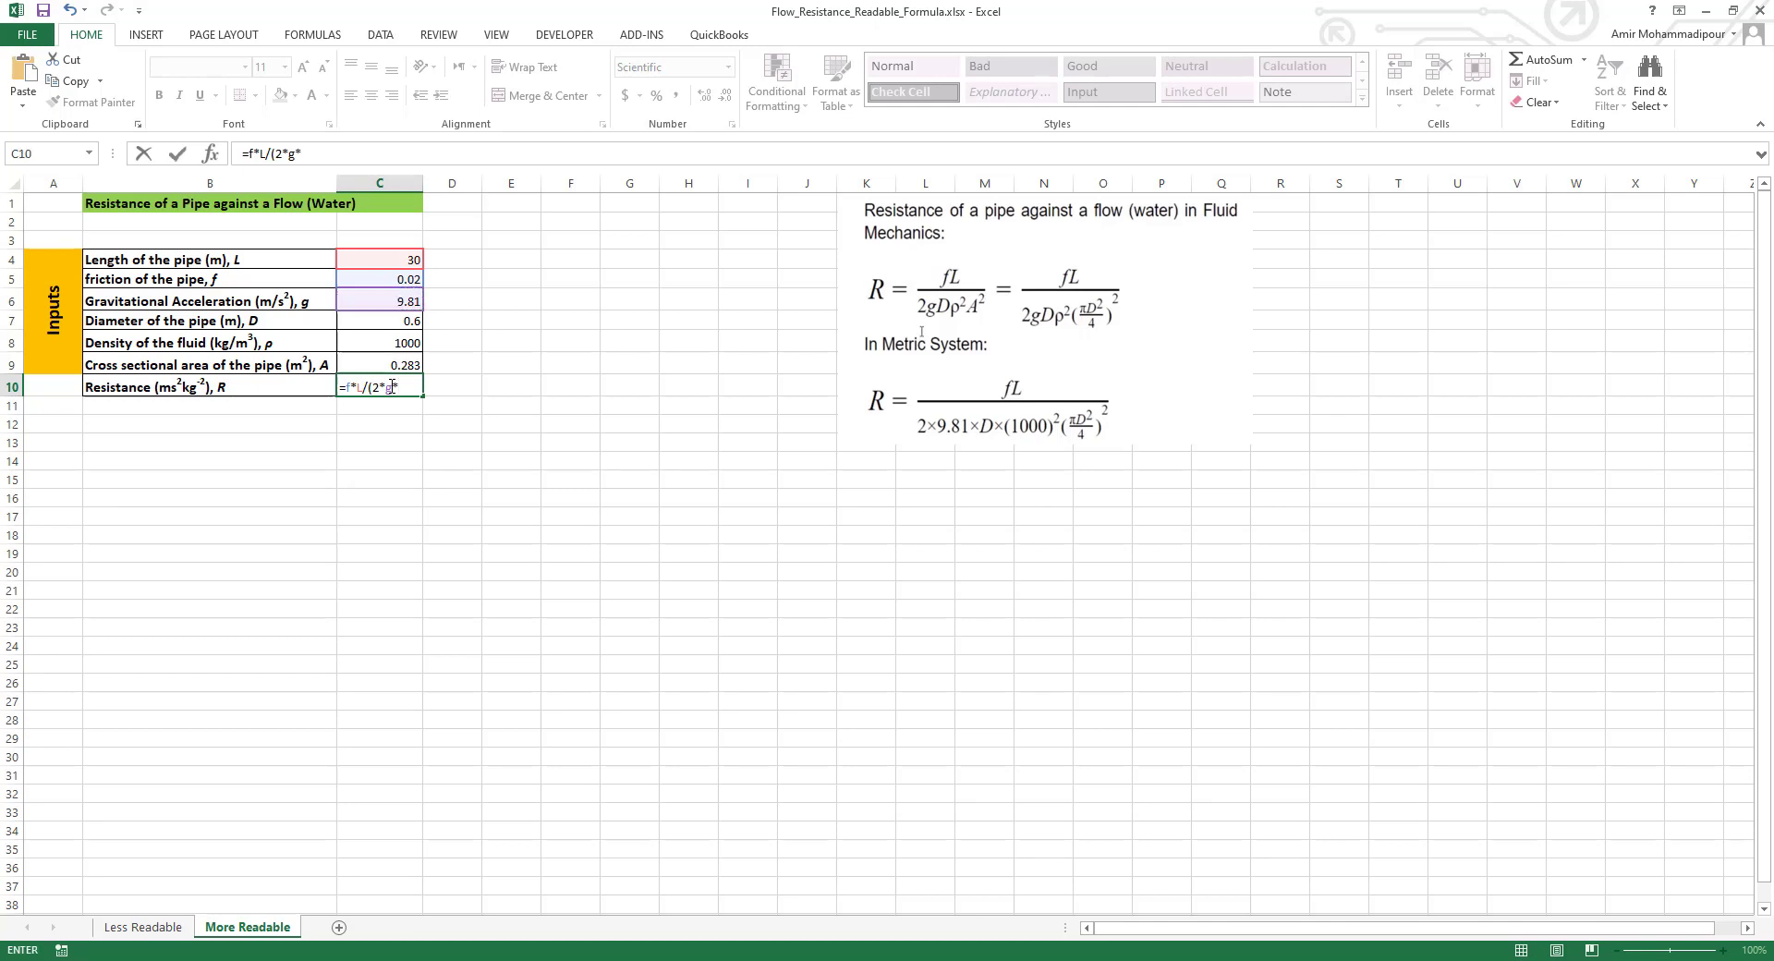
{"action": "left_click", "coordinate": [378, 322]}
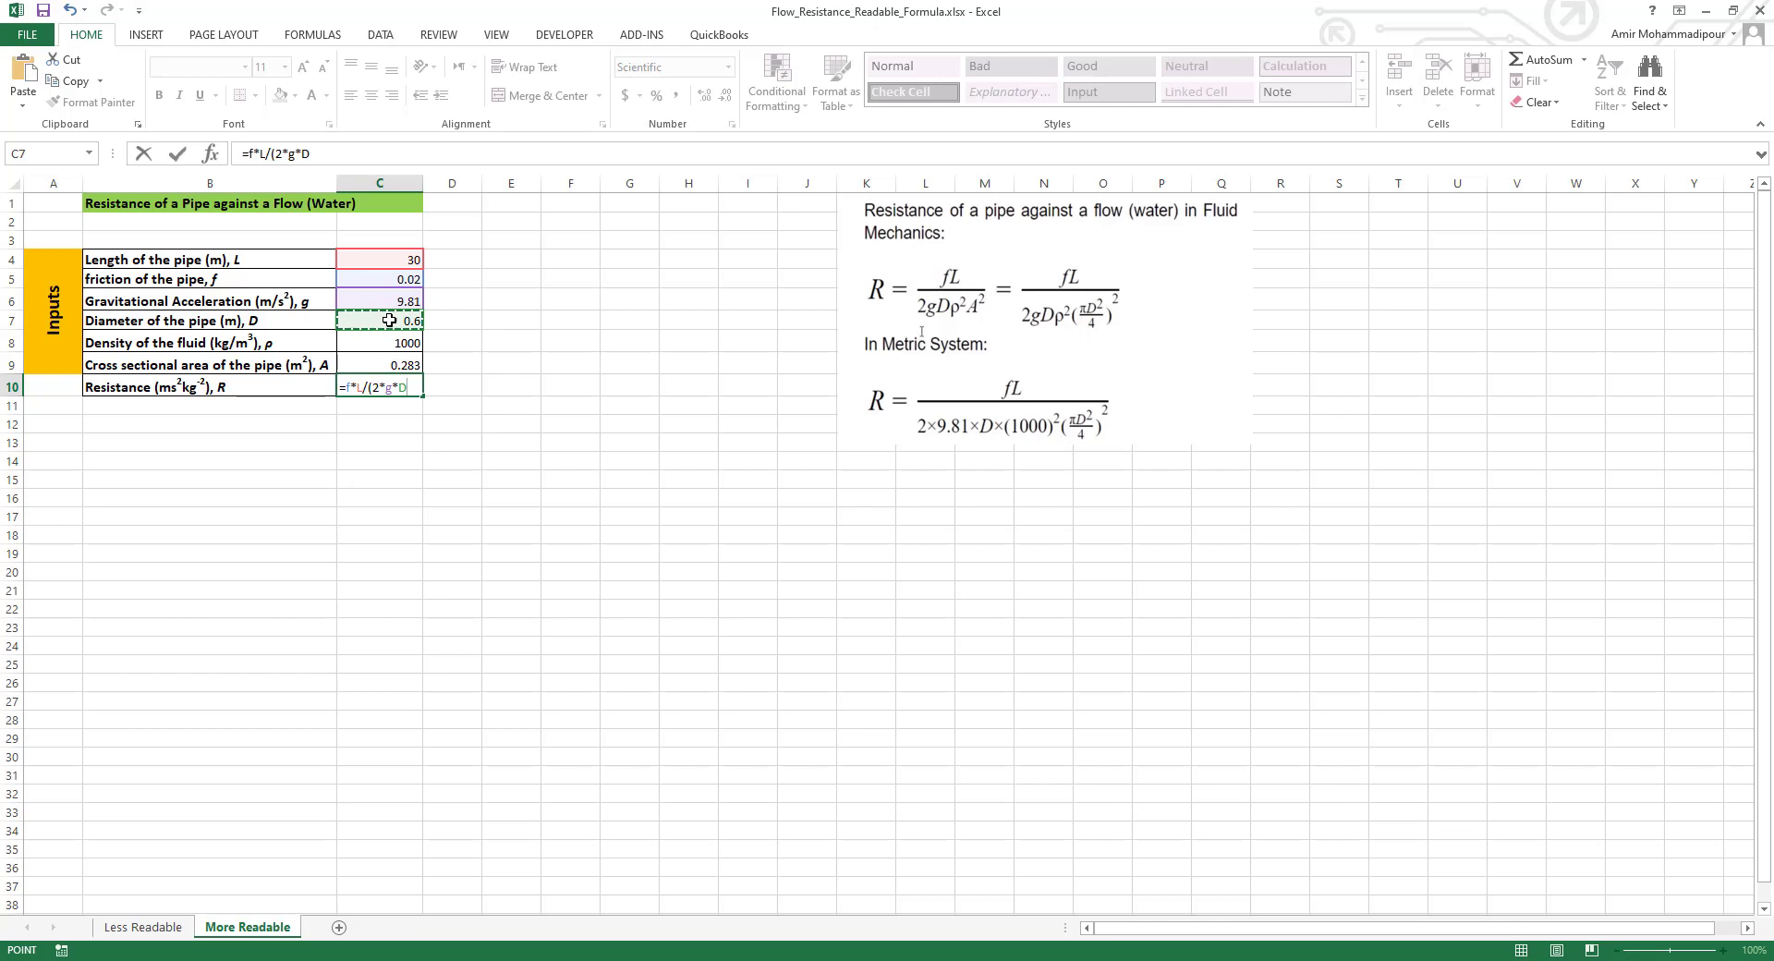
Finish the denominator with rho^2*A^2, giving =f*L/(2*g*D*rho^2*A^2) = 6.376E-07.
{"action": "type", "text": "*"}
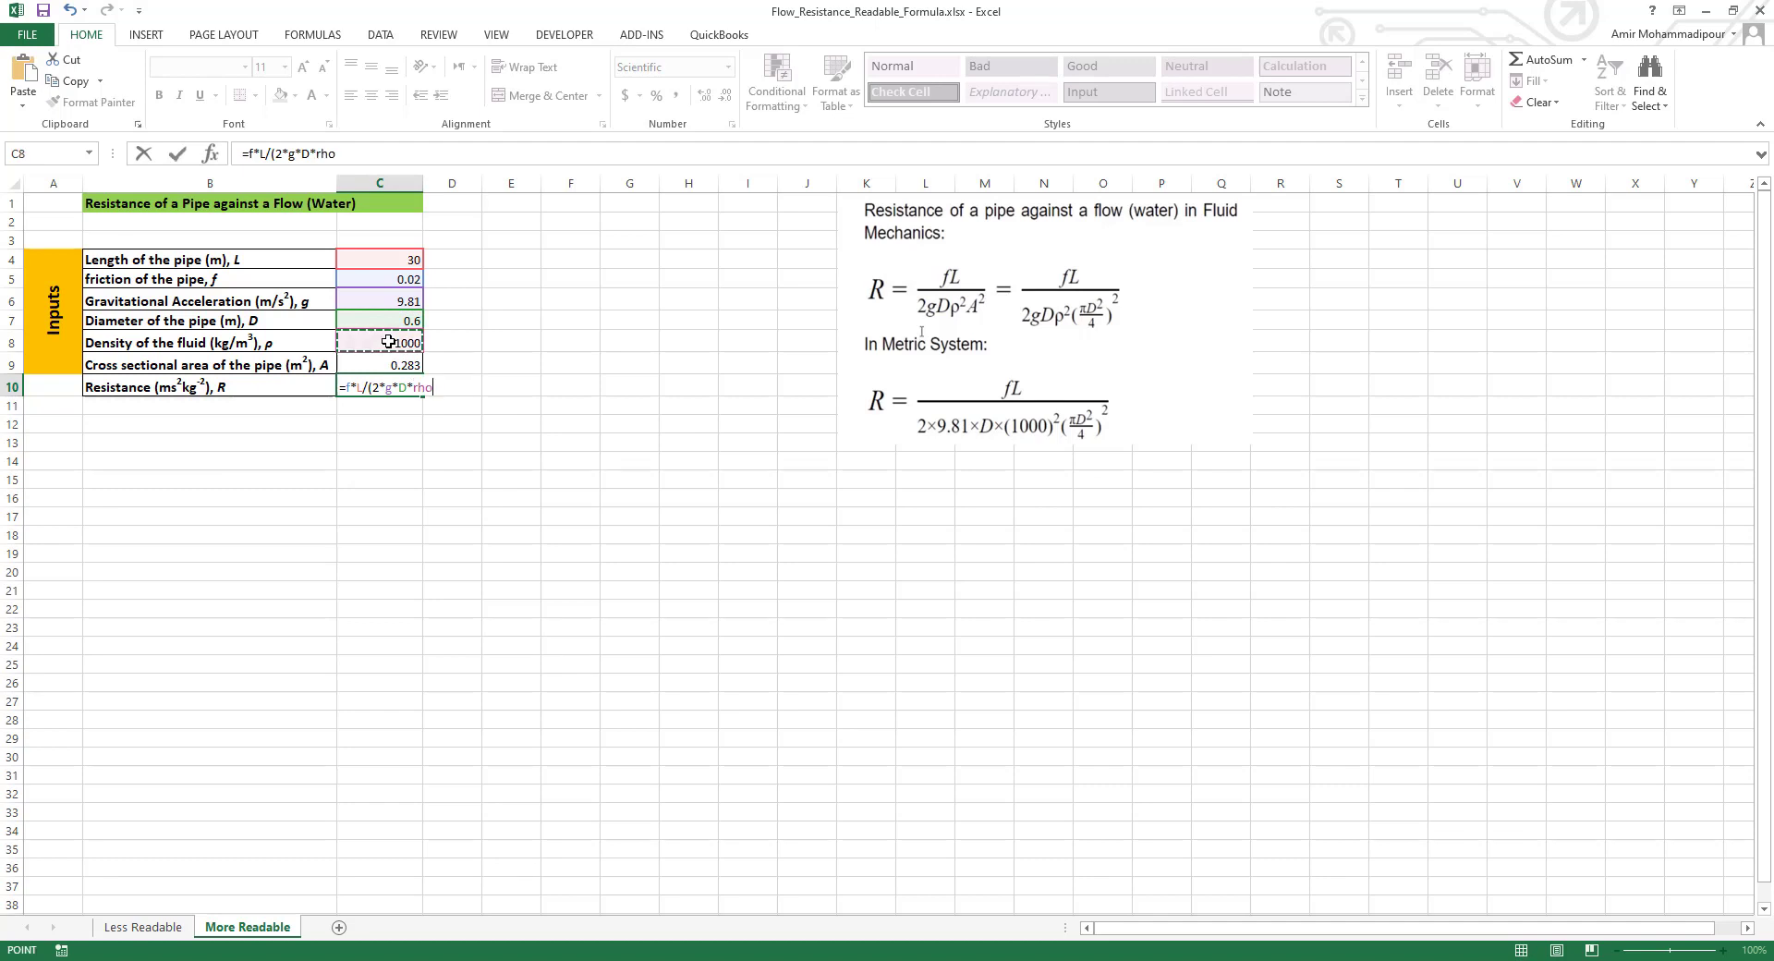
{"action": "type", "text": "^2"}
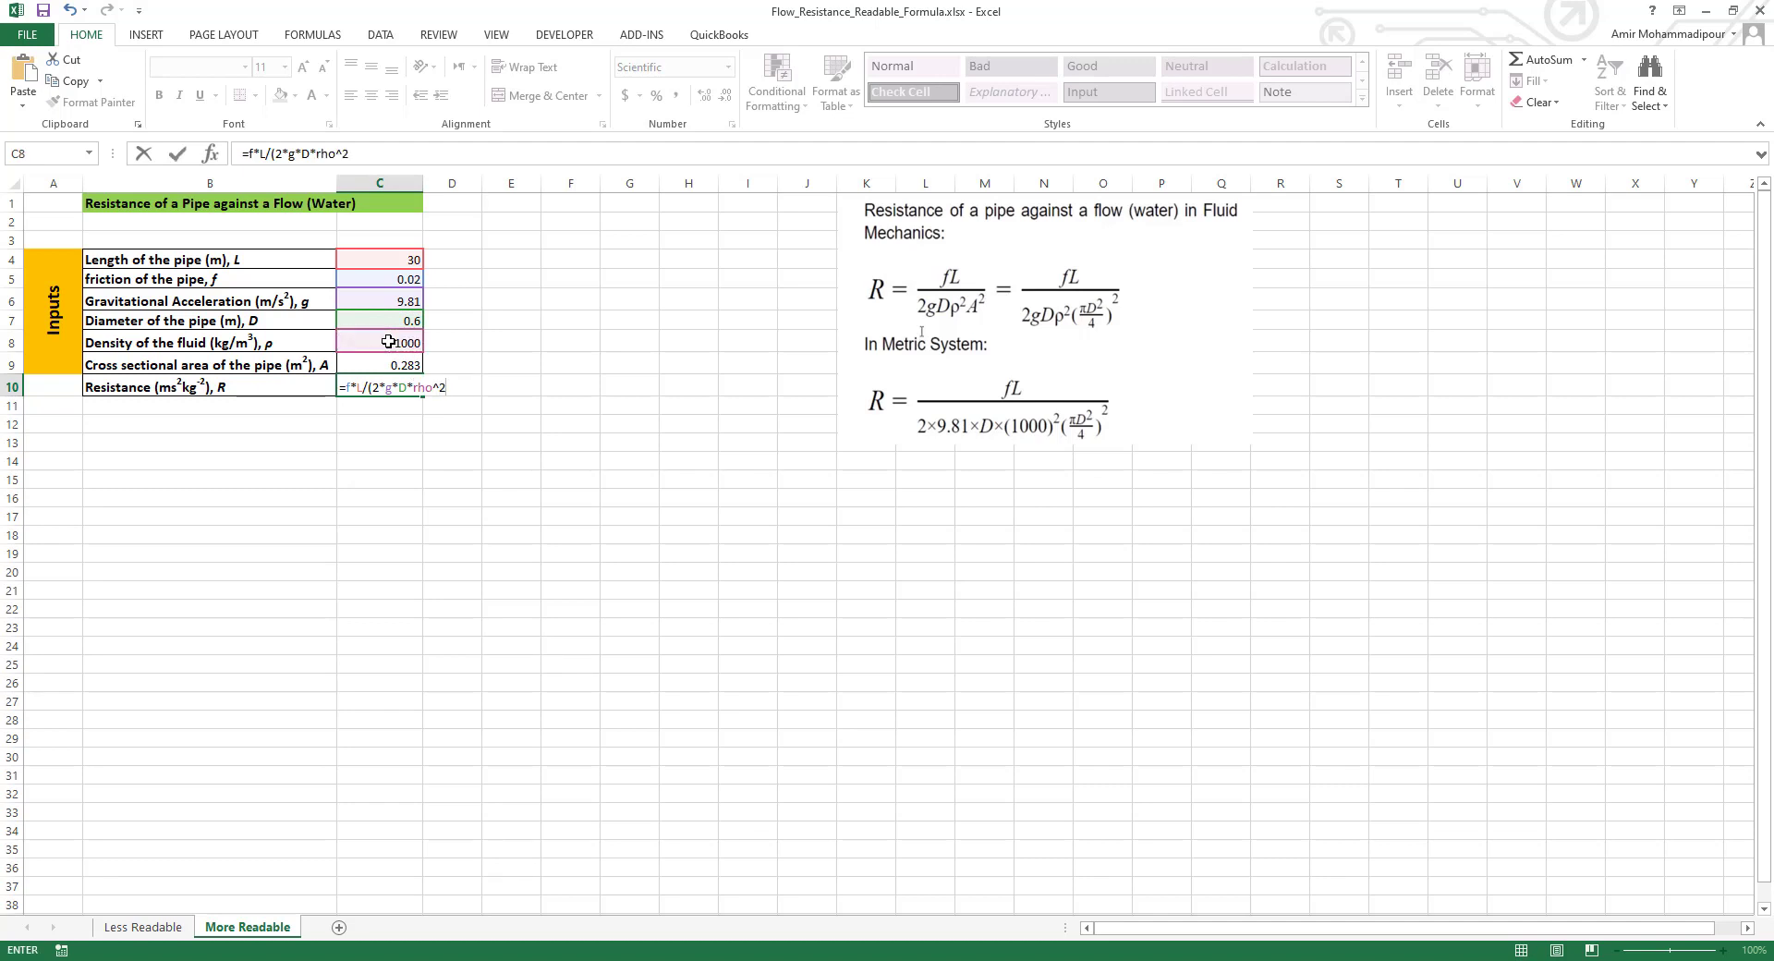
{"action": "type", "text": "*"}
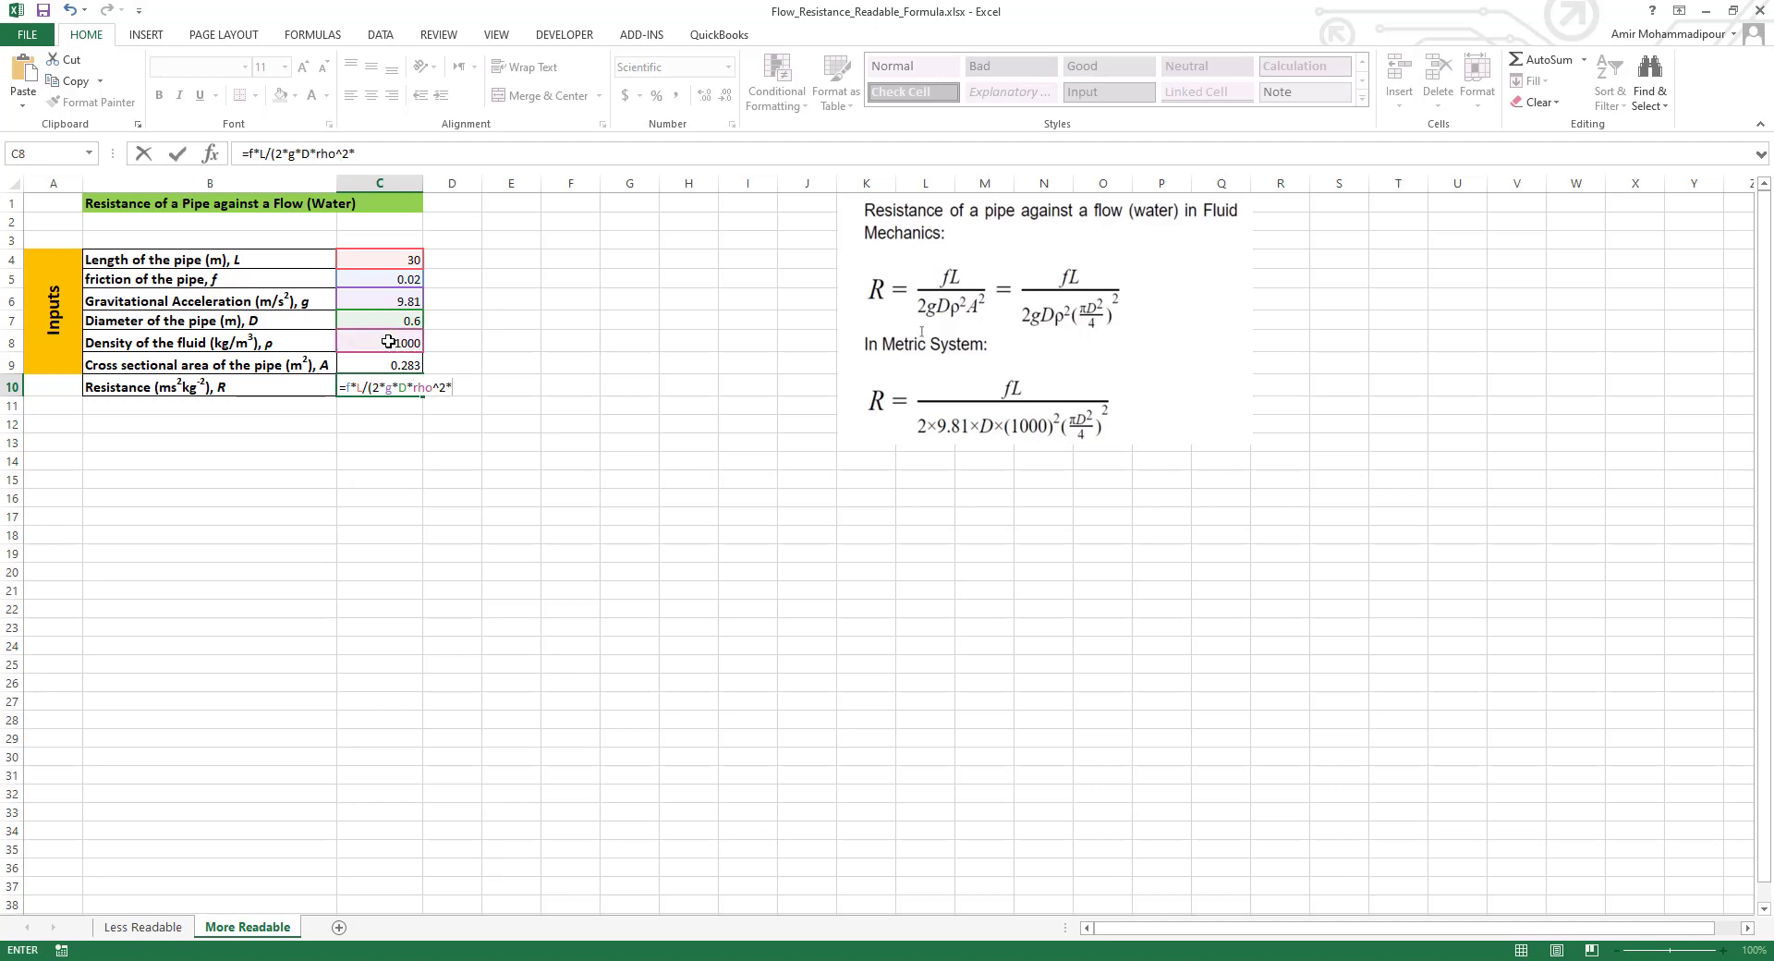
{"action": "left_click", "coordinate": [379, 364]}
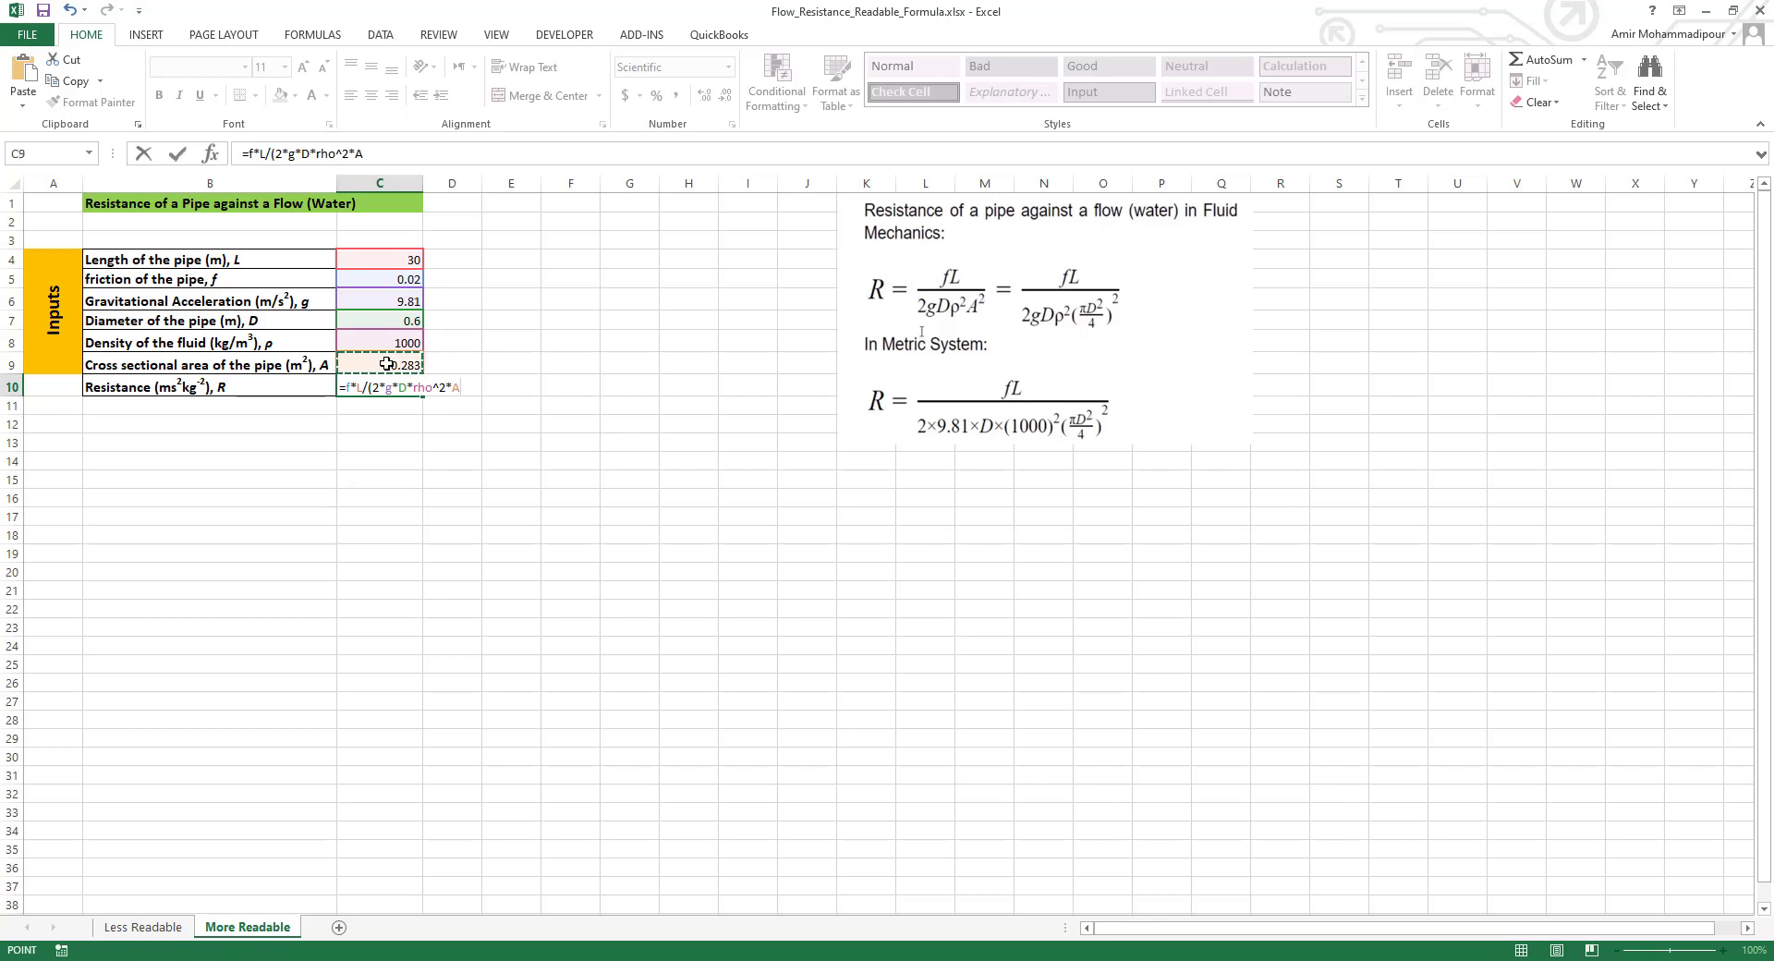
{"action": "type", "text": "^2"}
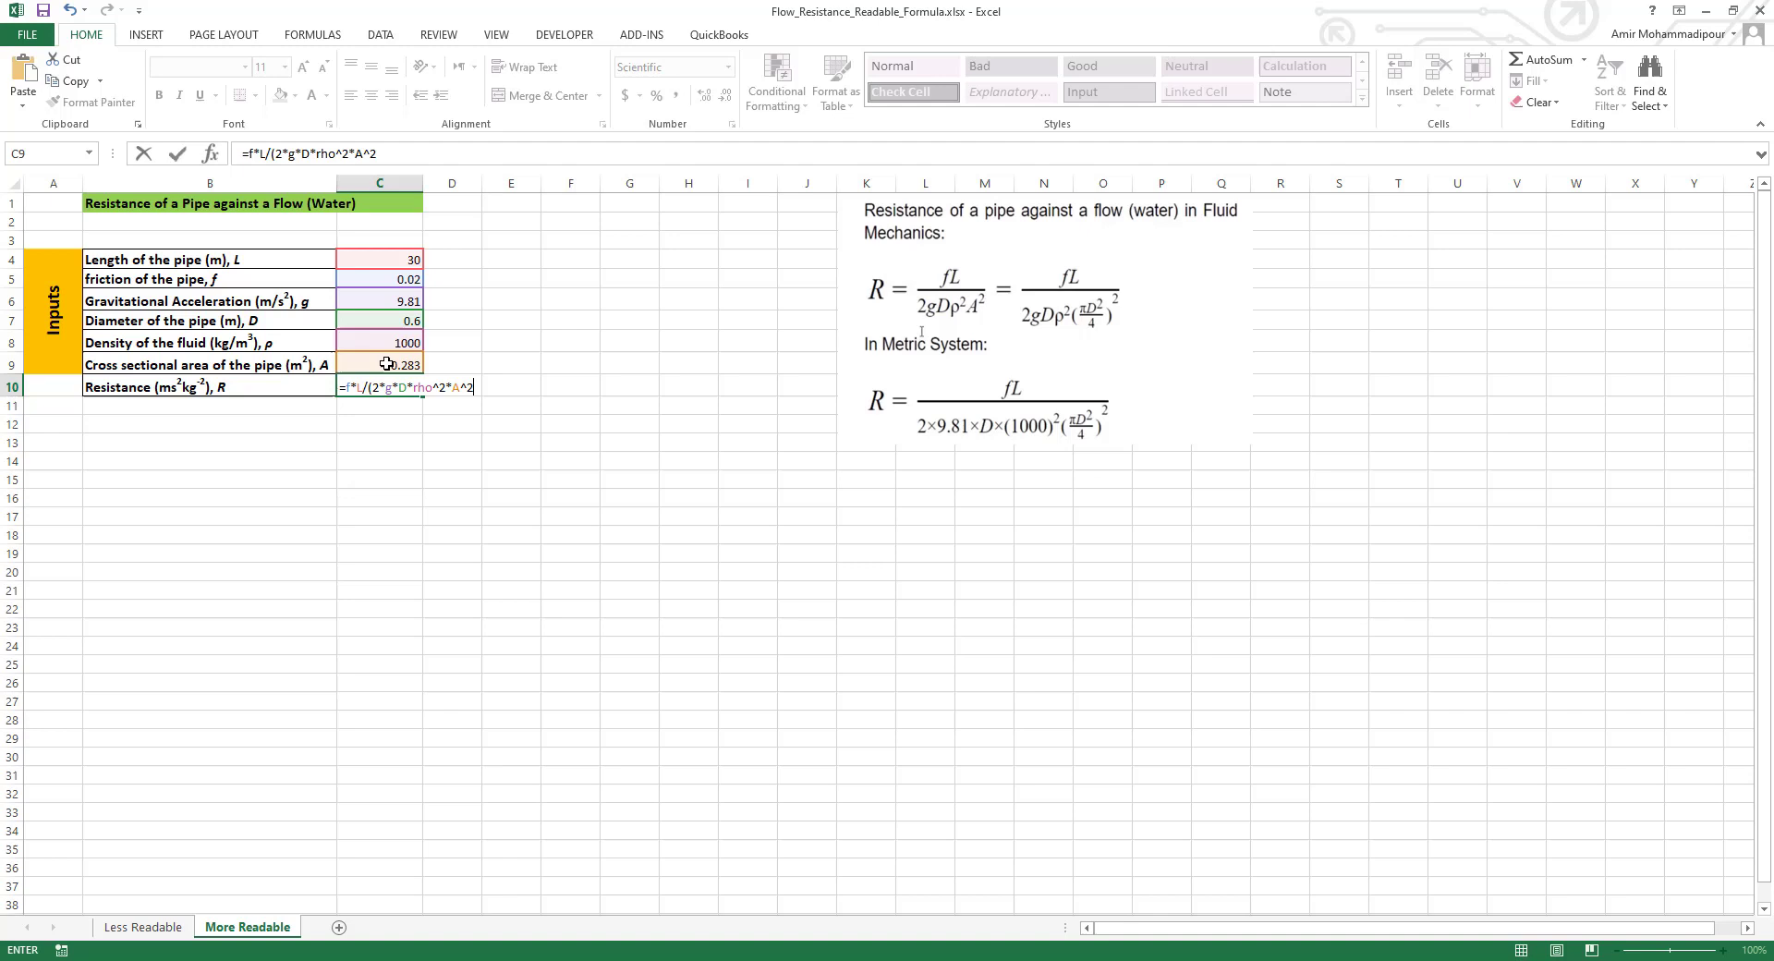
{"action": "type", "text": ")"}
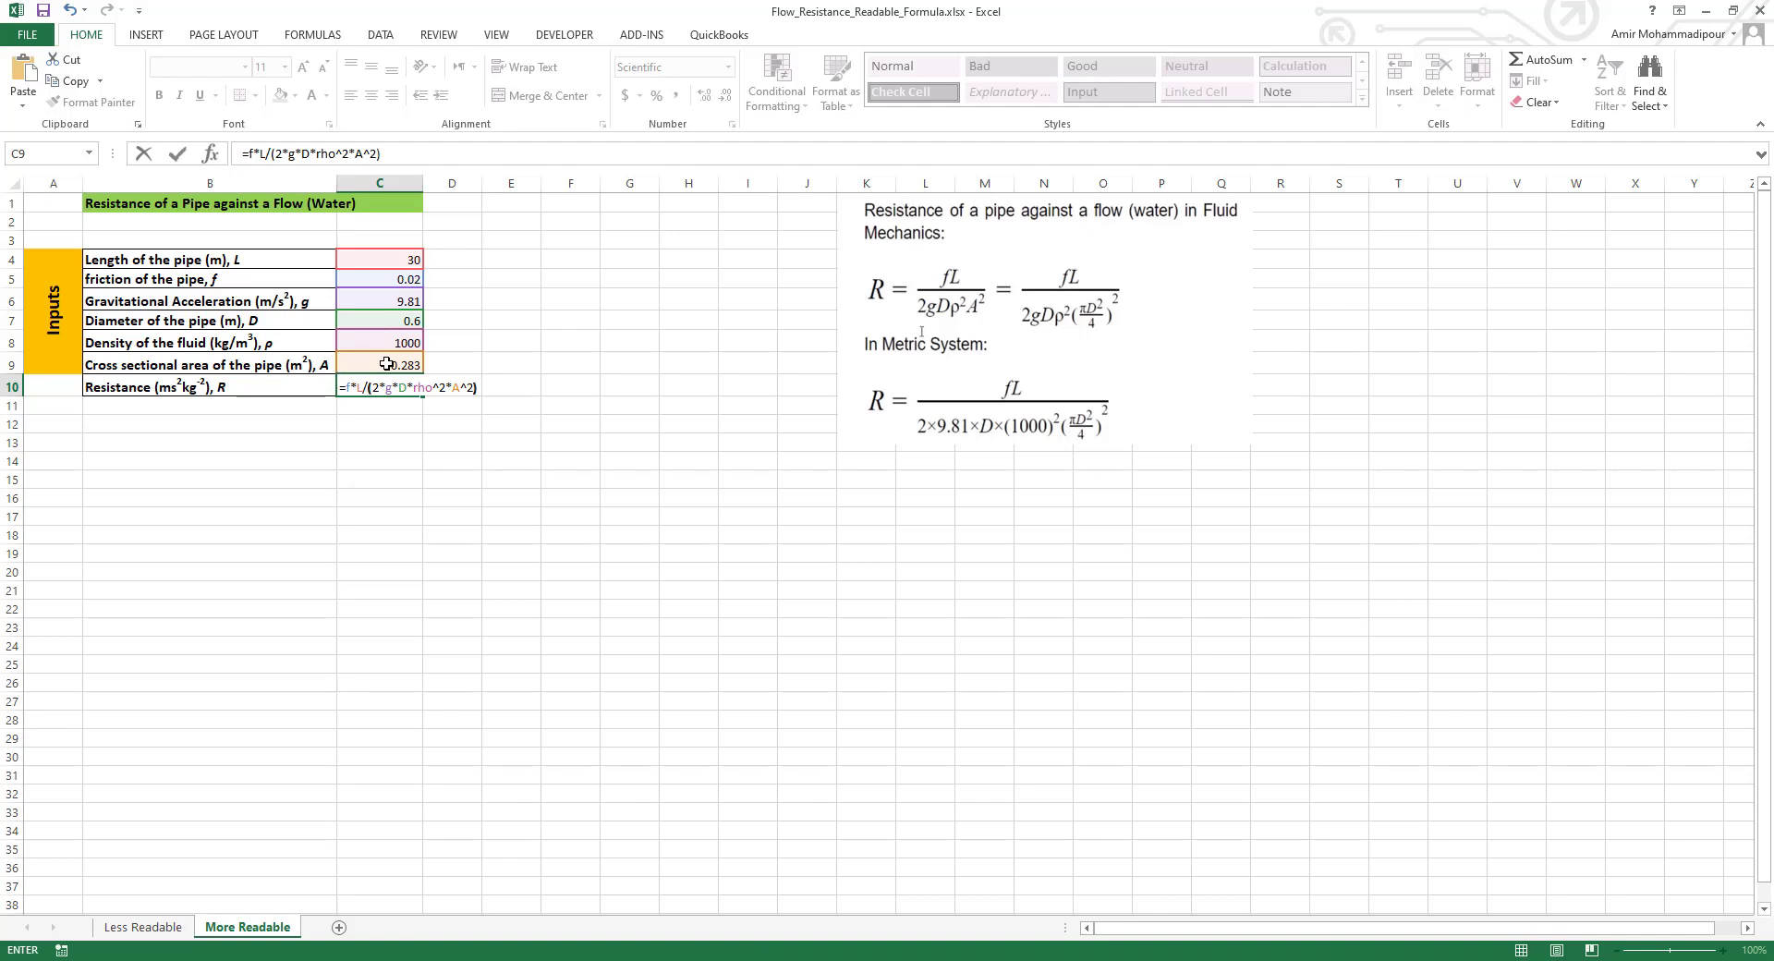
{"action": "key", "text": "Enter"}
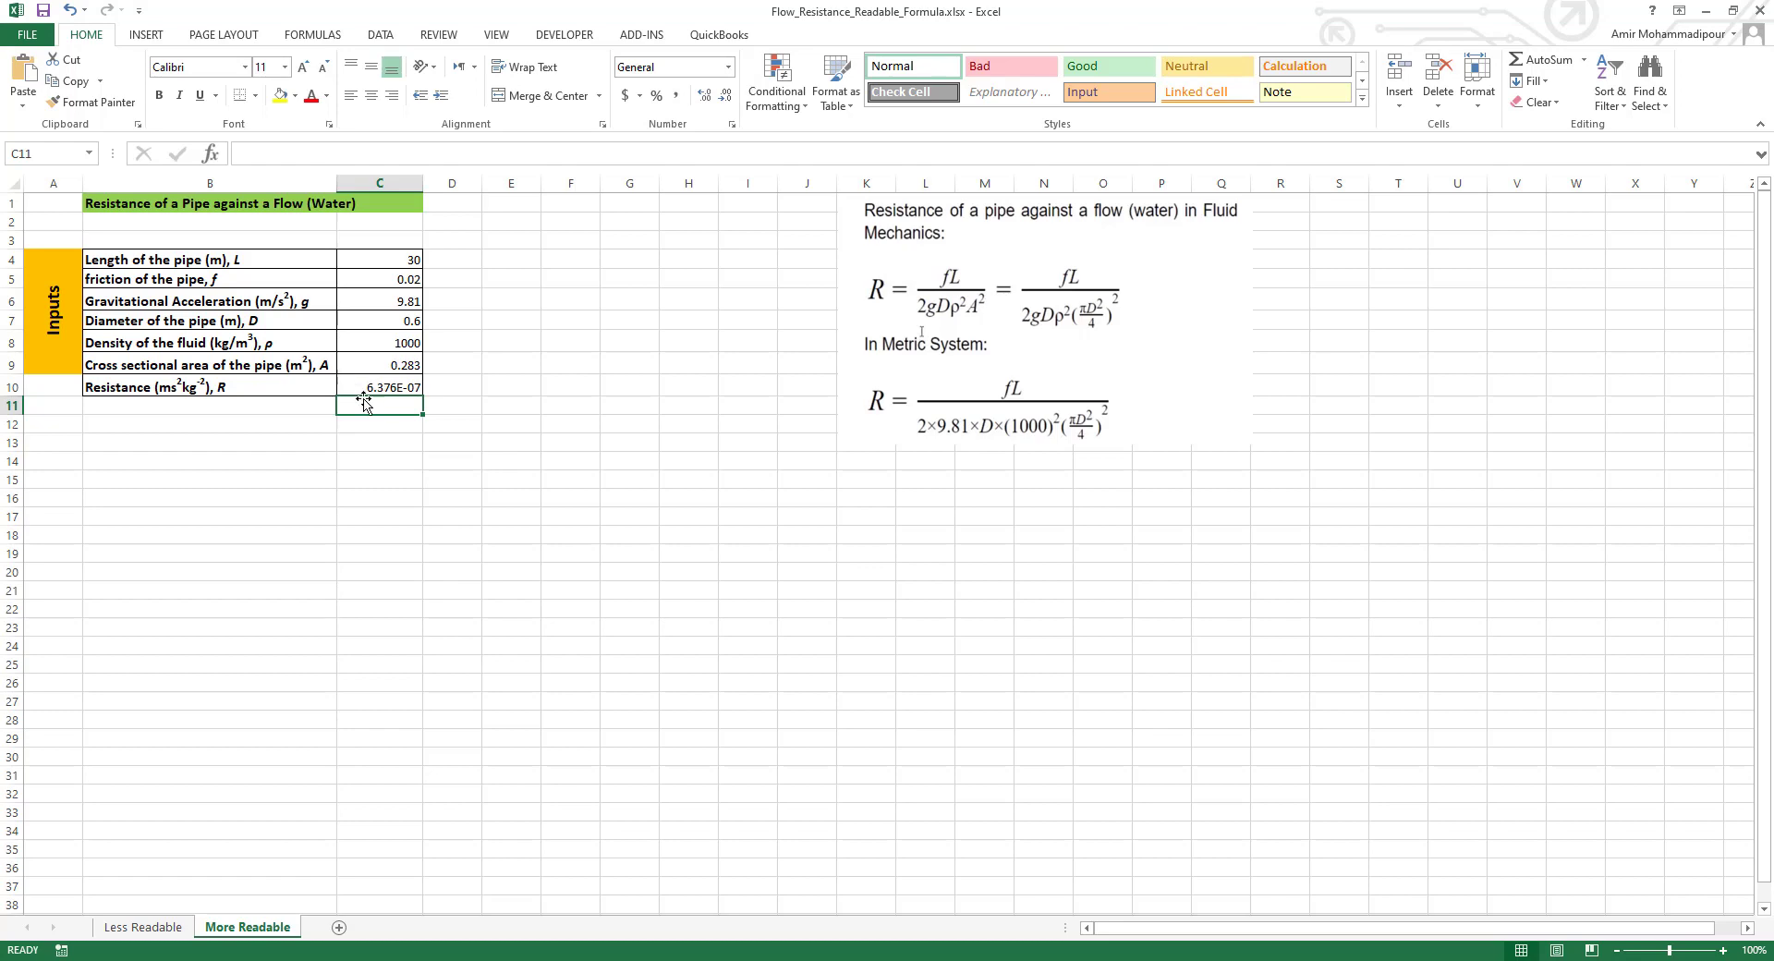
{"action": "mouse_move", "coordinate": [254, 693]}
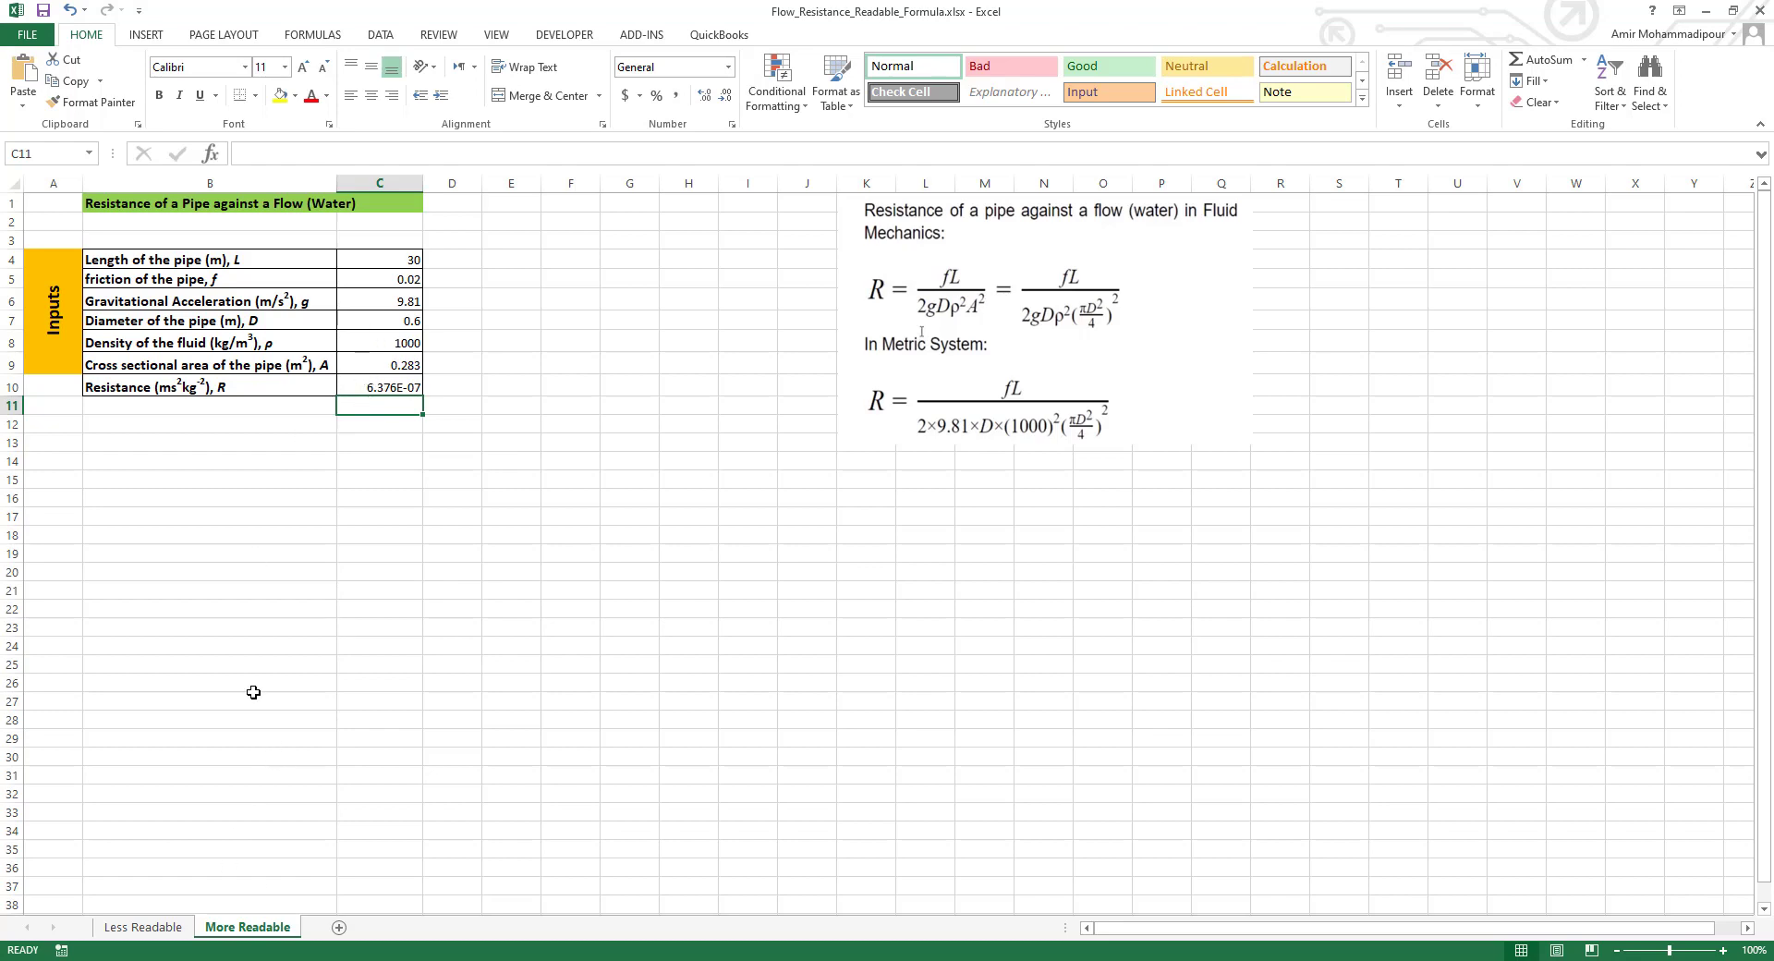
{"action": "left_click", "coordinate": [143, 925]}
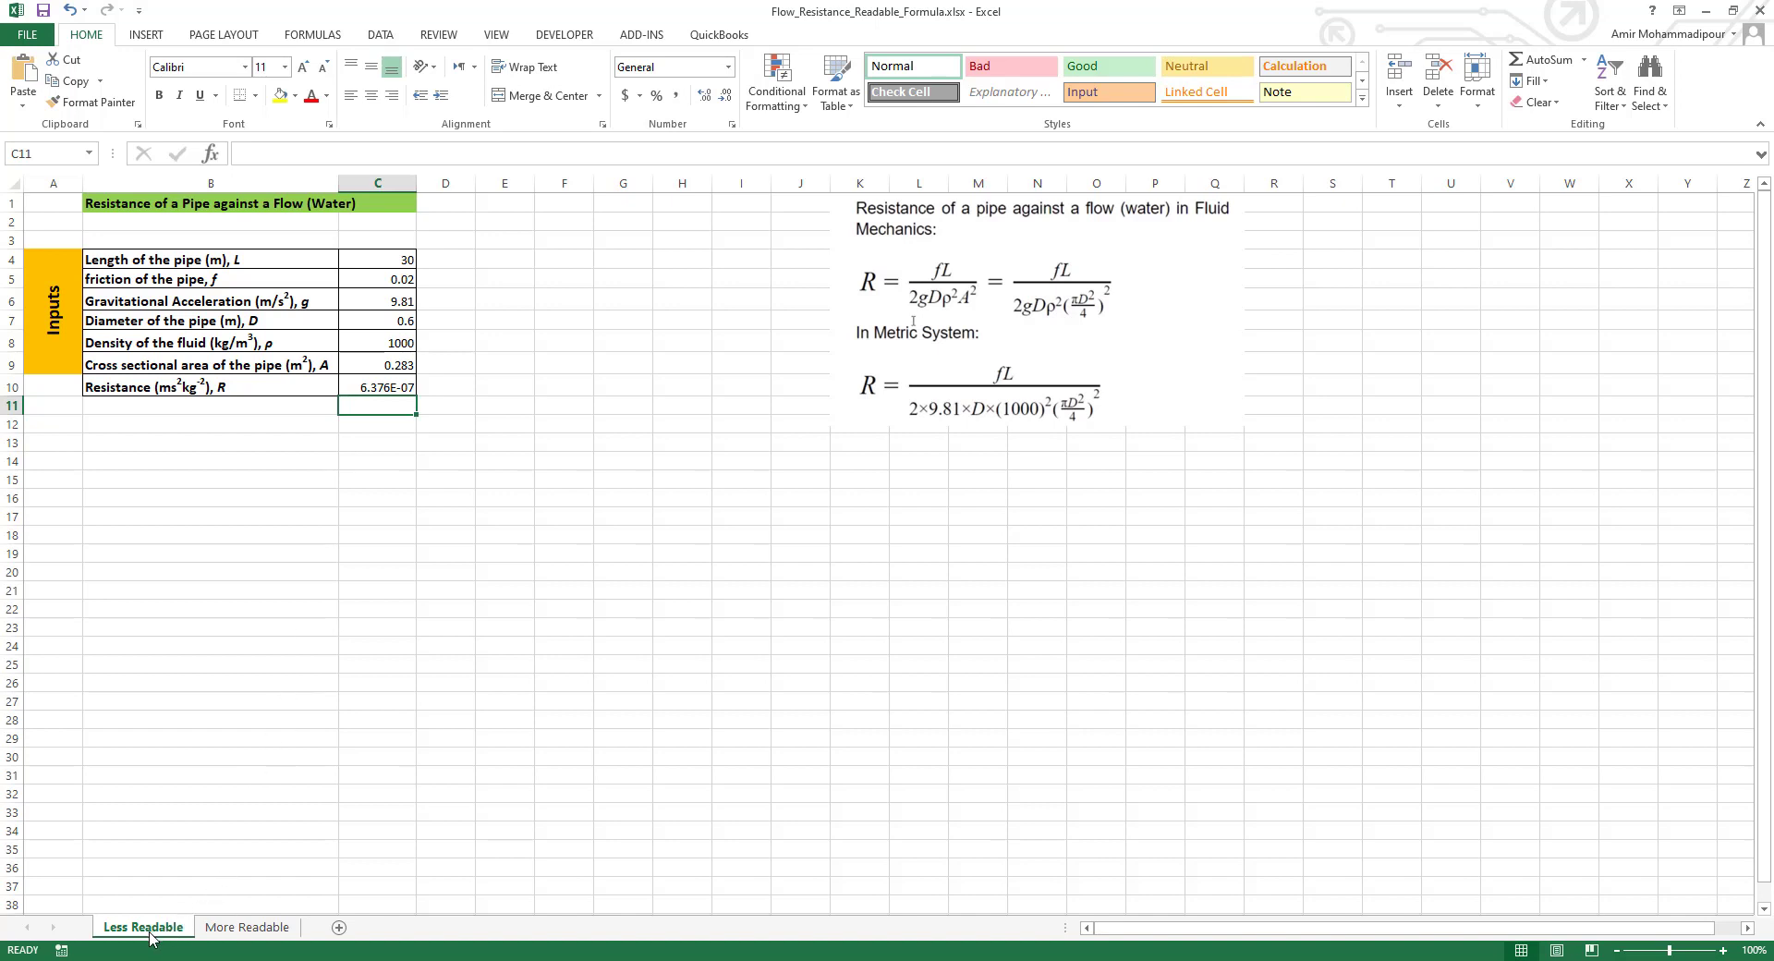
{"action": "mouse_move", "coordinate": [354, 403]}
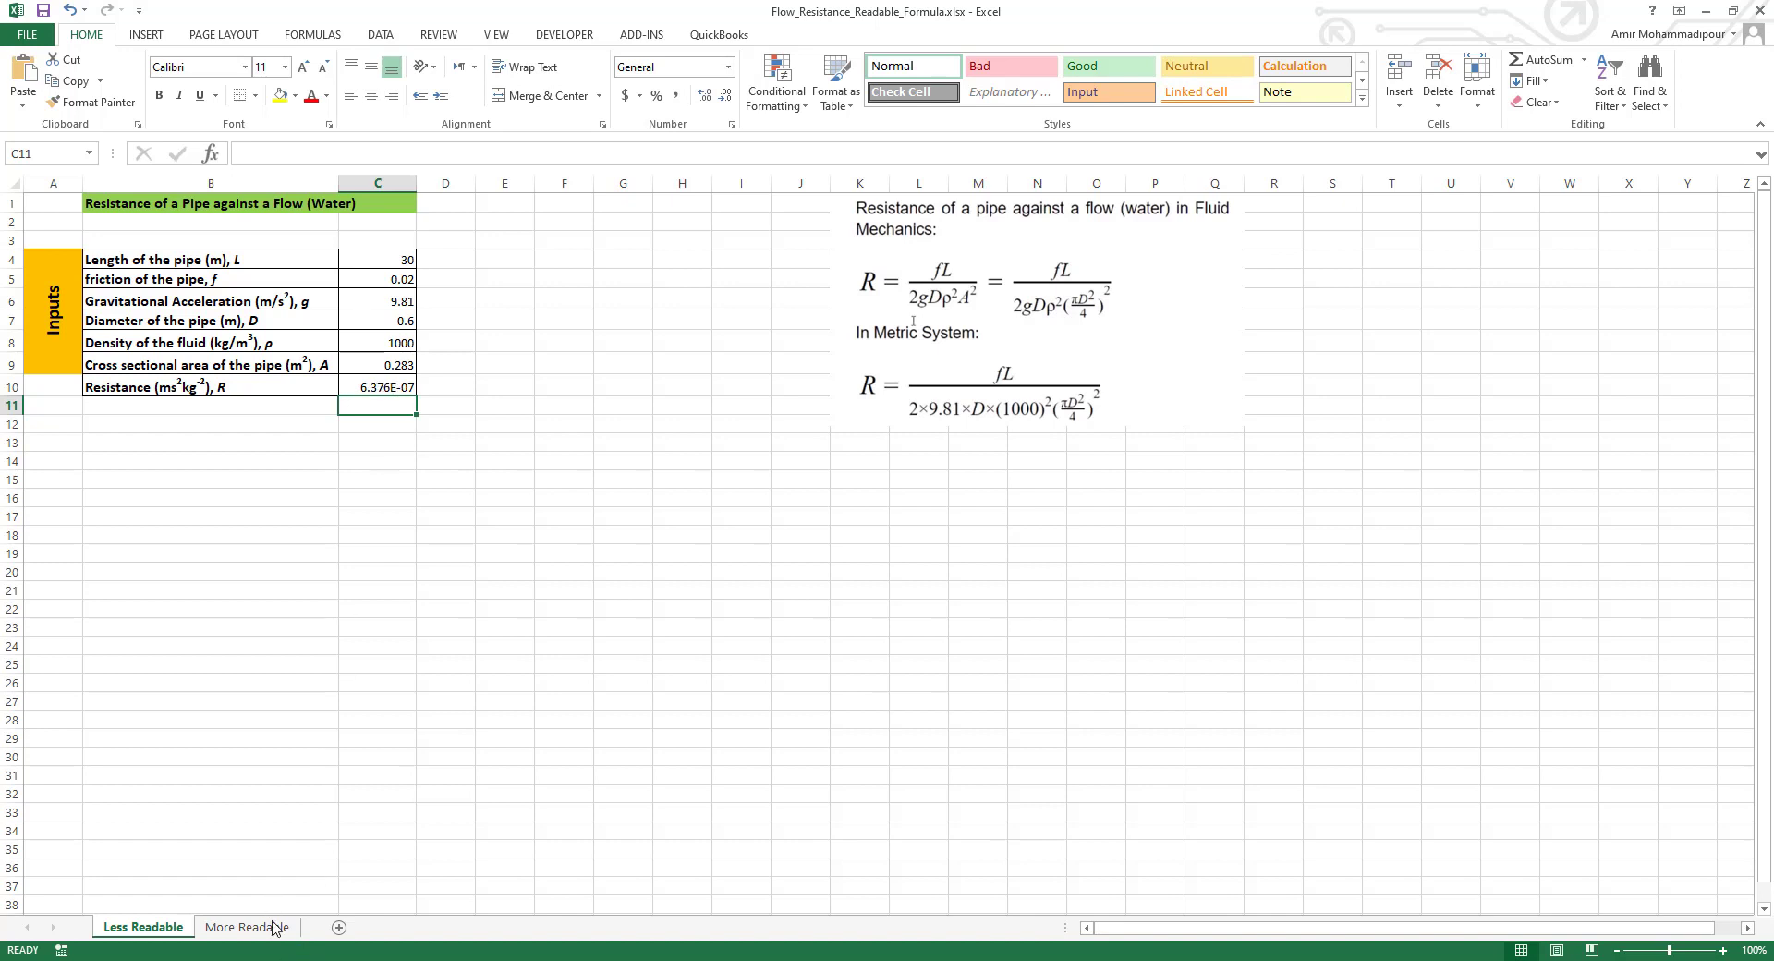
{"action": "left_click", "coordinate": [272, 928]}
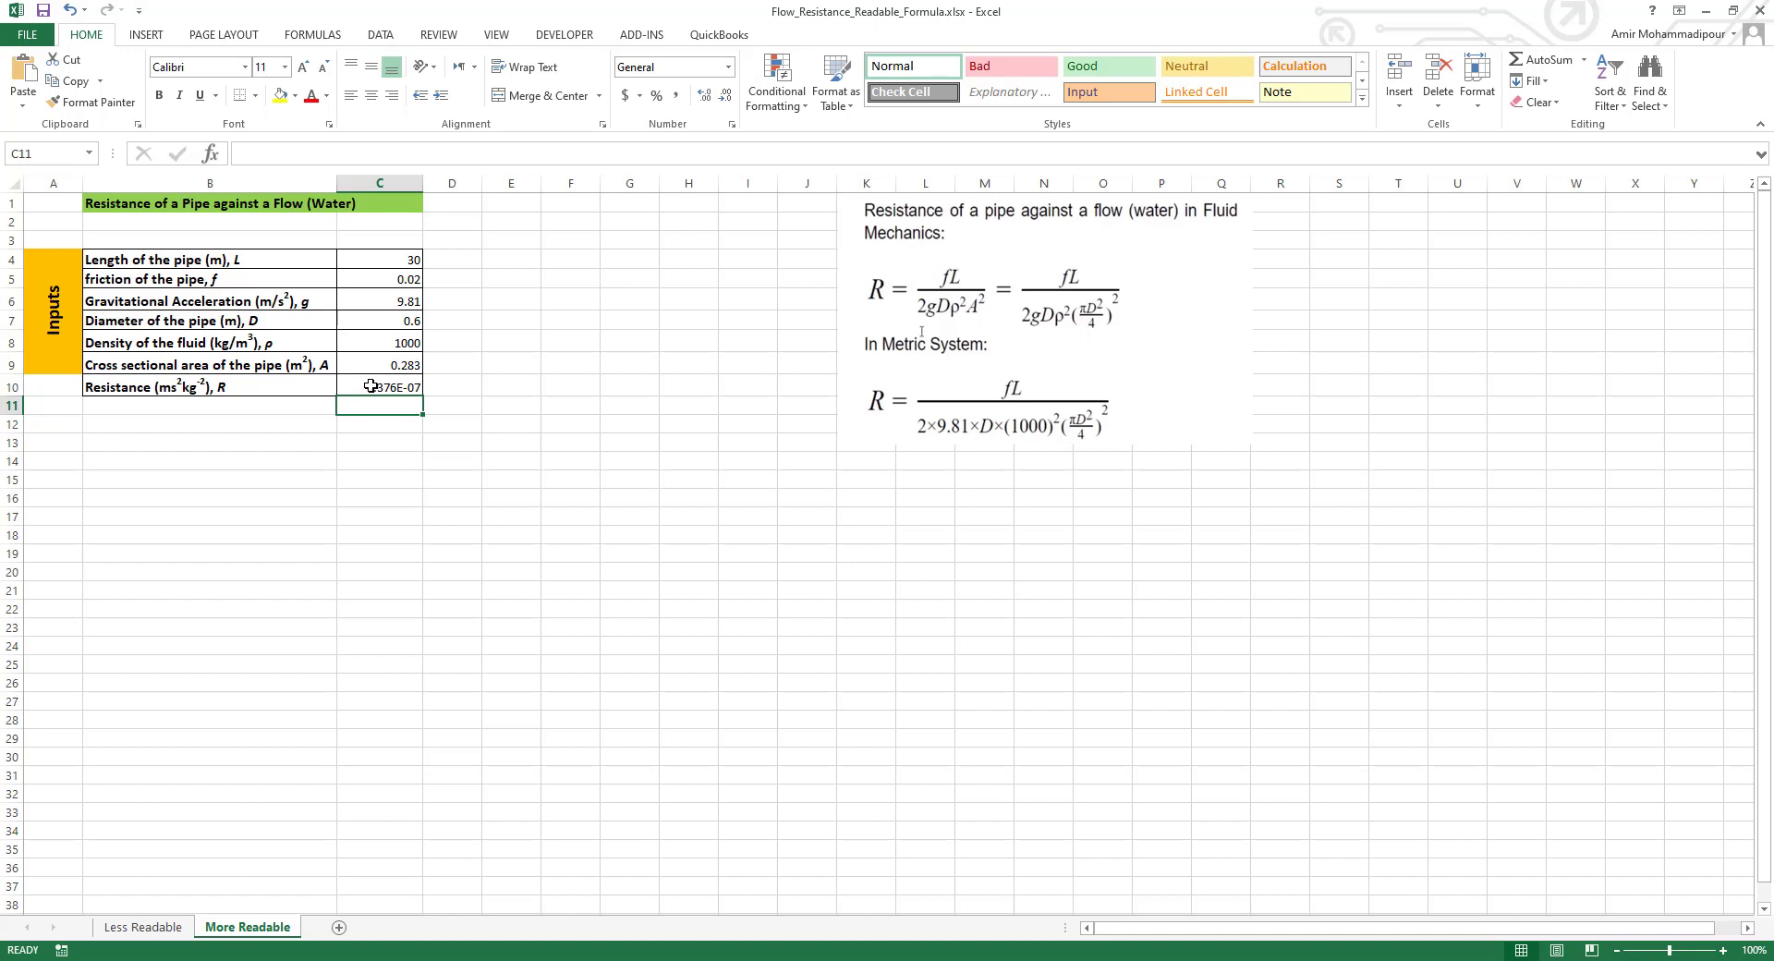
{"action": "double_click", "coordinate": [379, 386]}
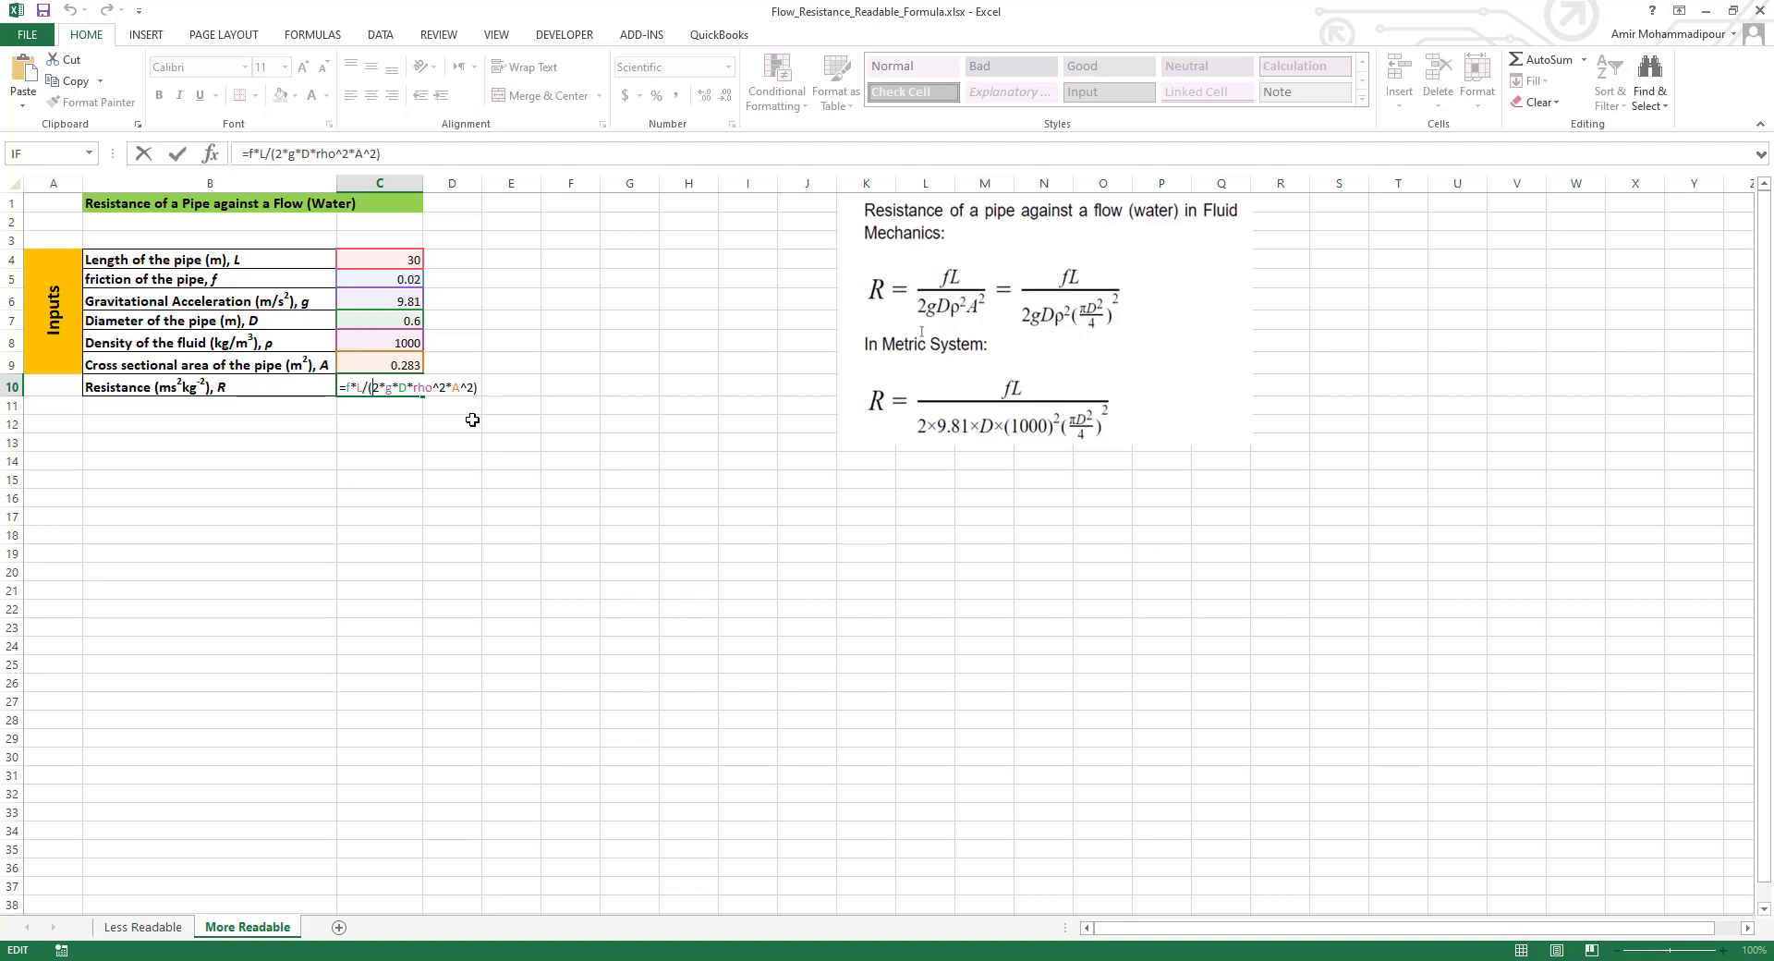
{"action": "key", "text": "Enter"}
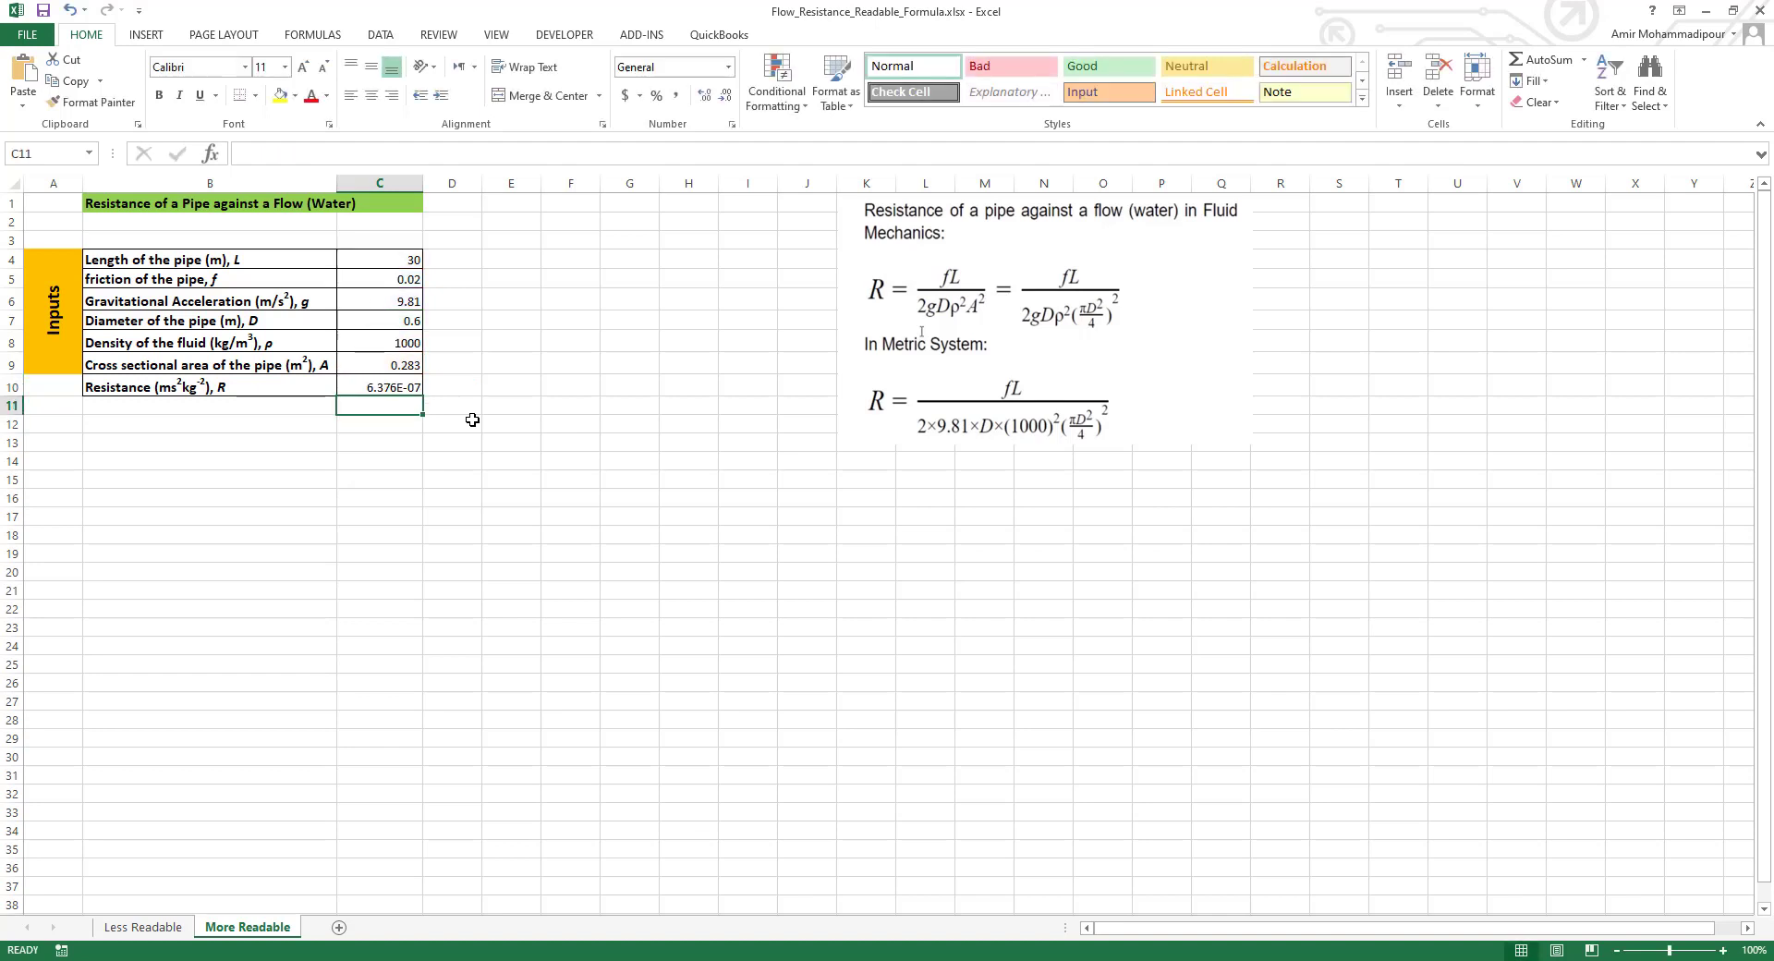
{"action": "mouse_move", "coordinate": [466, 420]}
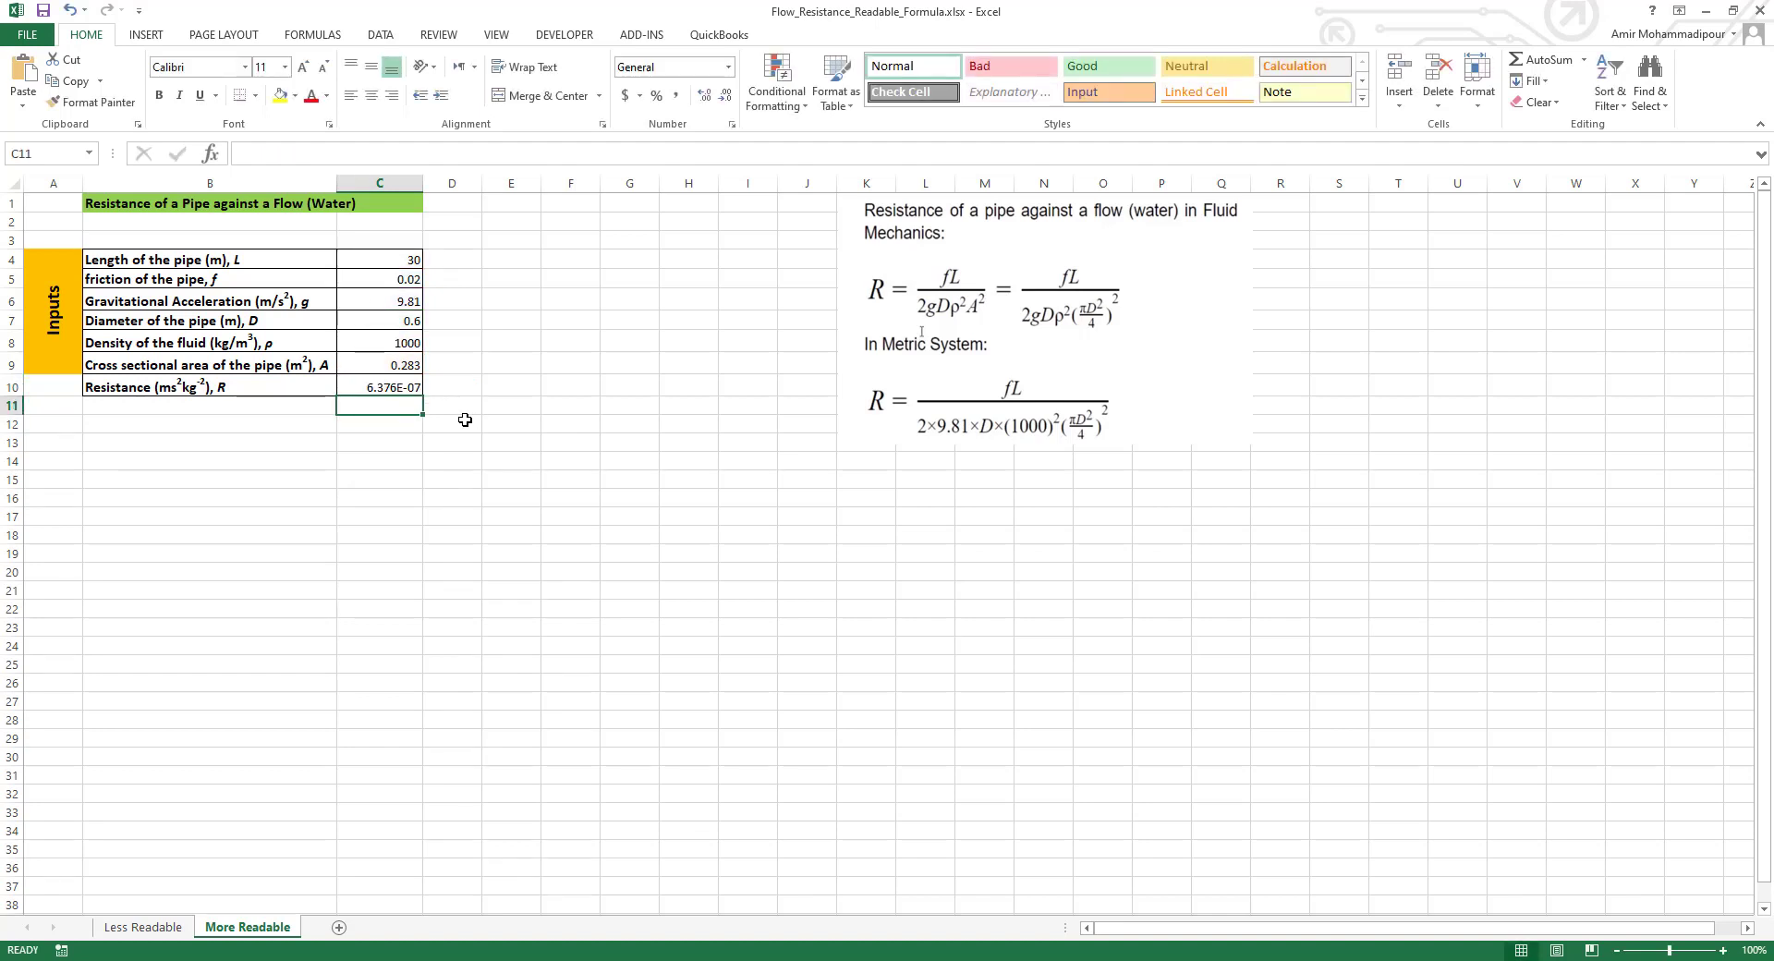
{"action": "mouse_move", "coordinate": [335, 913]}
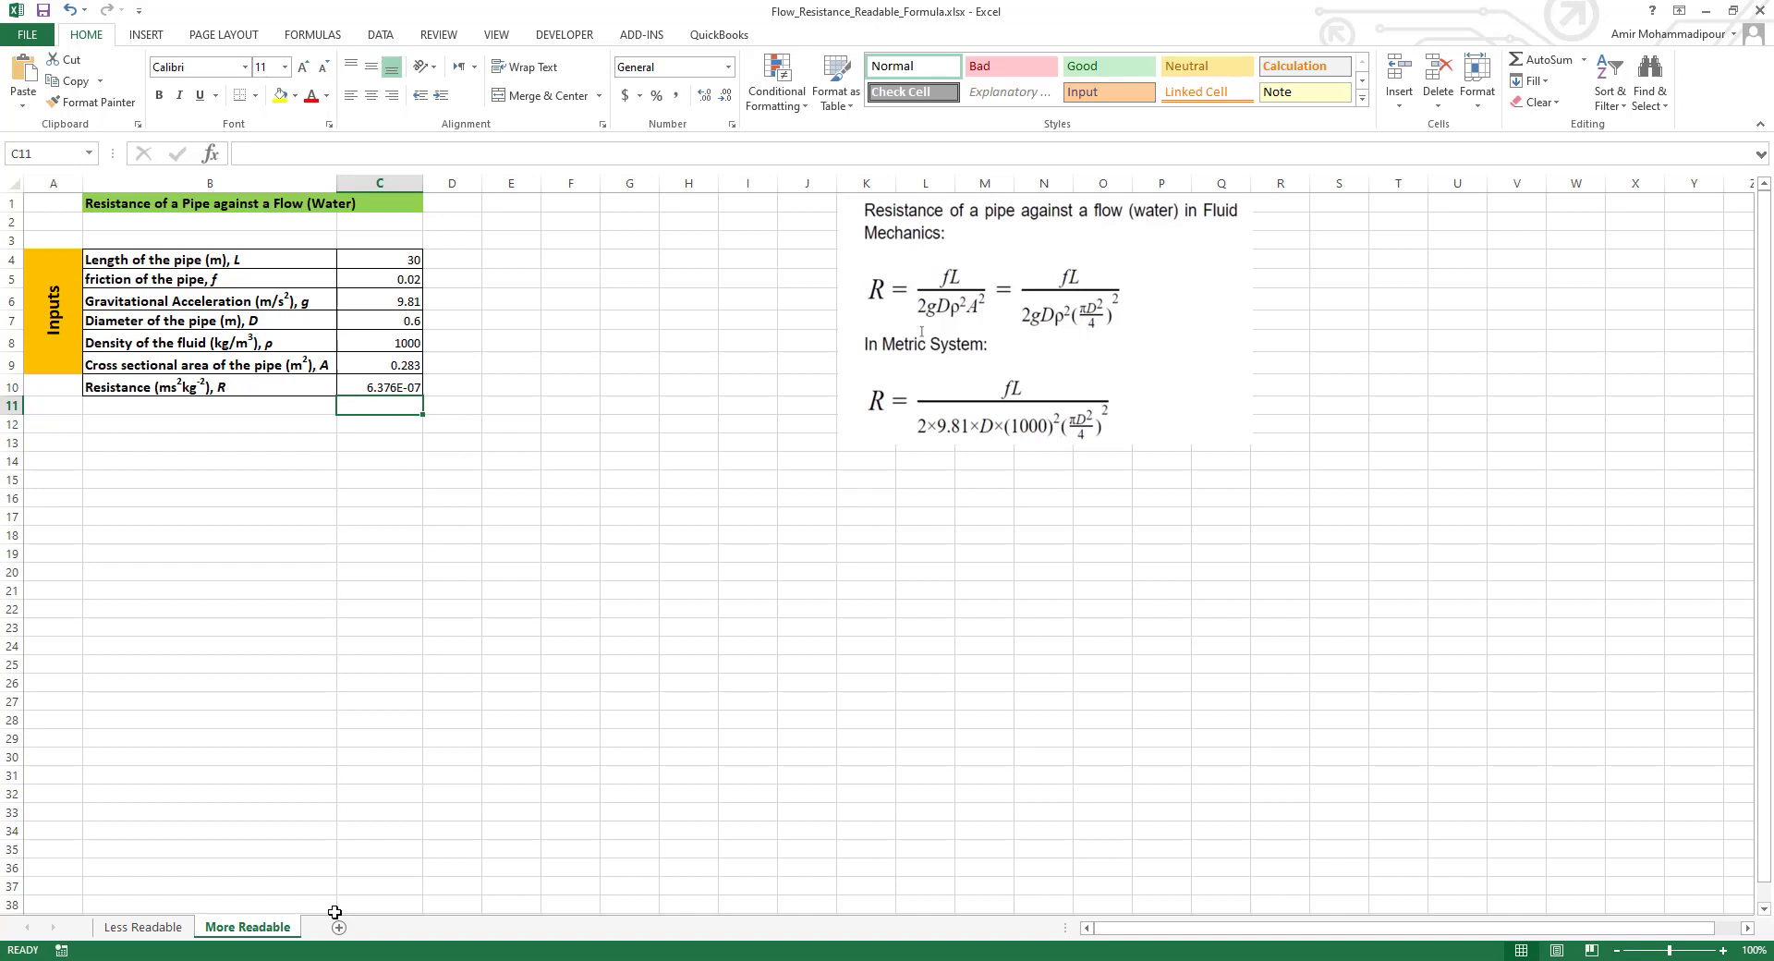
{"action": "mouse_move", "coordinate": [388, 257]}
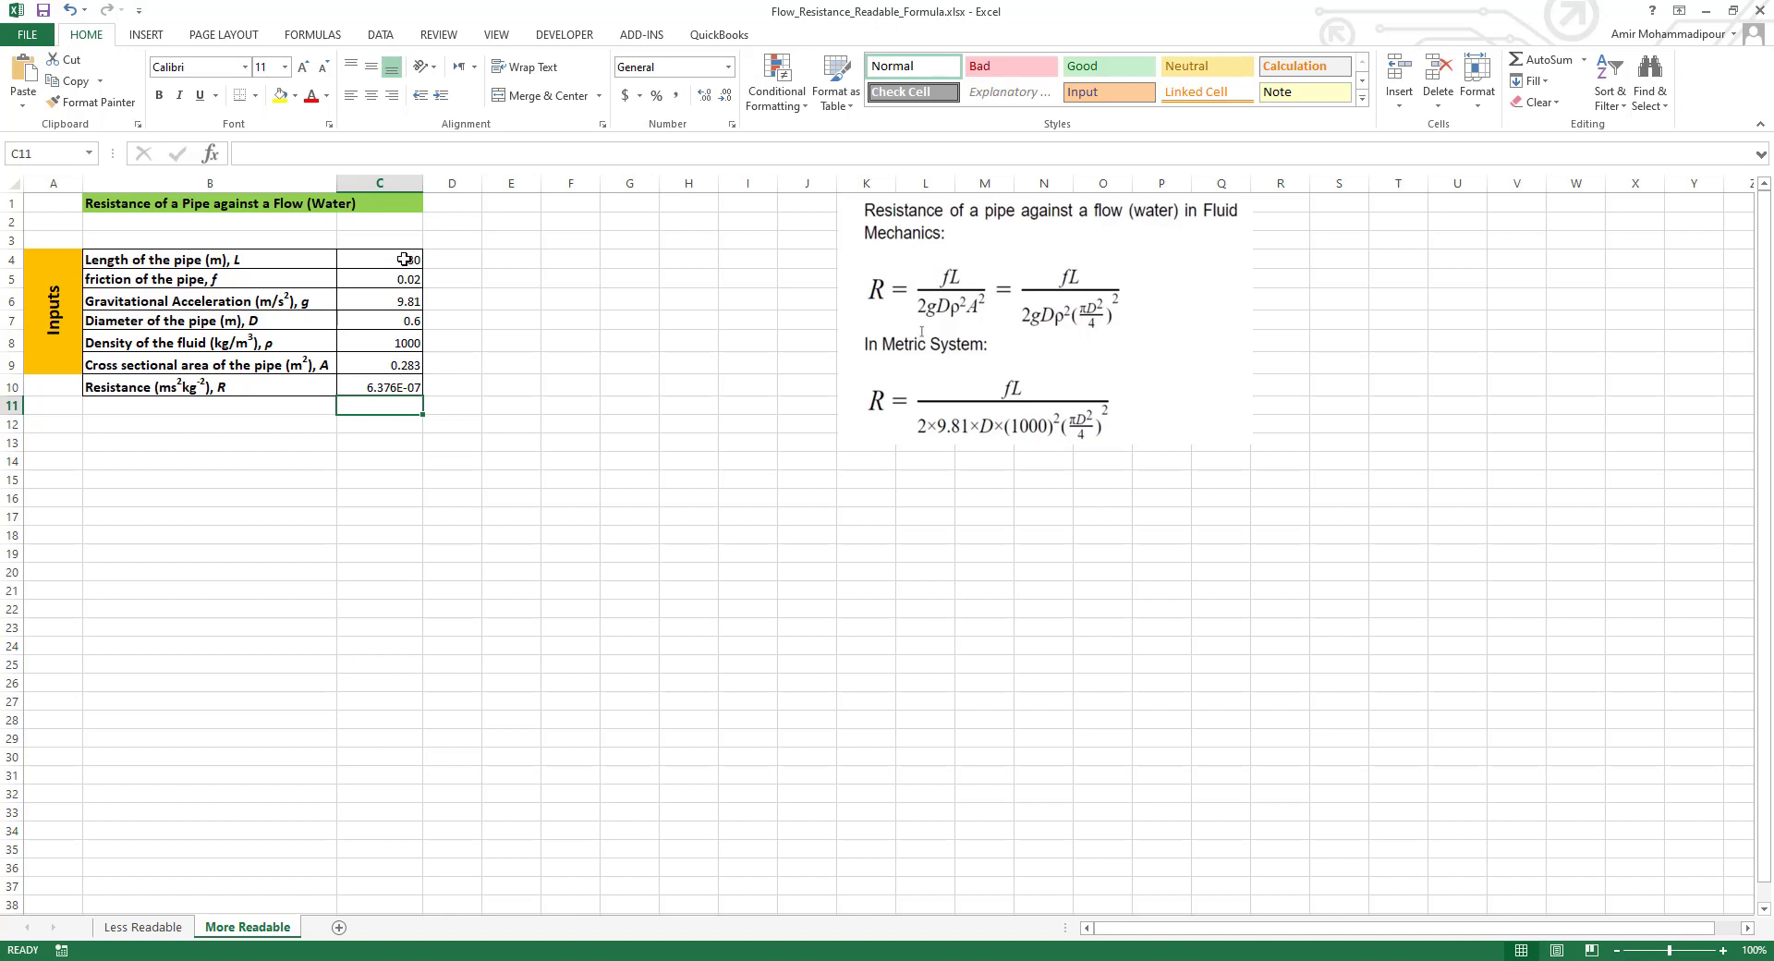
{"action": "left_click", "coordinate": [377, 259]}
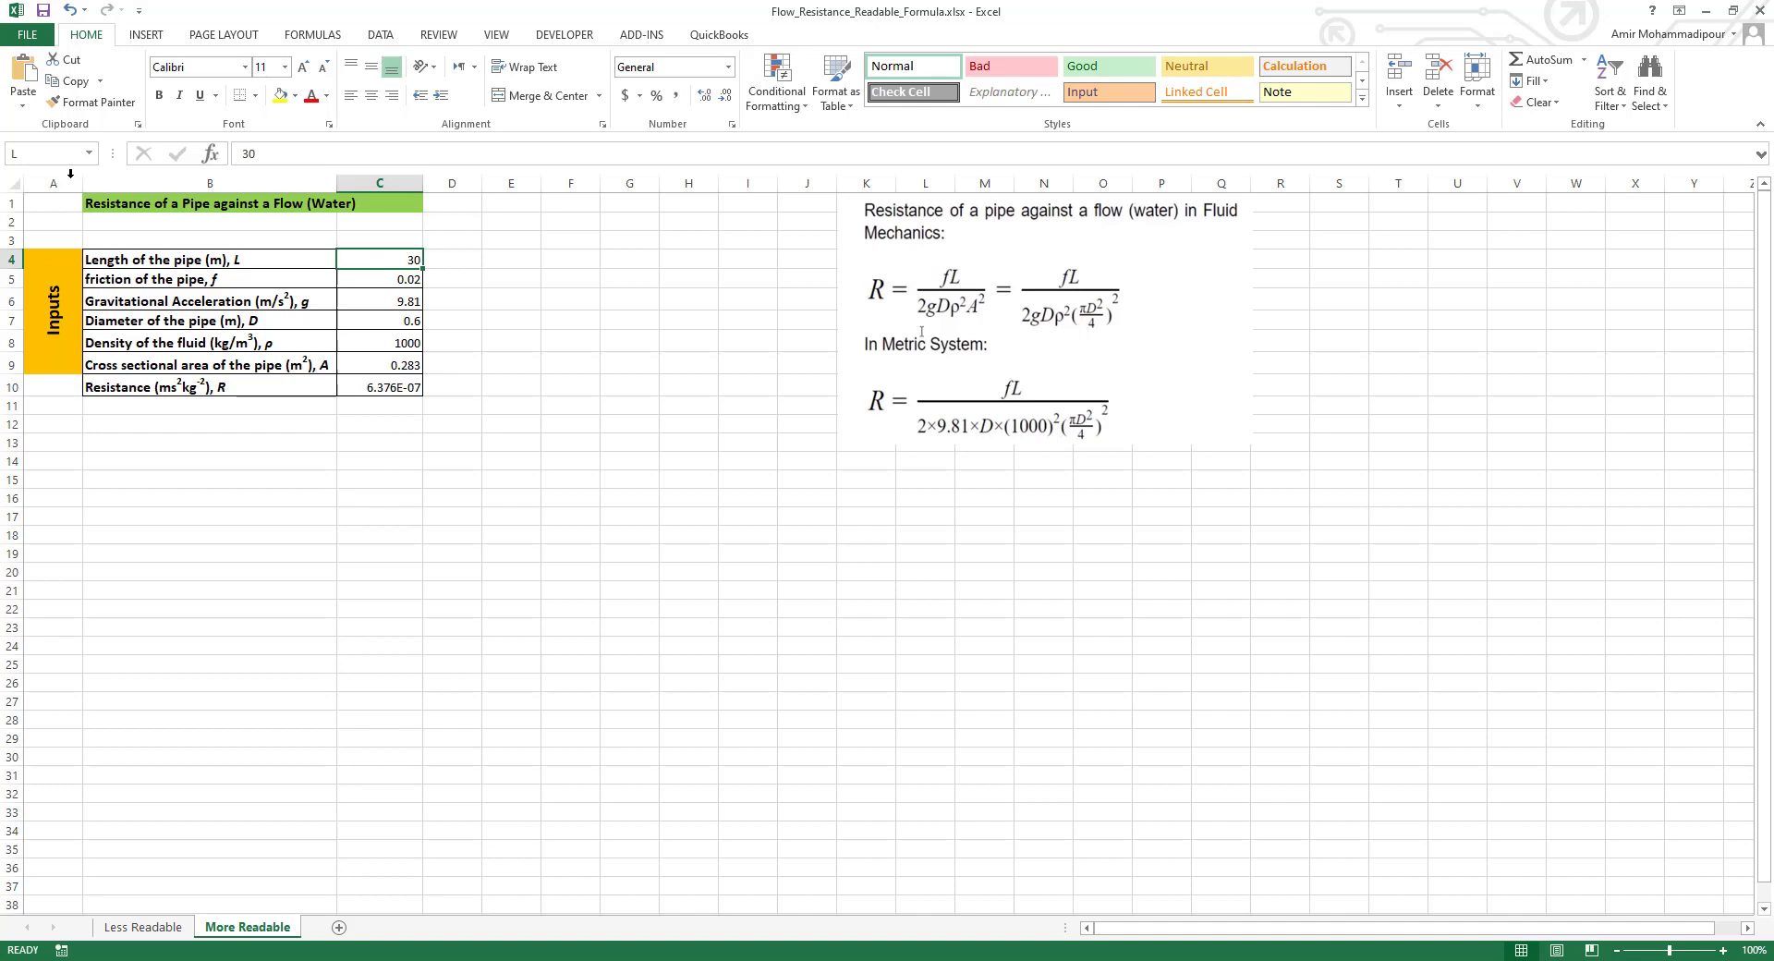
{"action": "mouse_move", "coordinate": [277, 250]}
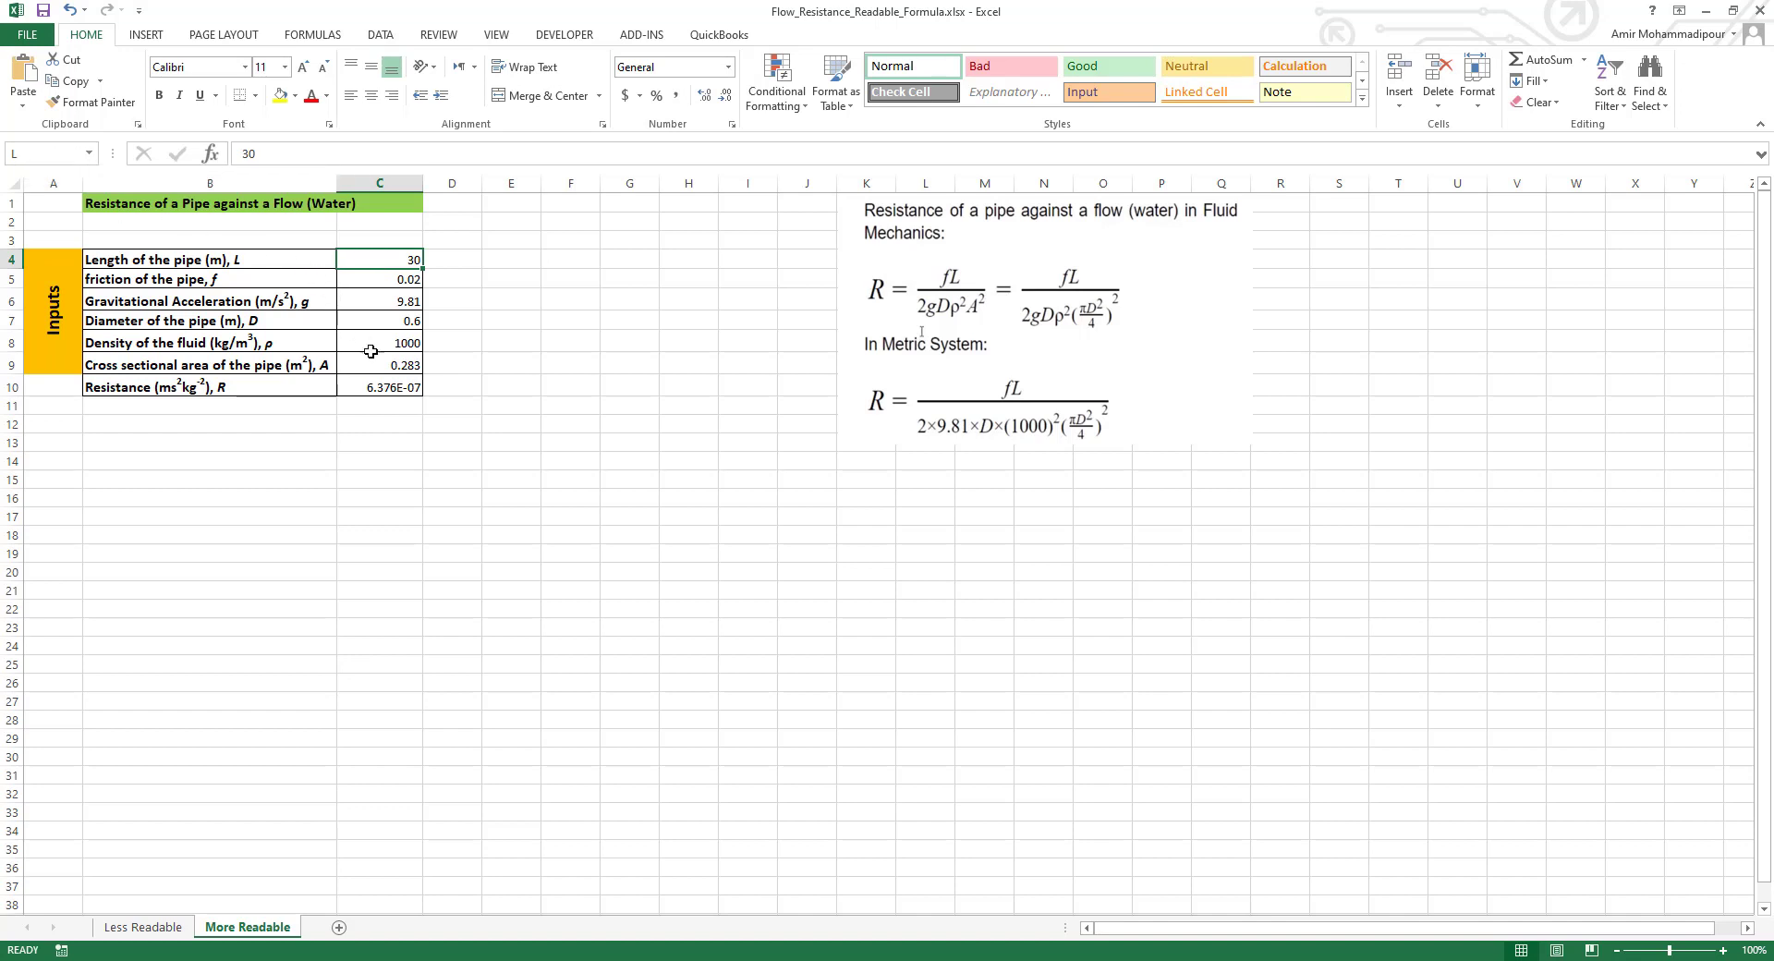
{"action": "mouse_move", "coordinate": [377, 358]}
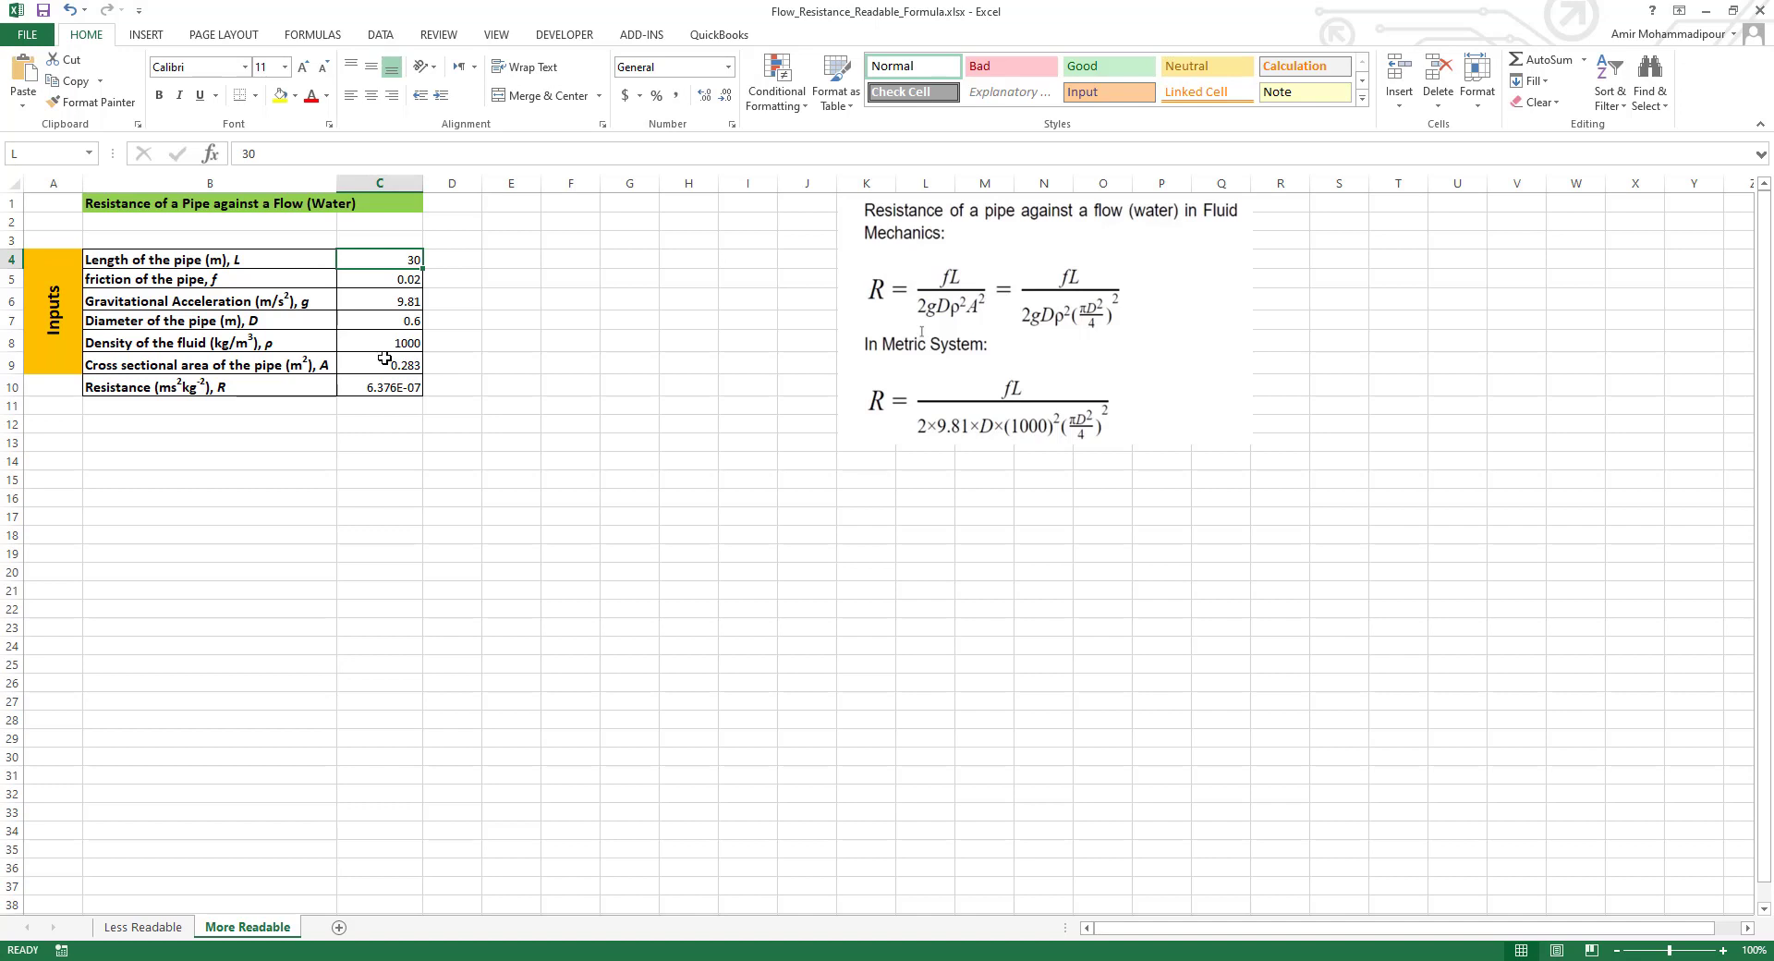
{"action": "mouse_move", "coordinate": [389, 388]}
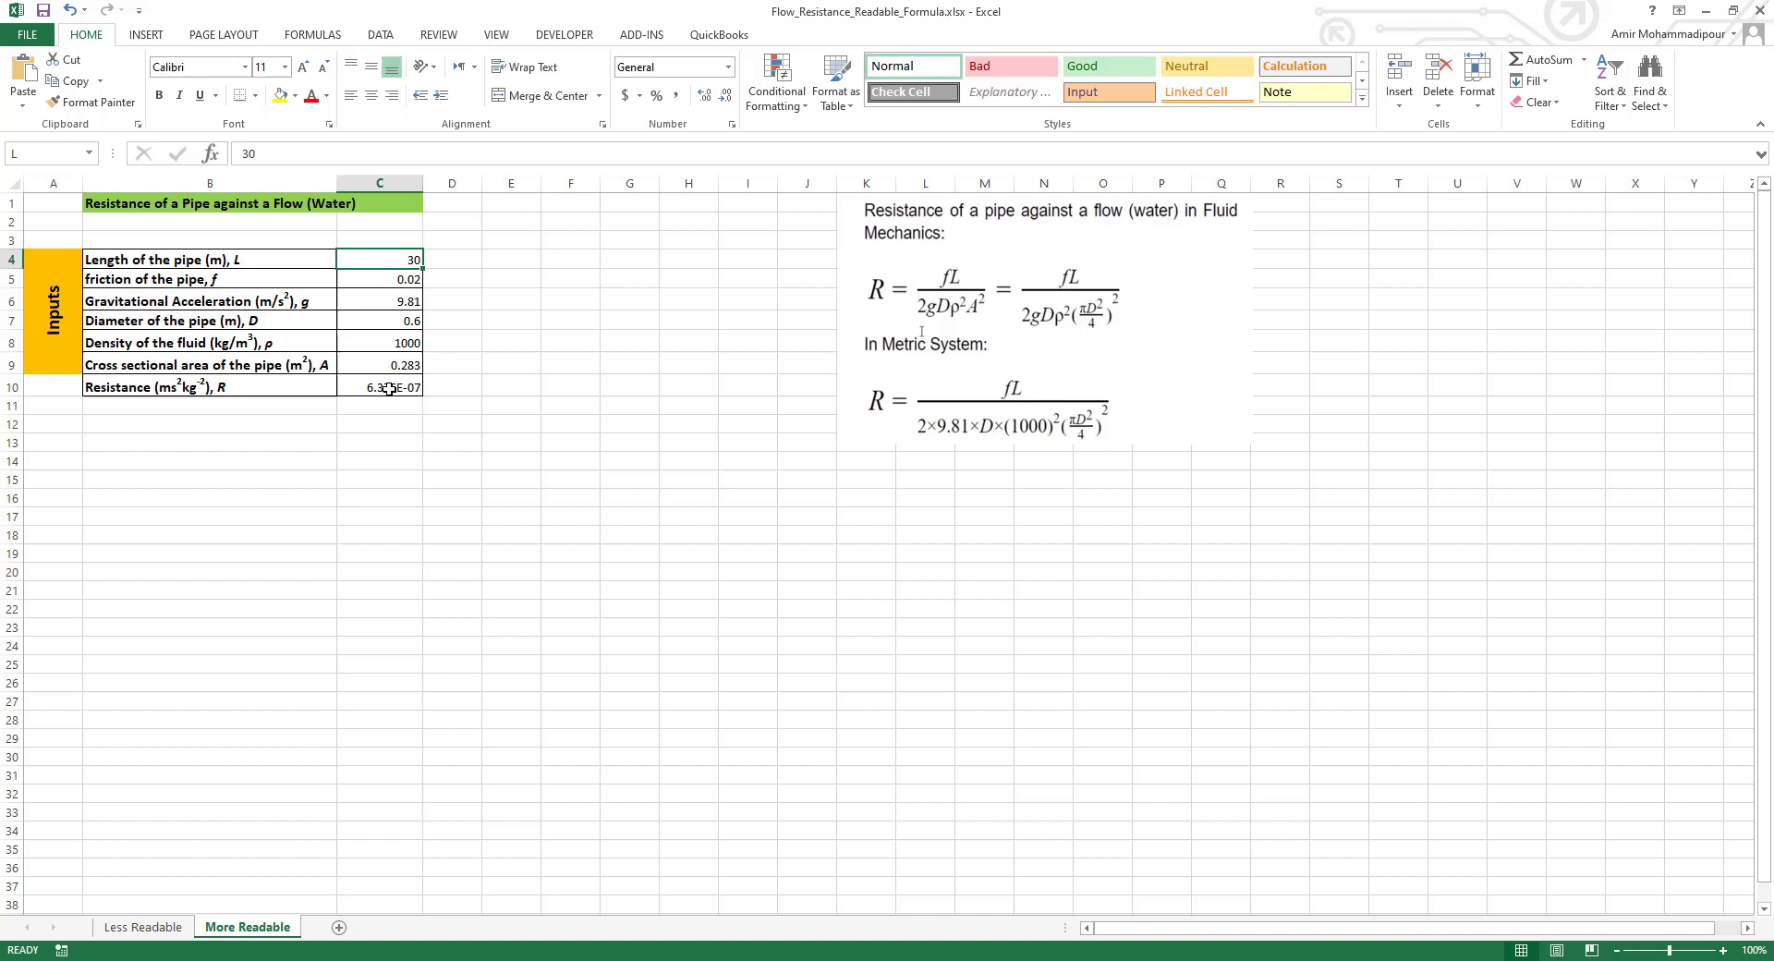